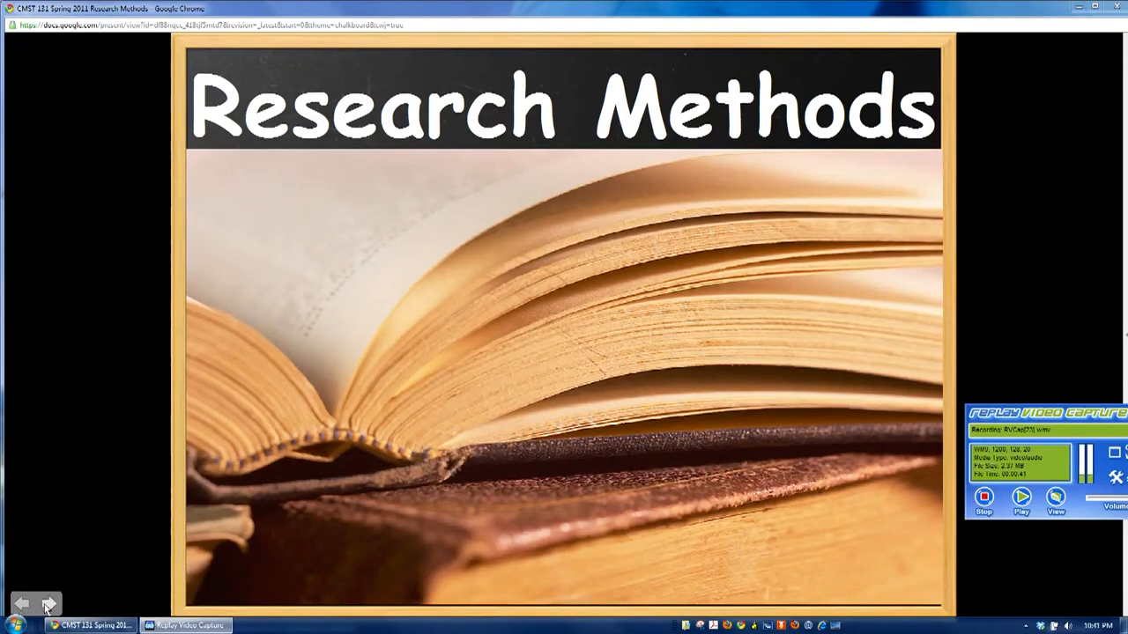
Advance two slides, past the Zotero logo slide, to 'In the old days...'.
{"action": "left_click", "coordinate": [50, 602]}
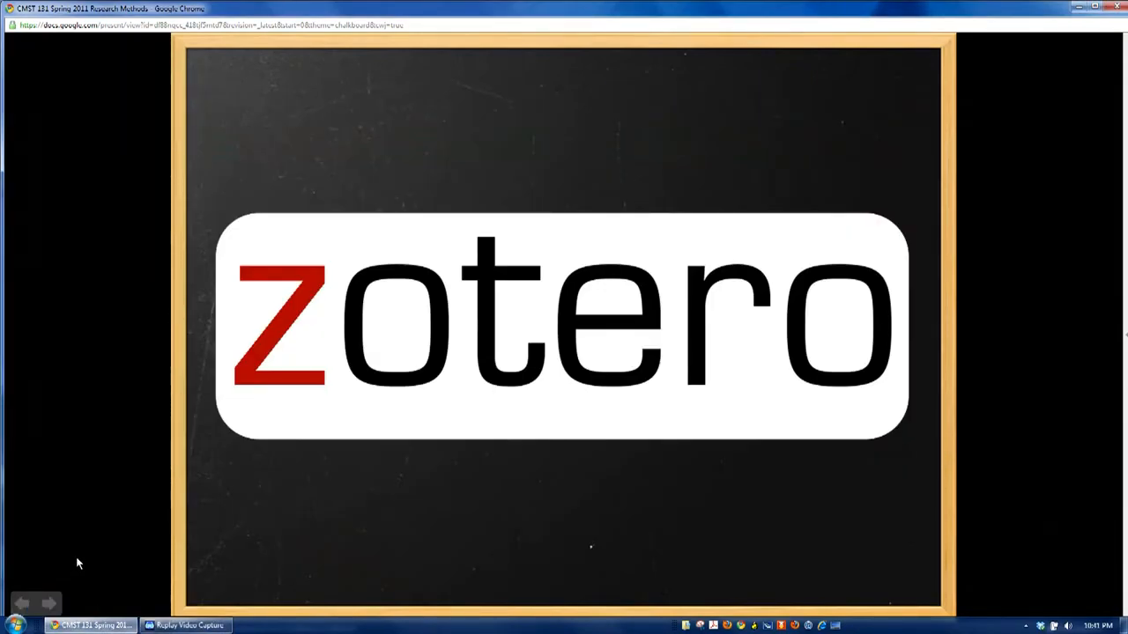
{"action": "left_click", "coordinate": [49, 603]}
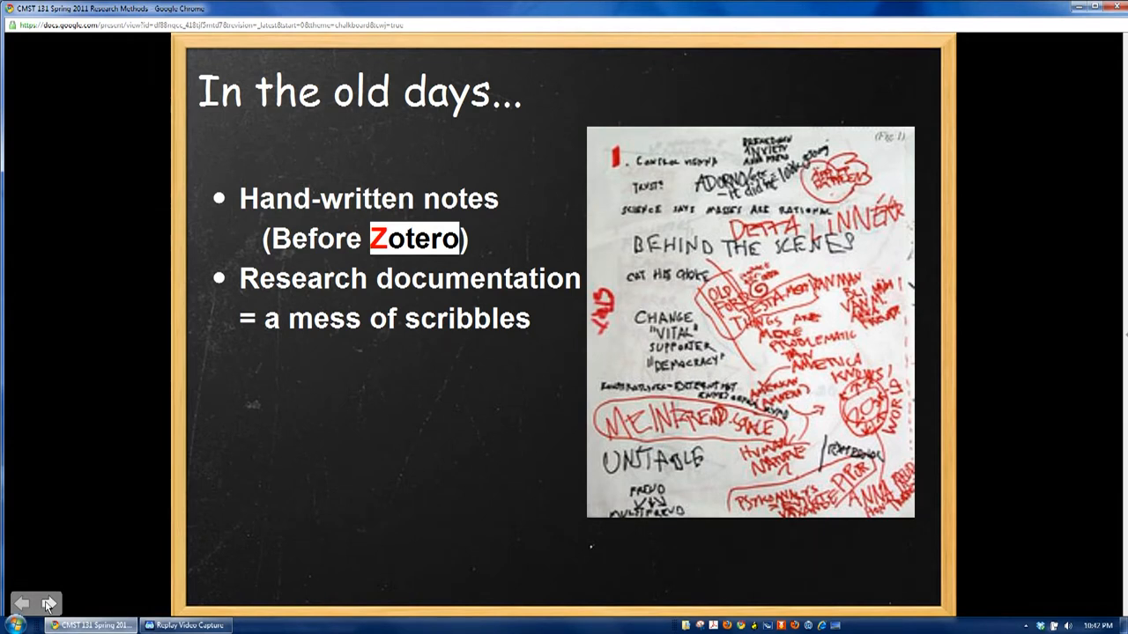
Advance one slide to the 'As things moved forward...' index cards slide.
{"action": "left_click", "coordinate": [49, 602]}
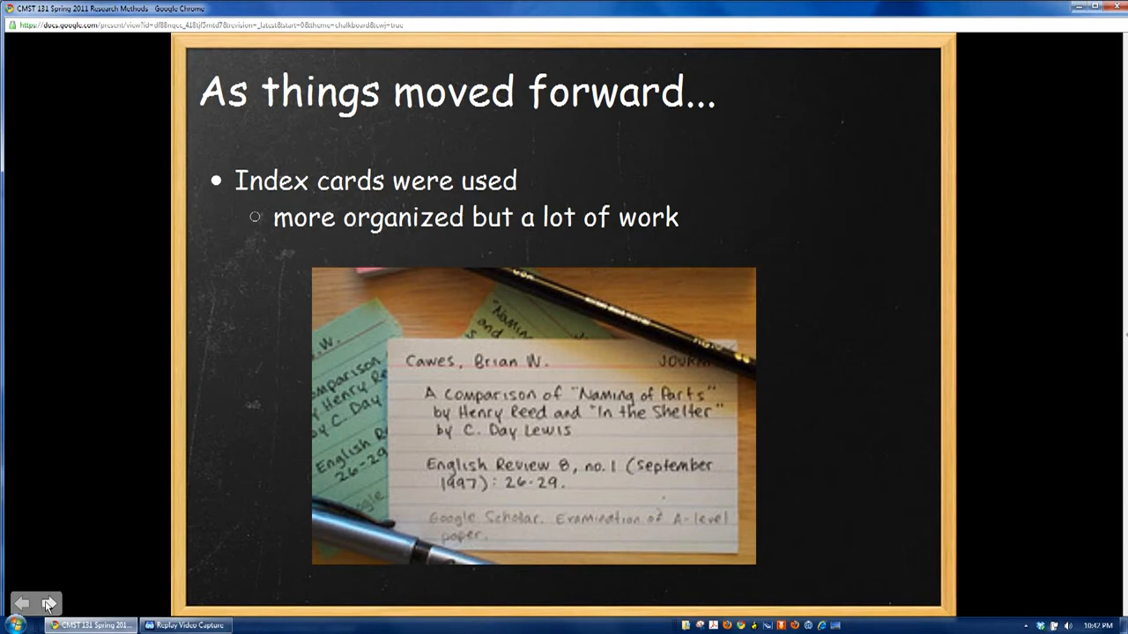
{"action": "left_click", "coordinate": [50, 603]}
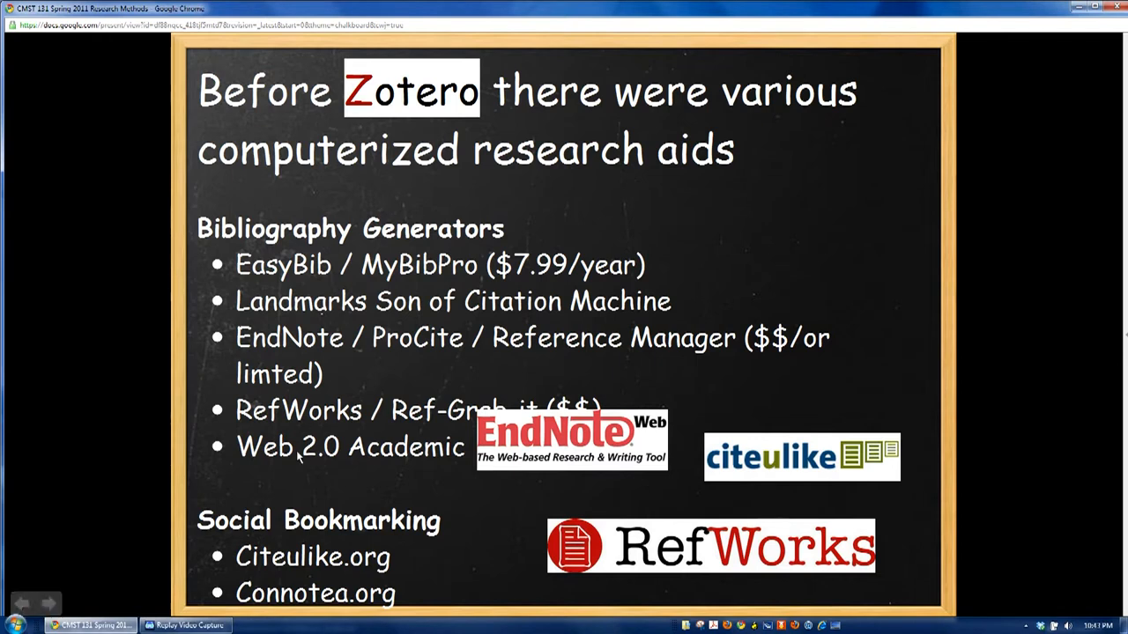
{"action": "mouse_move", "coordinate": [191, 492]}
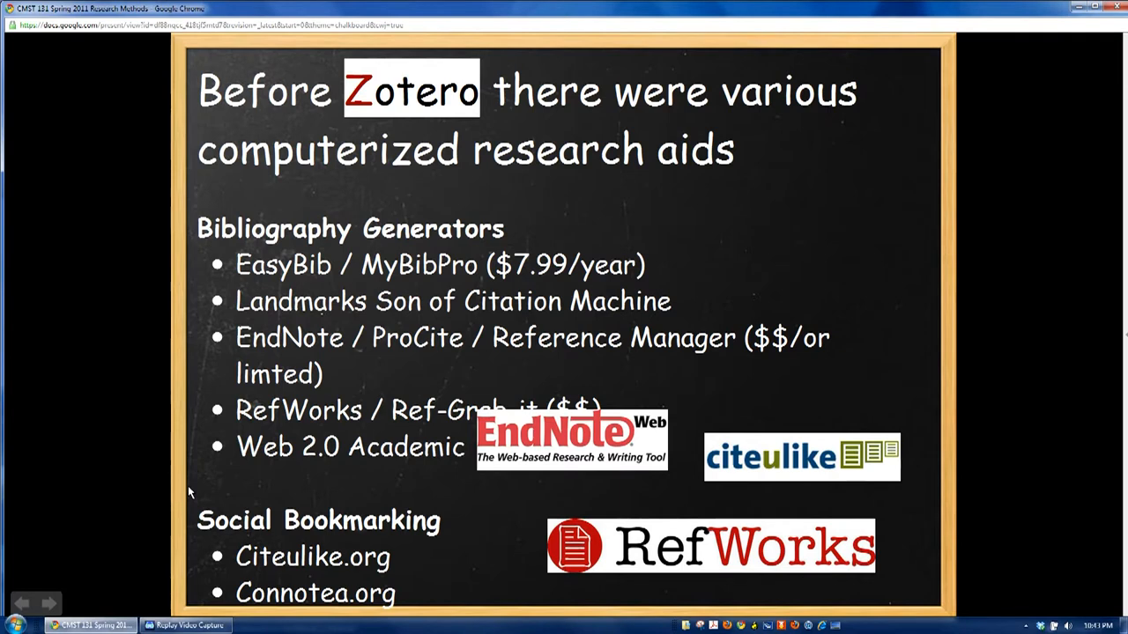
{"action": "mouse_move", "coordinate": [493, 497]}
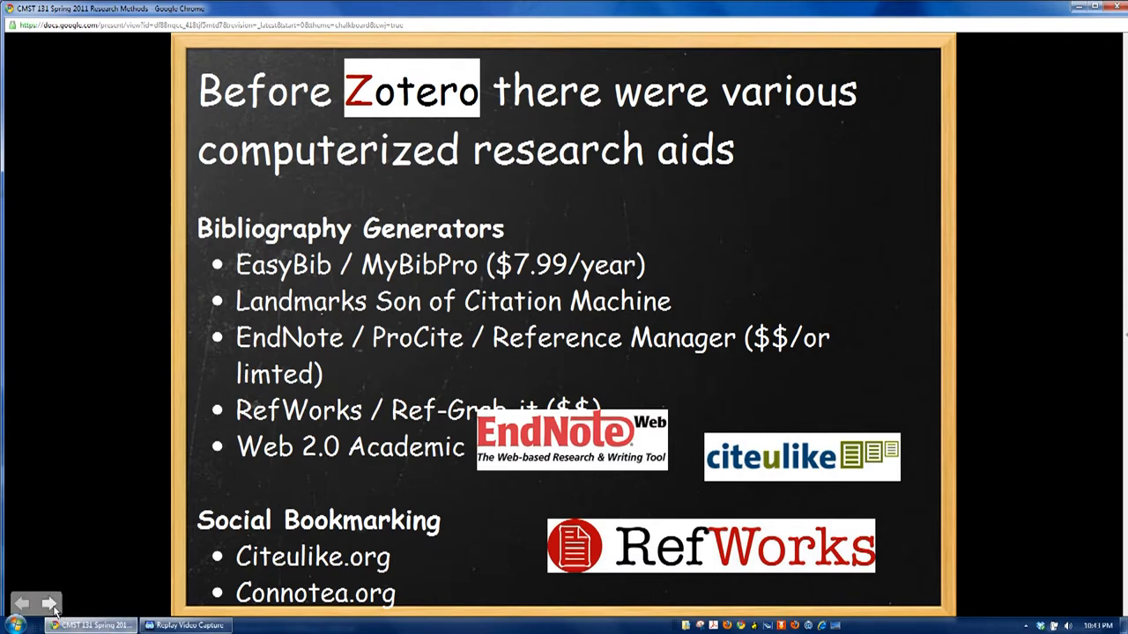
Advance one slide to the 'Zotero Came along....' five-bullet slide.
{"action": "left_click", "coordinate": [49, 603]}
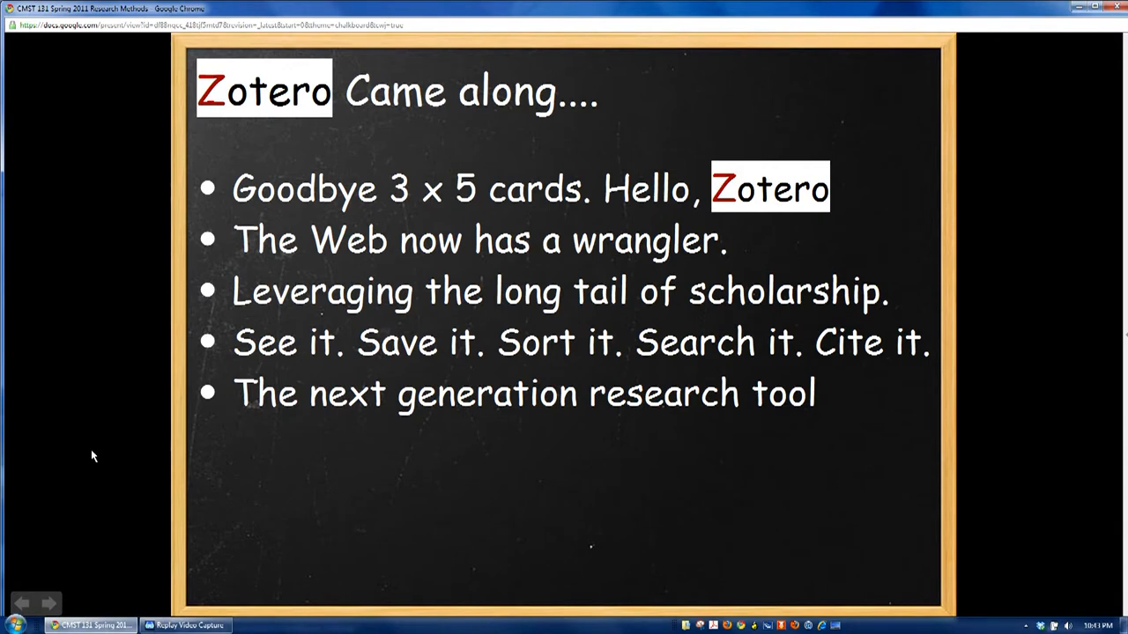
{"action": "mouse_move", "coordinate": [237, 443]}
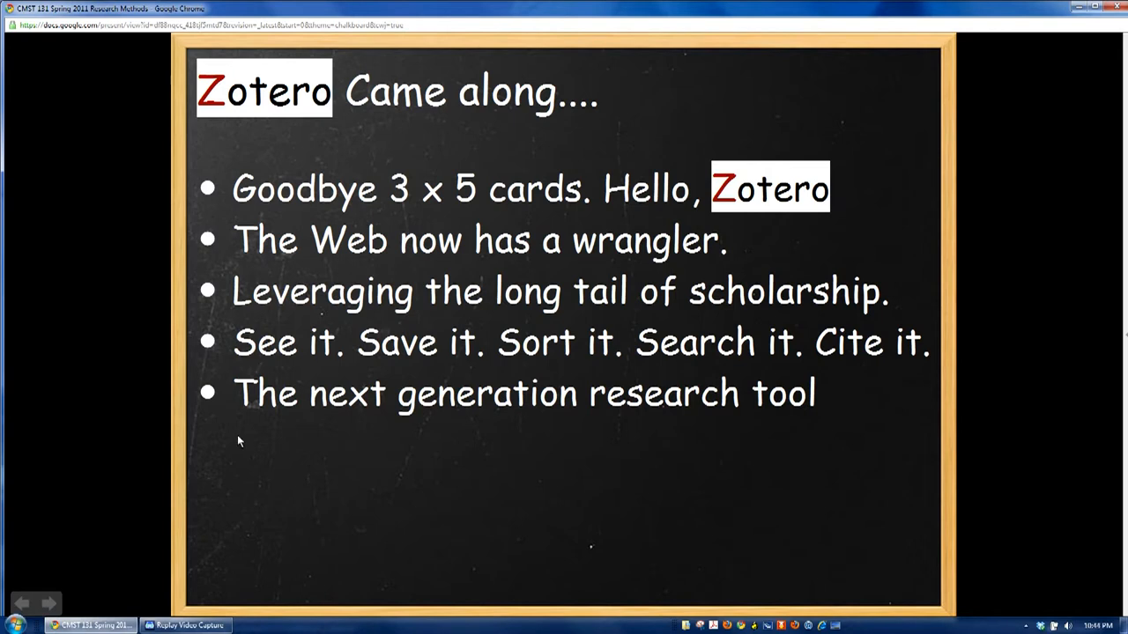
Advance one slide to 'Why Zotero is Awesome' with the 'Oh Yes! It's Free' image.
{"action": "left_click", "coordinate": [49, 602]}
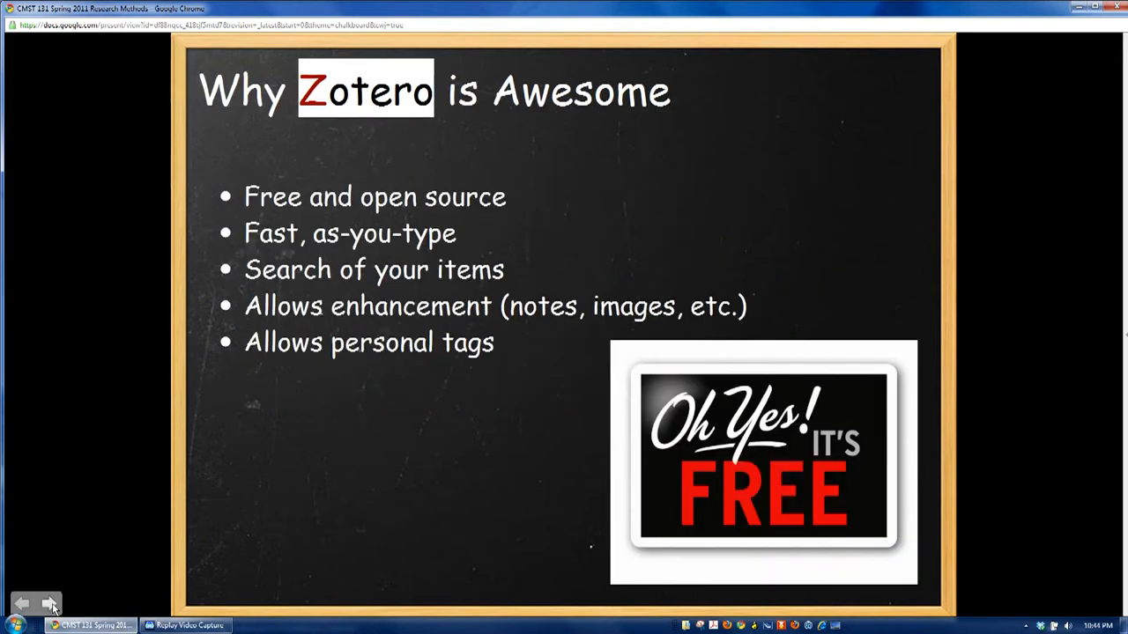
{"action": "mouse_move", "coordinate": [87, 524]}
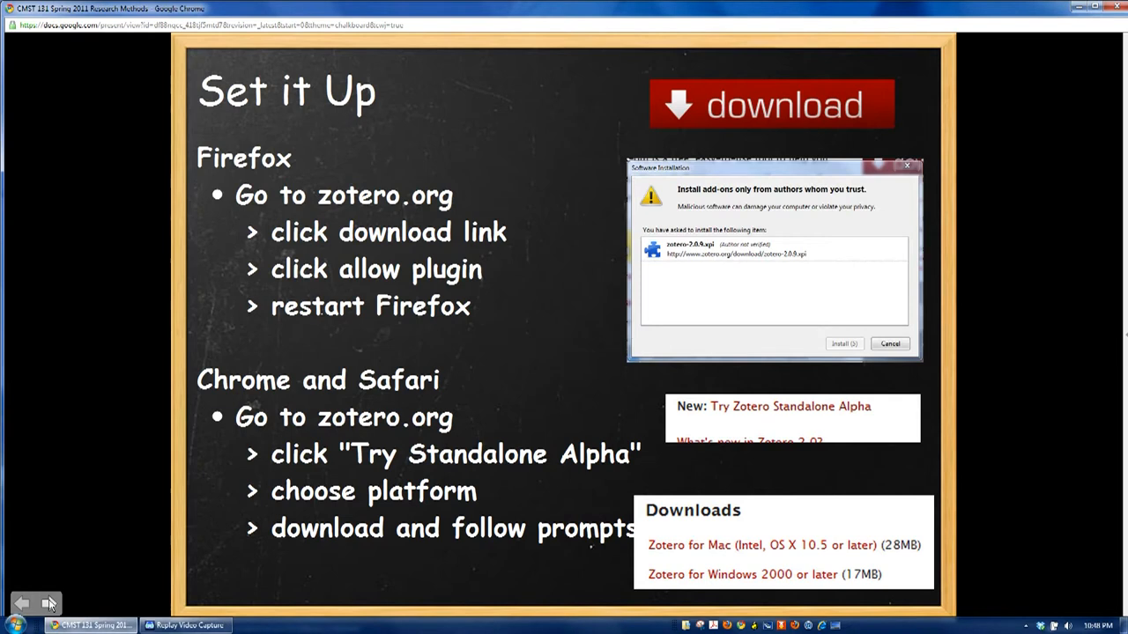
{"action": "mouse_move", "coordinate": [1009, 195]}
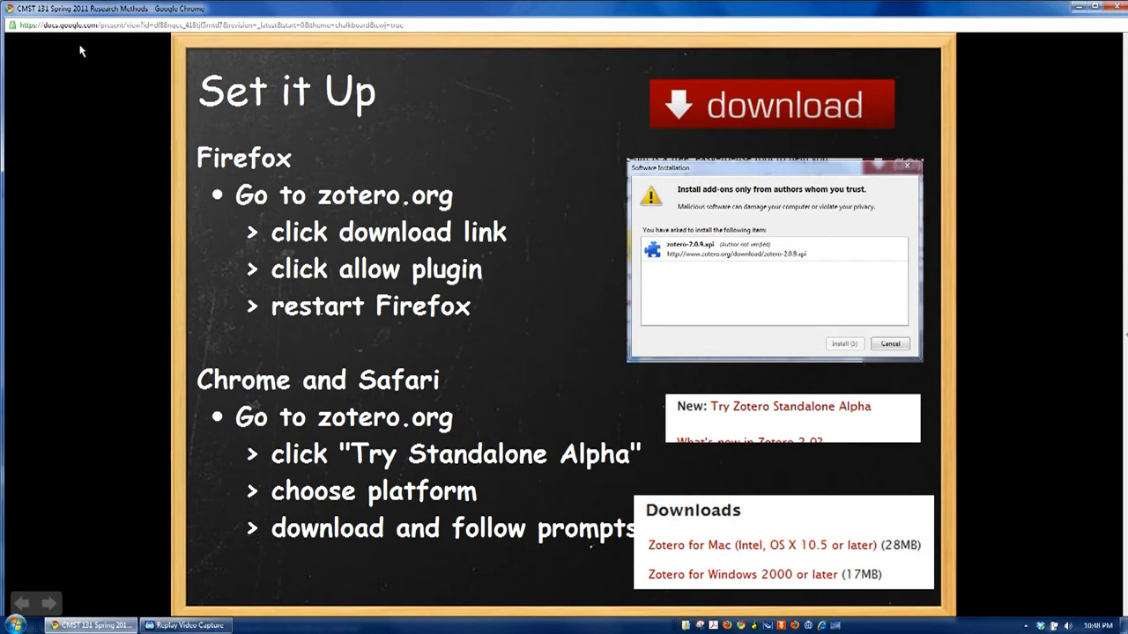
{"action": "mouse_move", "coordinate": [1043, 50]}
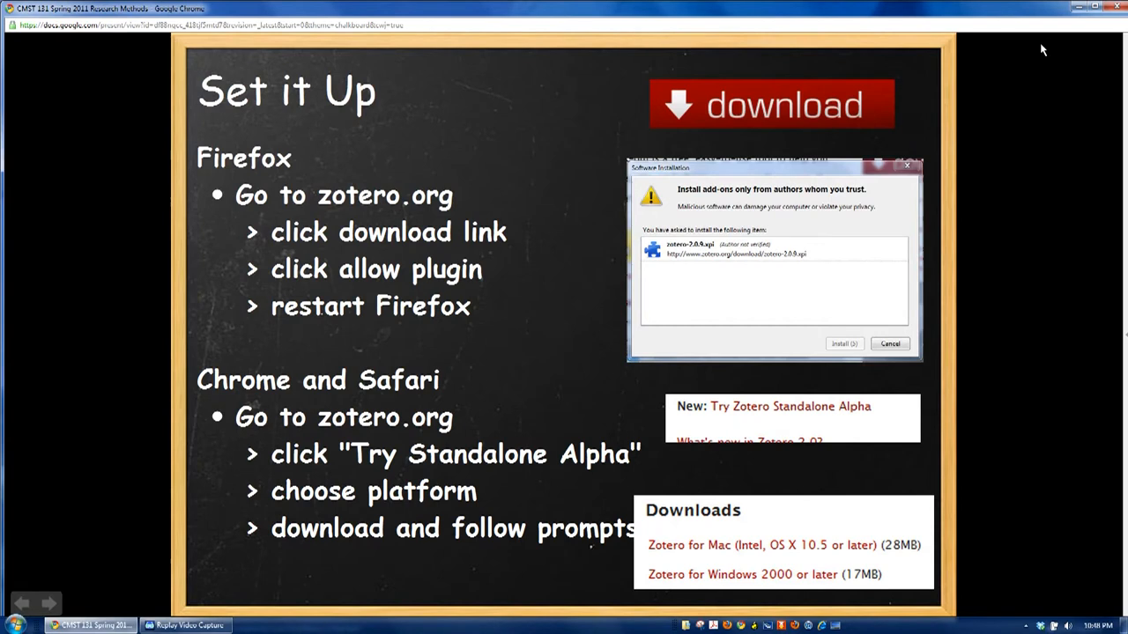
{"action": "mouse_move", "coordinate": [603, 405]}
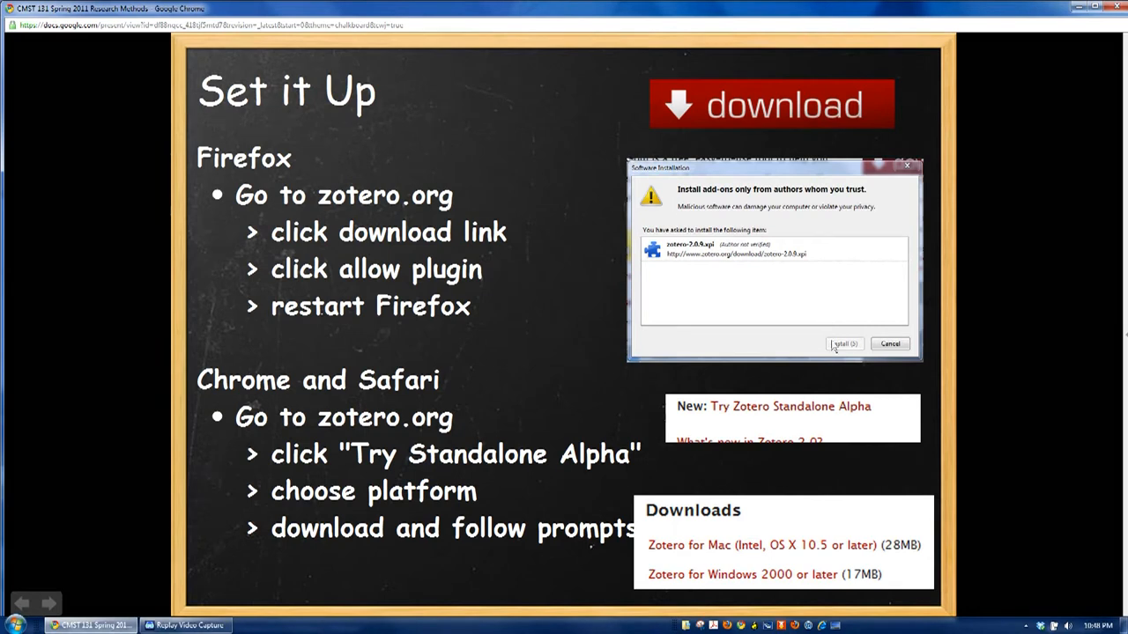
{"action": "mouse_move", "coordinate": [960, 321]}
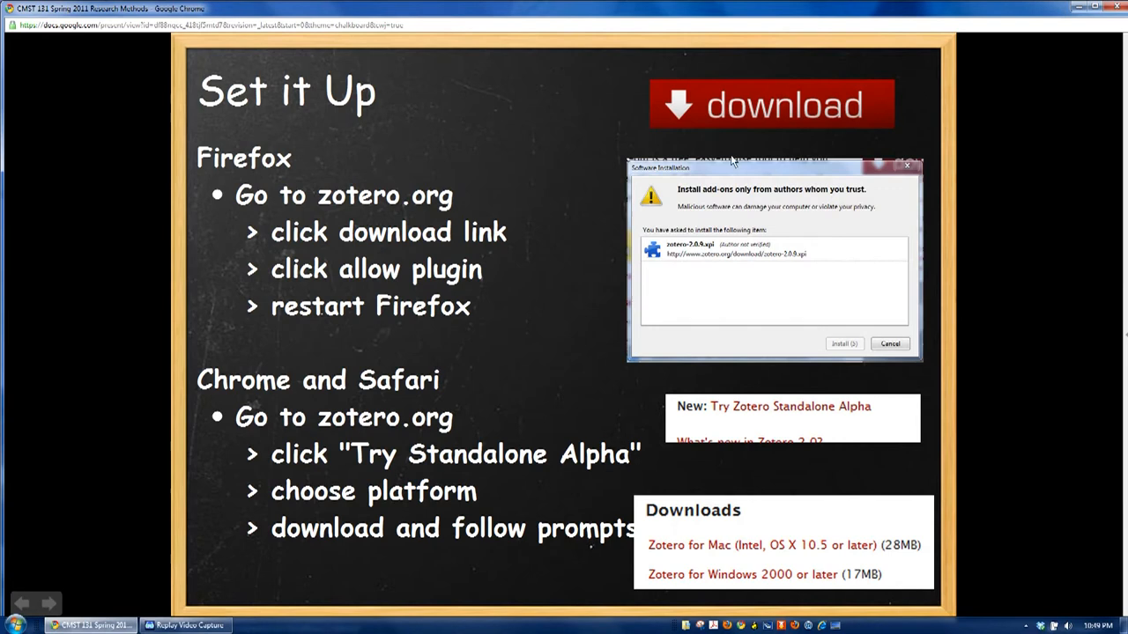
{"action": "mouse_move", "coordinate": [705, 423]}
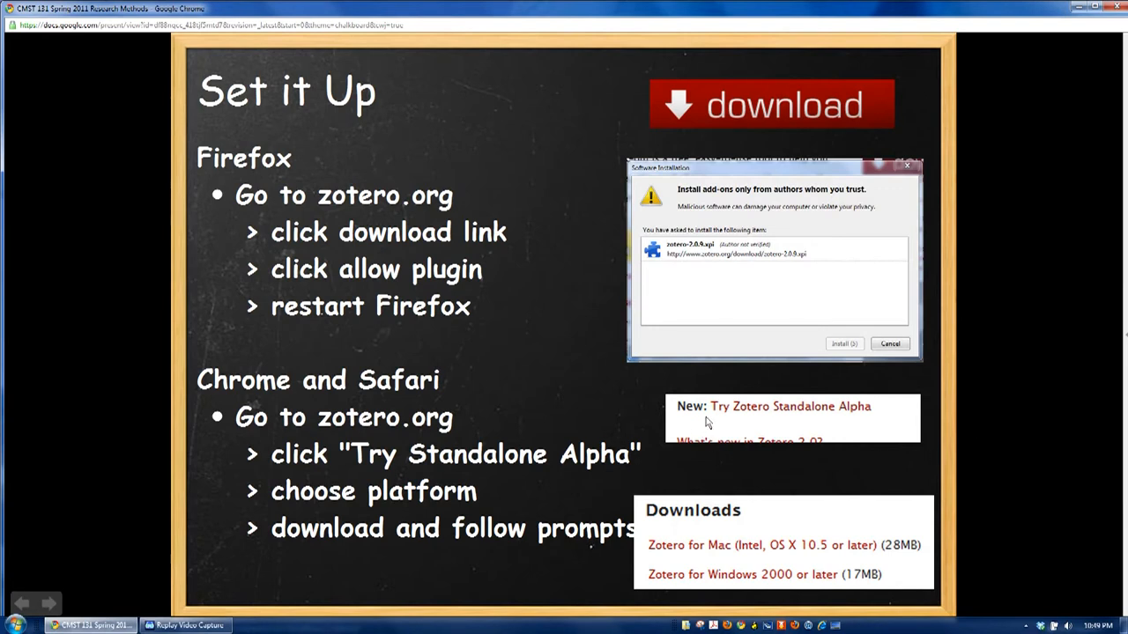
{"action": "mouse_move", "coordinate": [927, 424]}
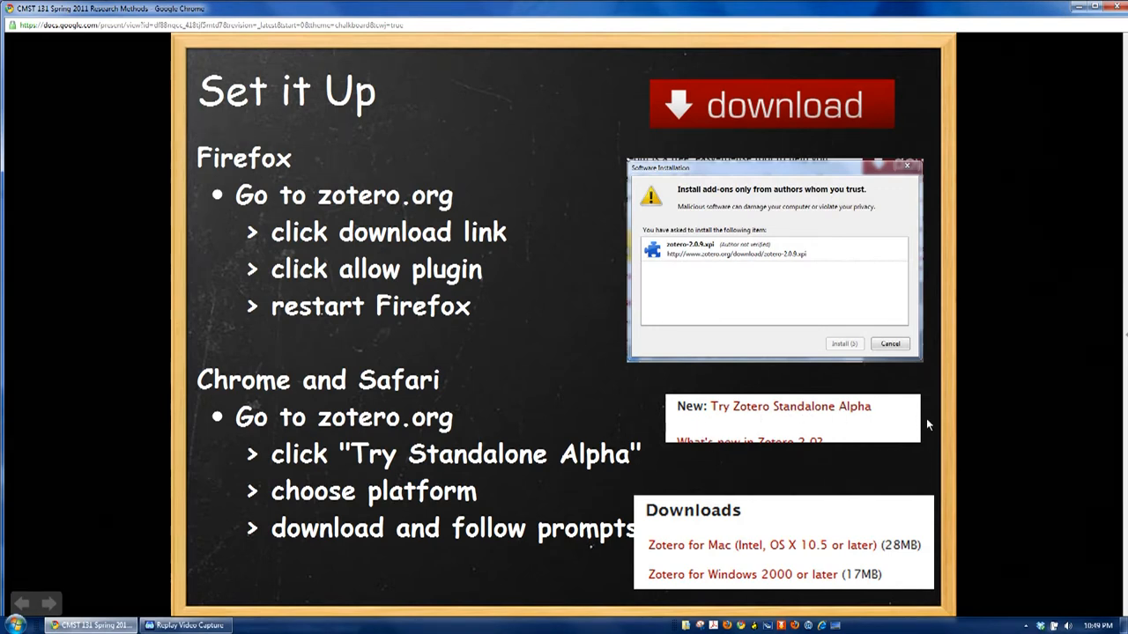
{"action": "mouse_move", "coordinate": [878, 428]}
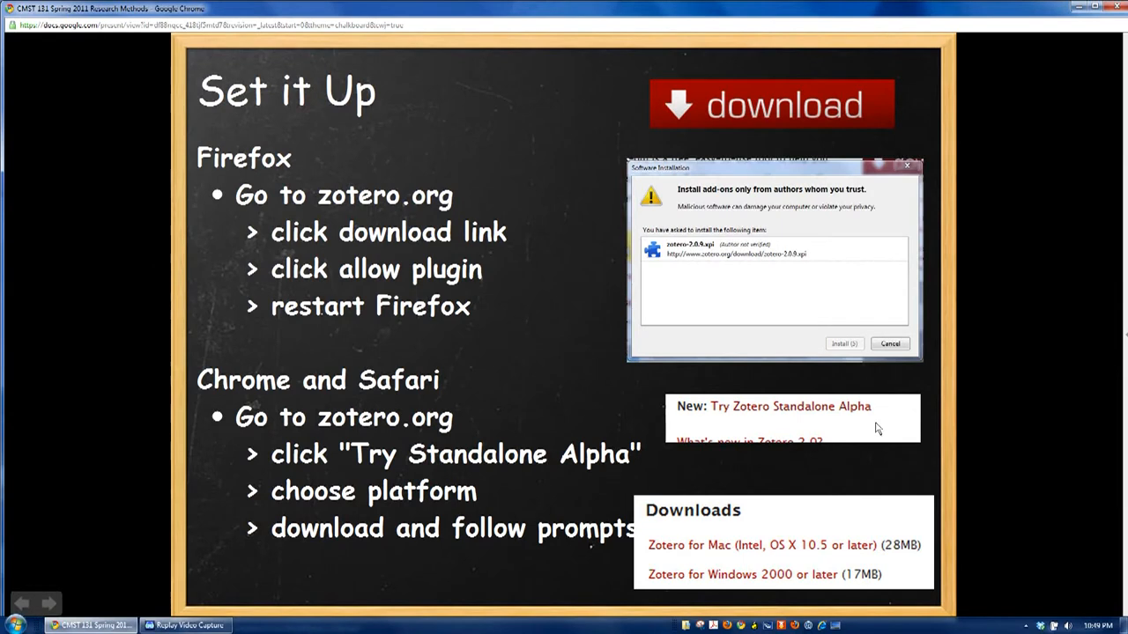
{"action": "mouse_move", "coordinate": [863, 563]}
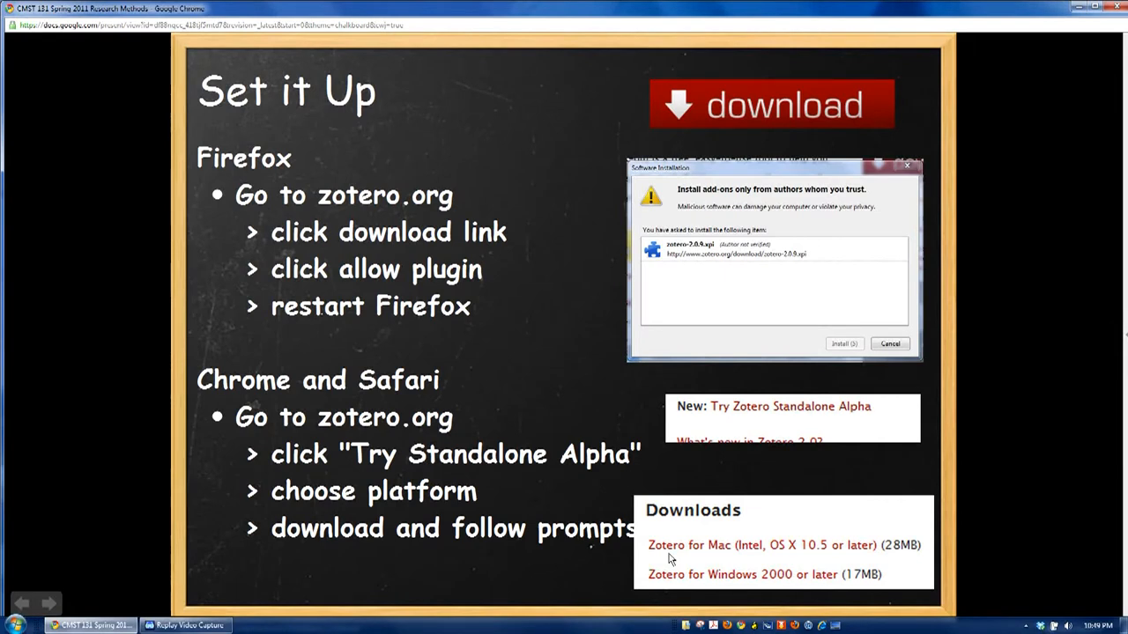
{"action": "mouse_move", "coordinate": [701, 547]}
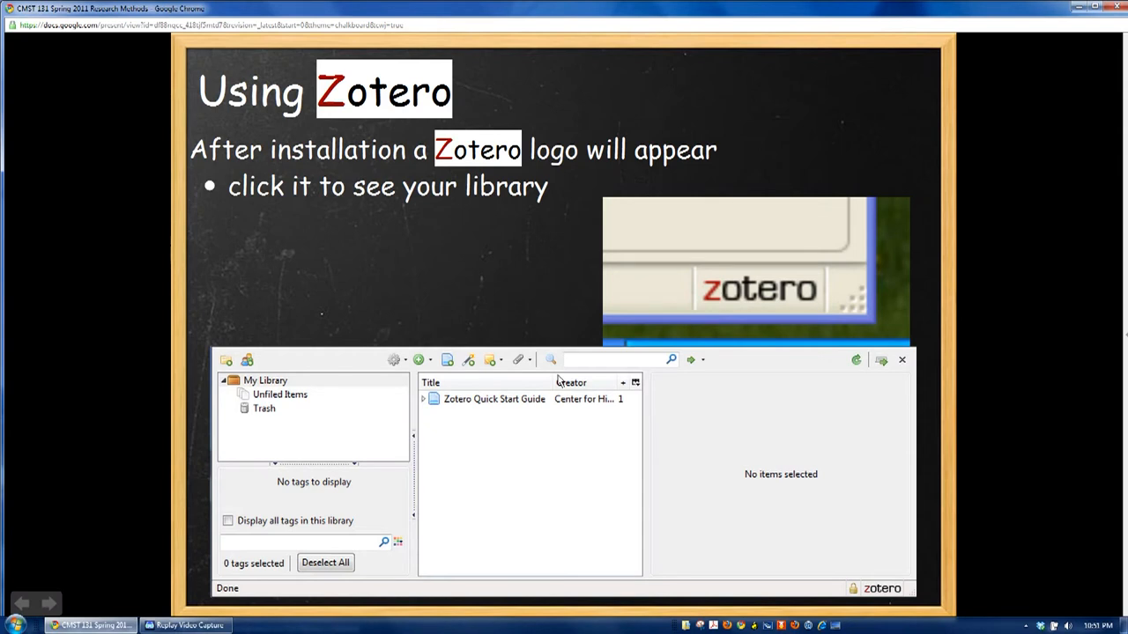
{"action": "mouse_move", "coordinate": [666, 310]}
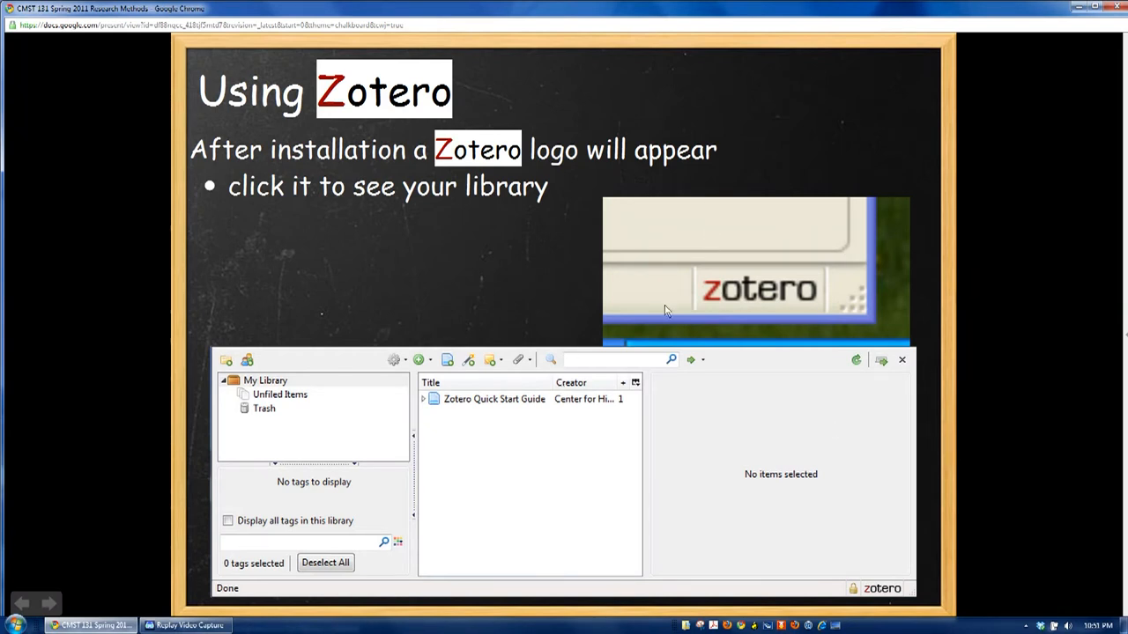
{"action": "mouse_move", "coordinate": [784, 303]}
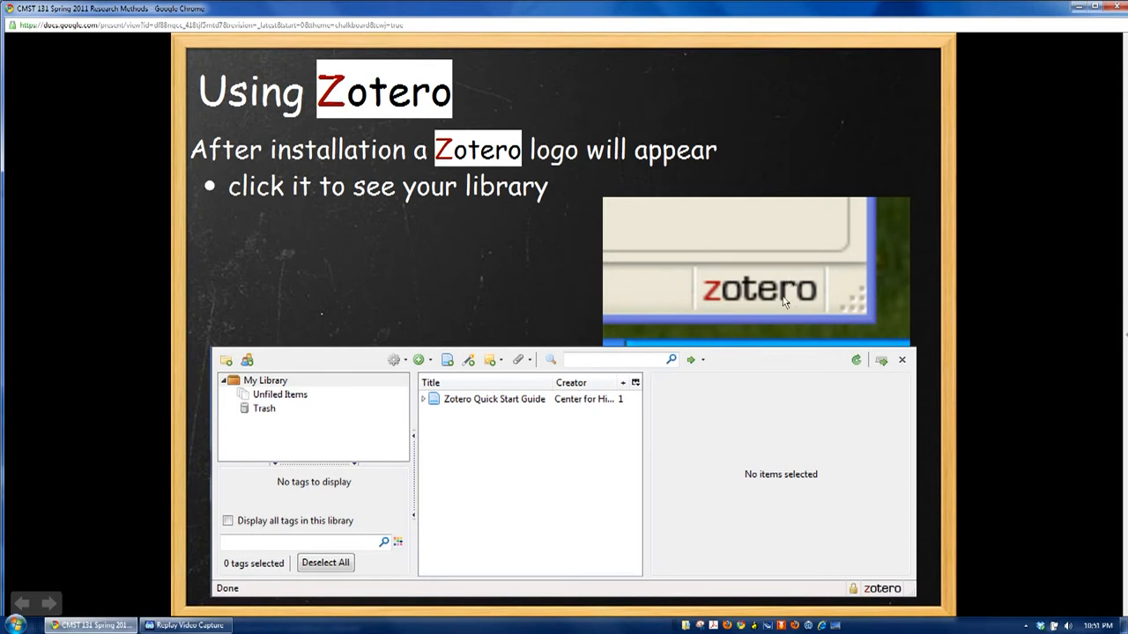
{"action": "mouse_move", "coordinate": [720, 504]}
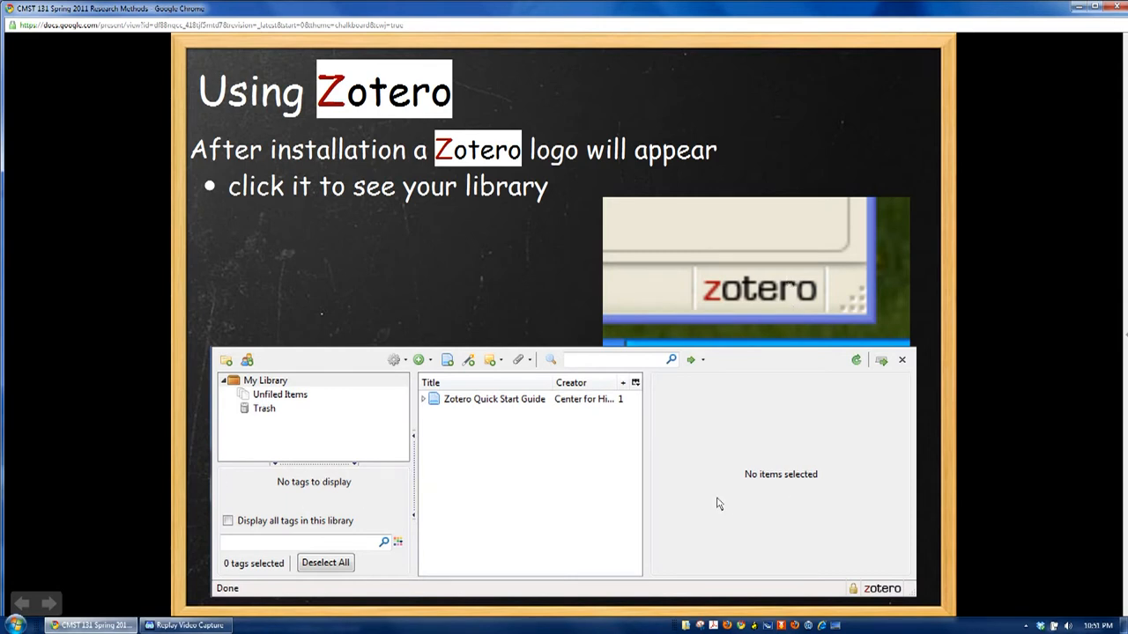
{"action": "mouse_move", "coordinate": [555, 501]}
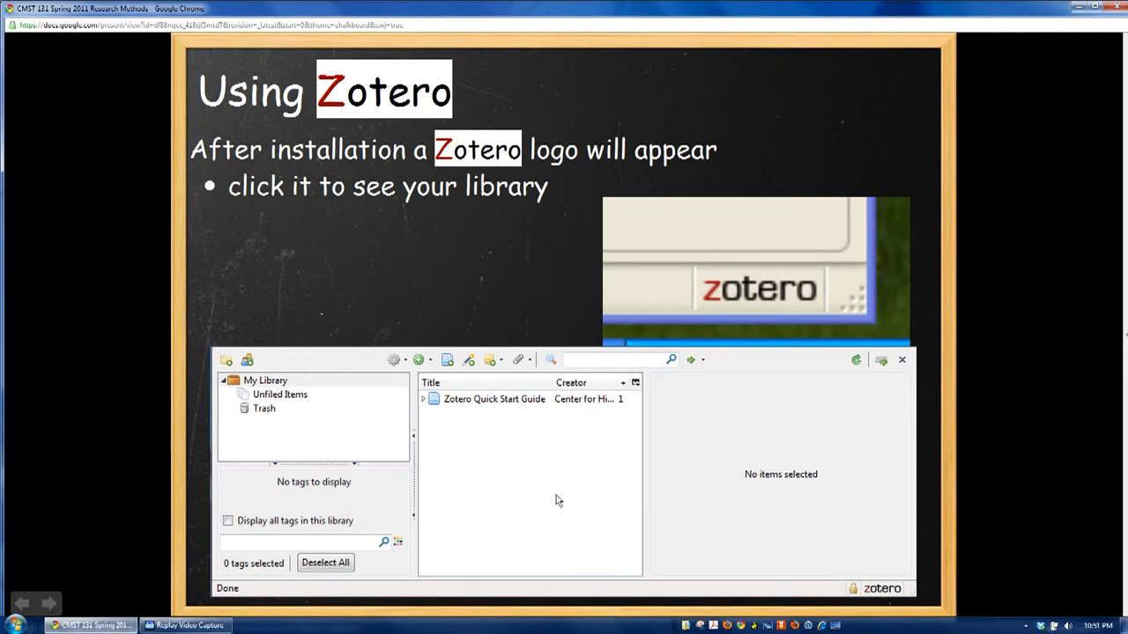
{"action": "mouse_move", "coordinate": [334, 539]}
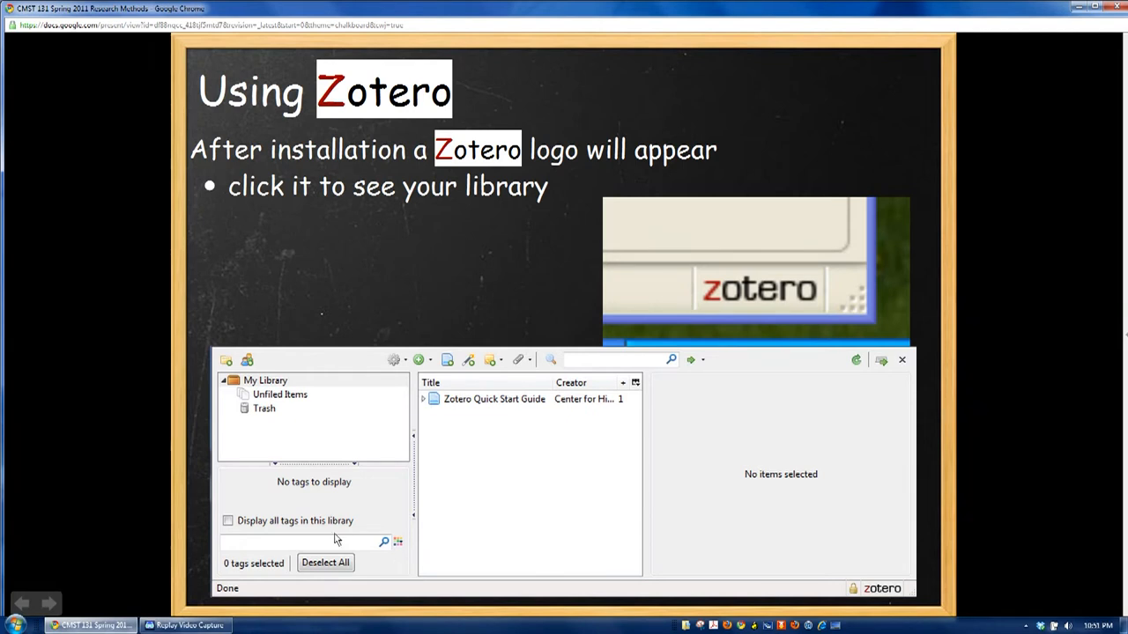
{"action": "mouse_move", "coordinate": [275, 474]}
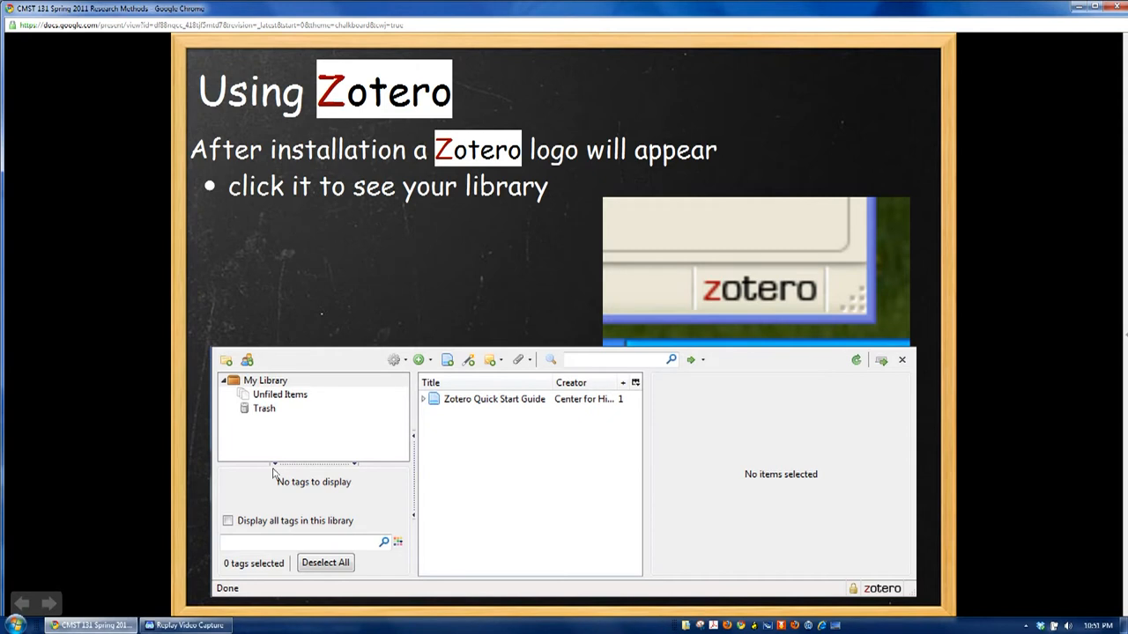
{"action": "mouse_move", "coordinate": [275, 450]}
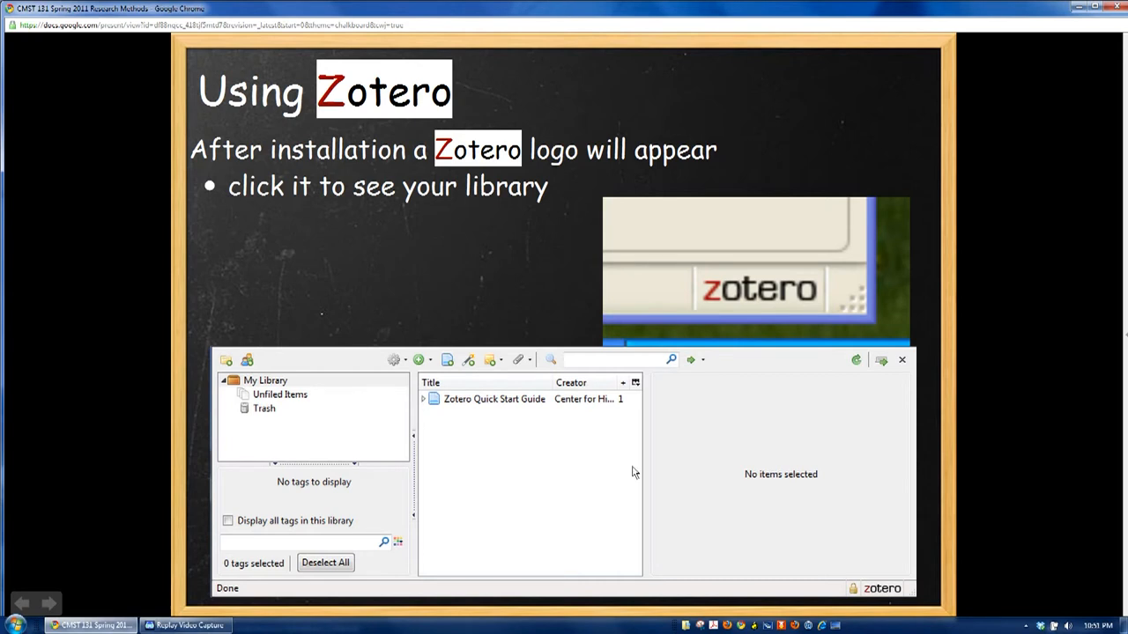
{"action": "mouse_move", "coordinate": [246, 388]}
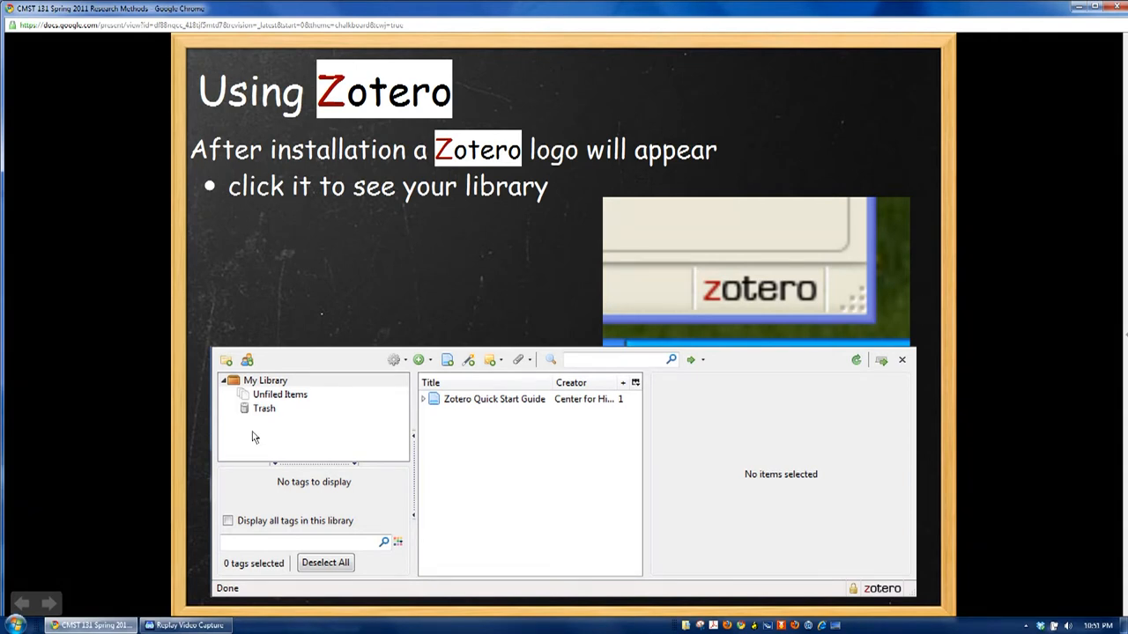
{"action": "mouse_move", "coordinate": [420, 564]}
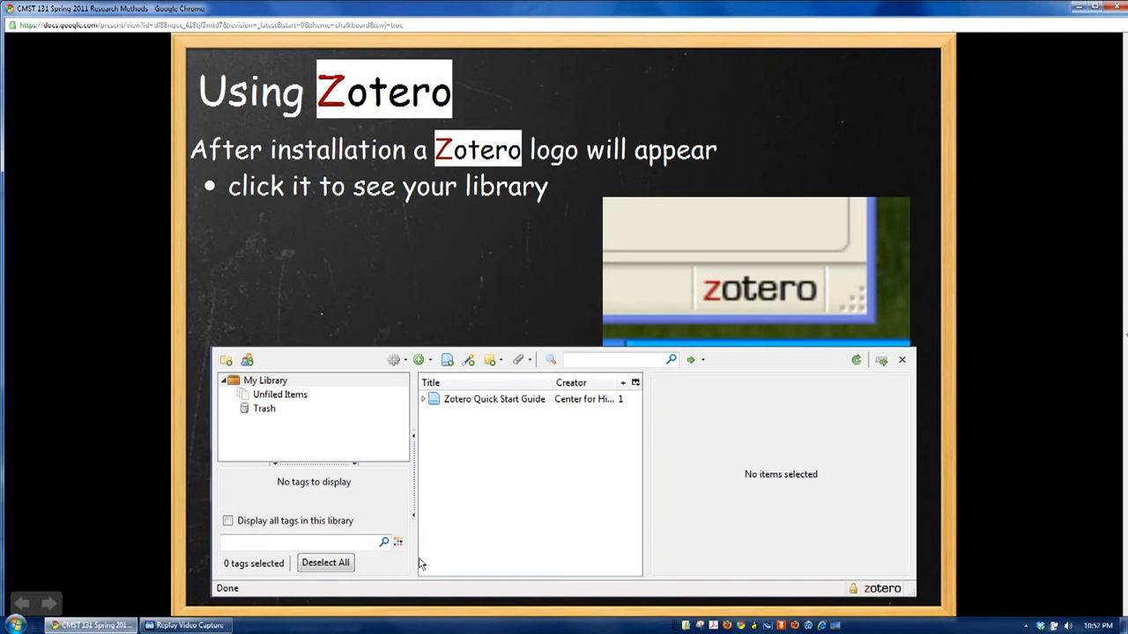
{"action": "mouse_move", "coordinate": [518, 396]}
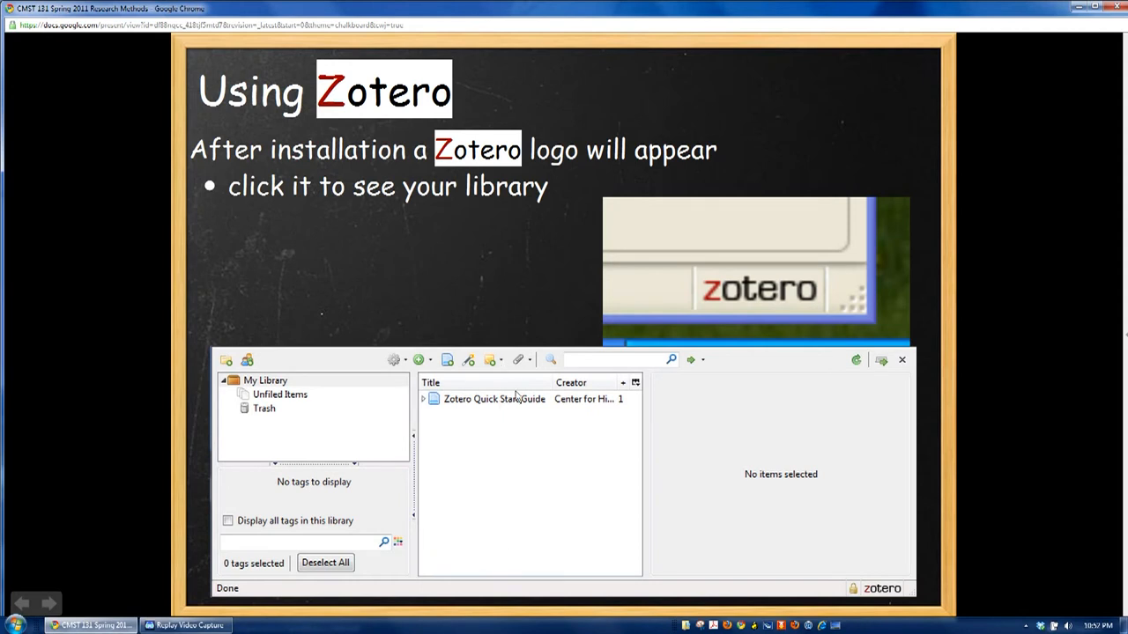
{"action": "mouse_move", "coordinate": [529, 522]}
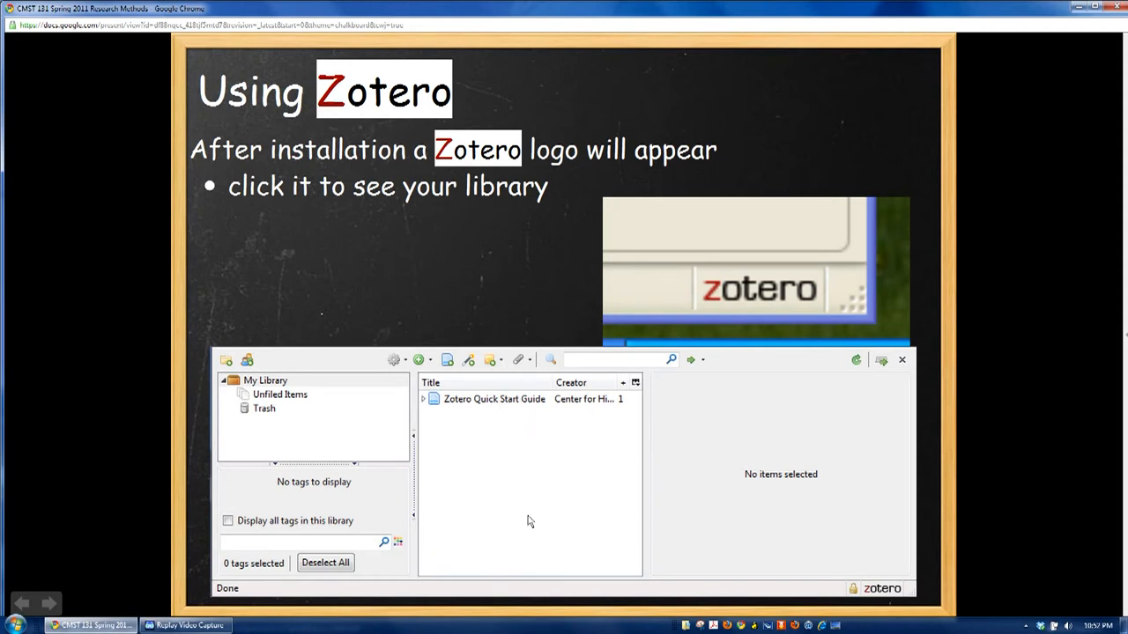
{"action": "mouse_move", "coordinate": [518, 467]}
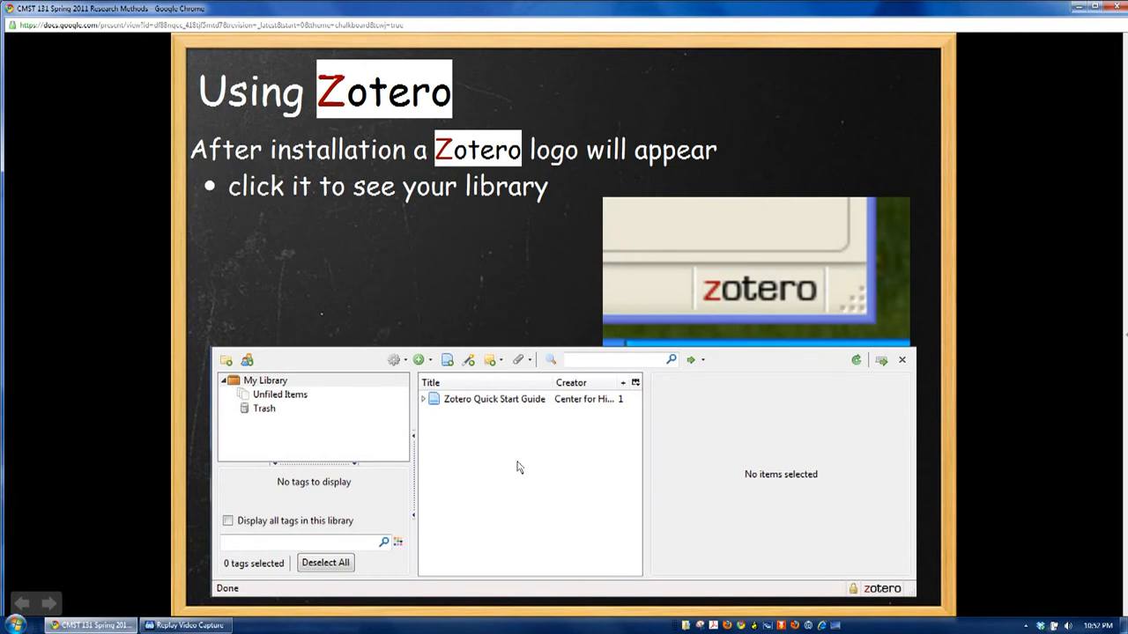
{"action": "mouse_move", "coordinate": [779, 423]}
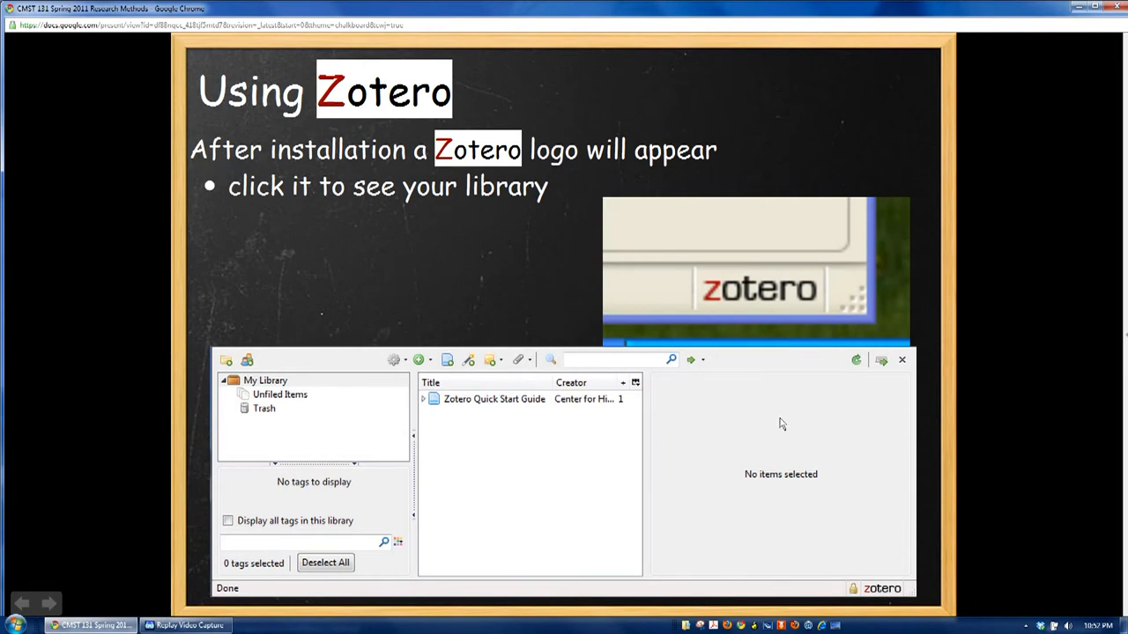
{"action": "mouse_move", "coordinate": [772, 389]}
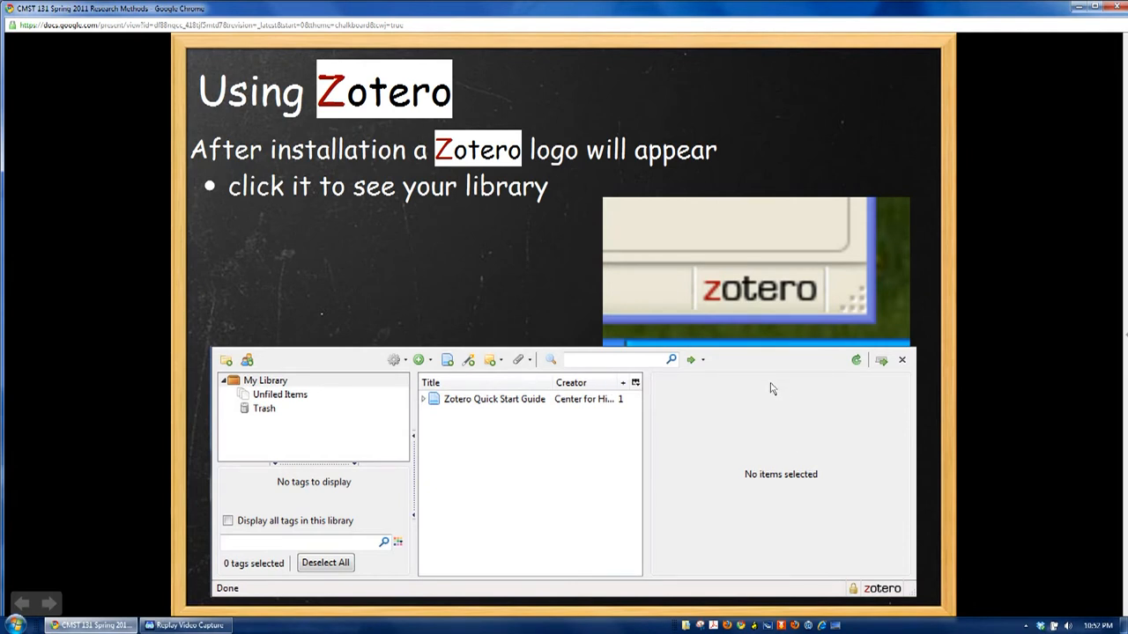
{"action": "mouse_move", "coordinate": [783, 376]}
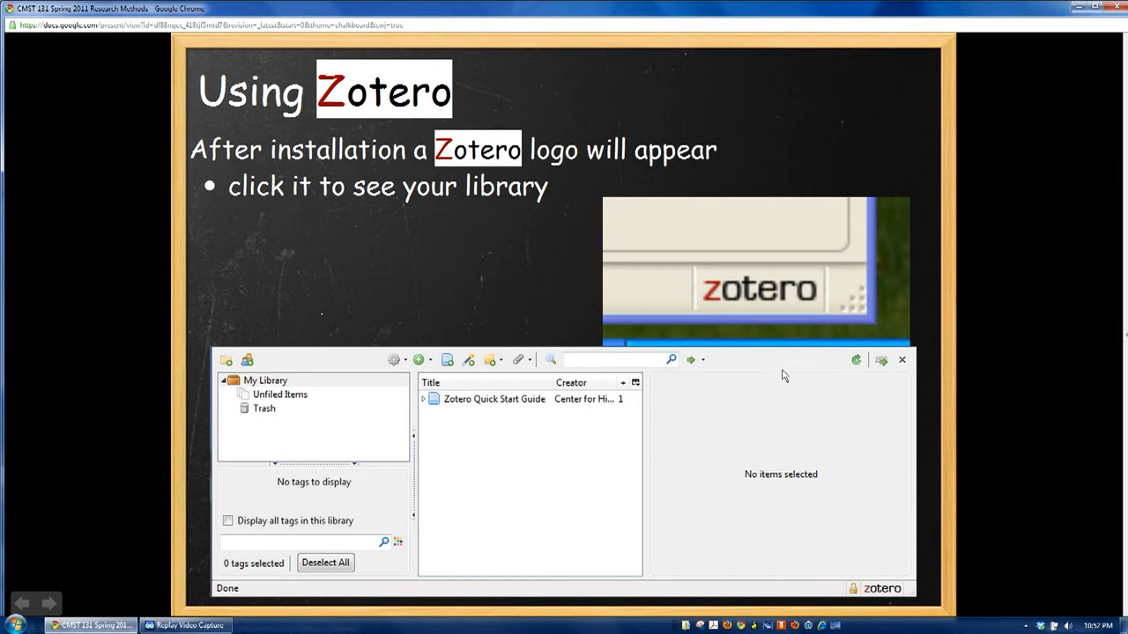
{"action": "mouse_move", "coordinate": [786, 439]}
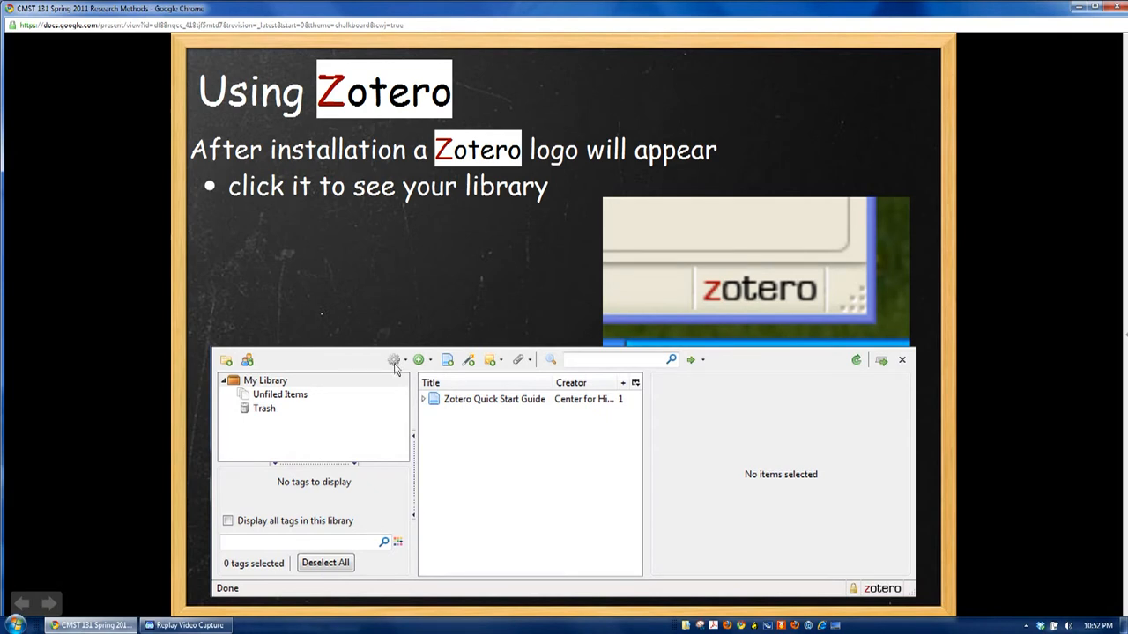
{"action": "mouse_move", "coordinate": [423, 368]}
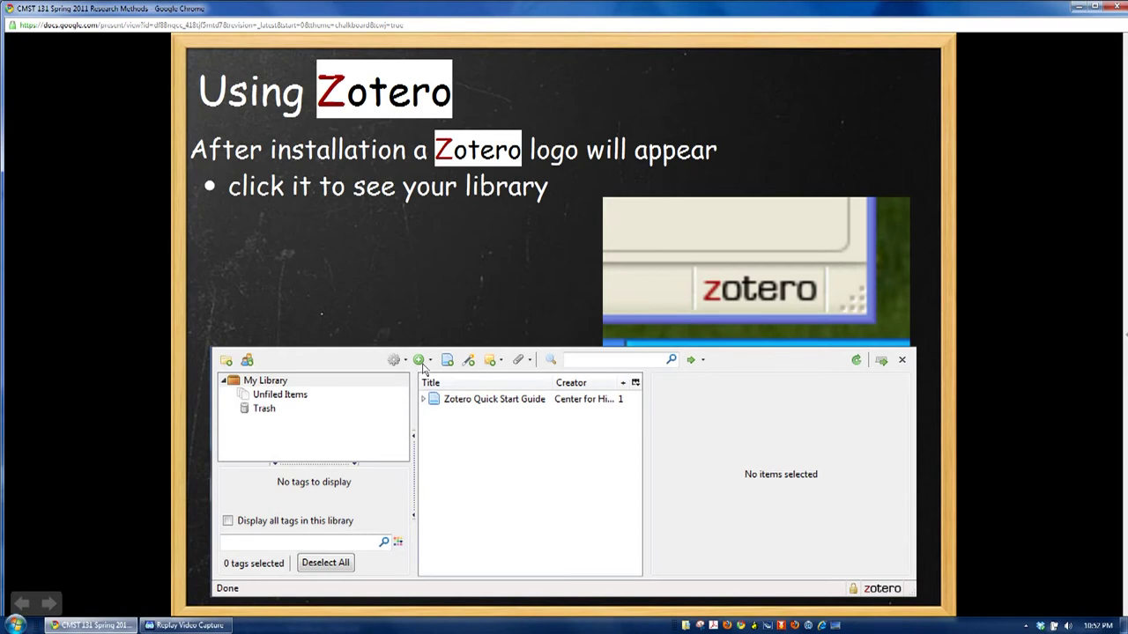
{"action": "mouse_move", "coordinate": [455, 363]}
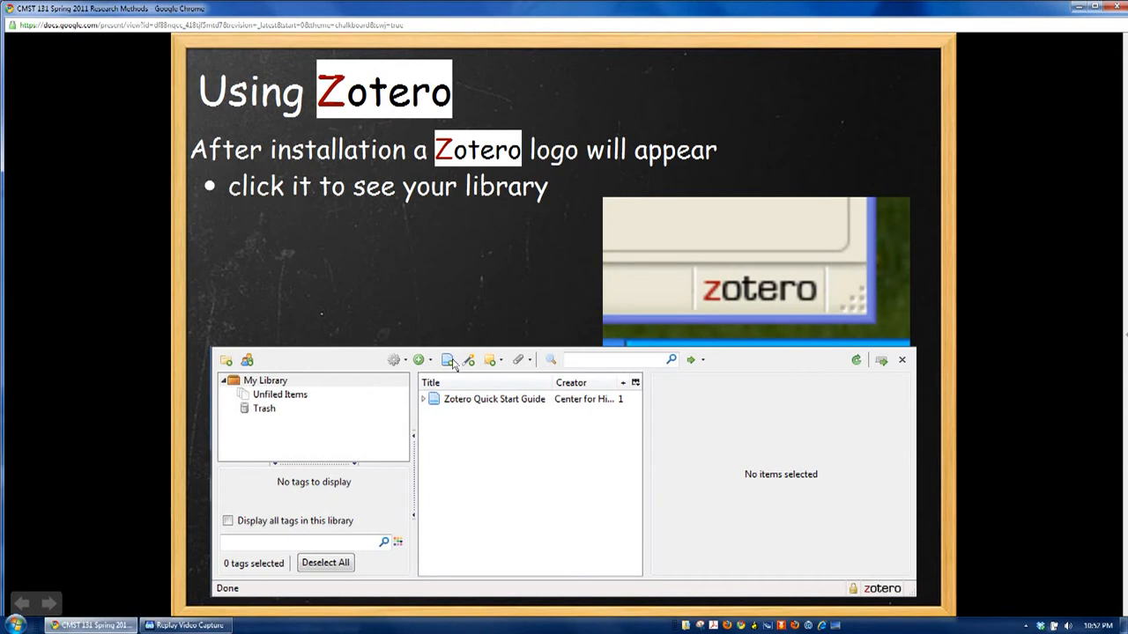
{"action": "mouse_move", "coordinate": [472, 381]}
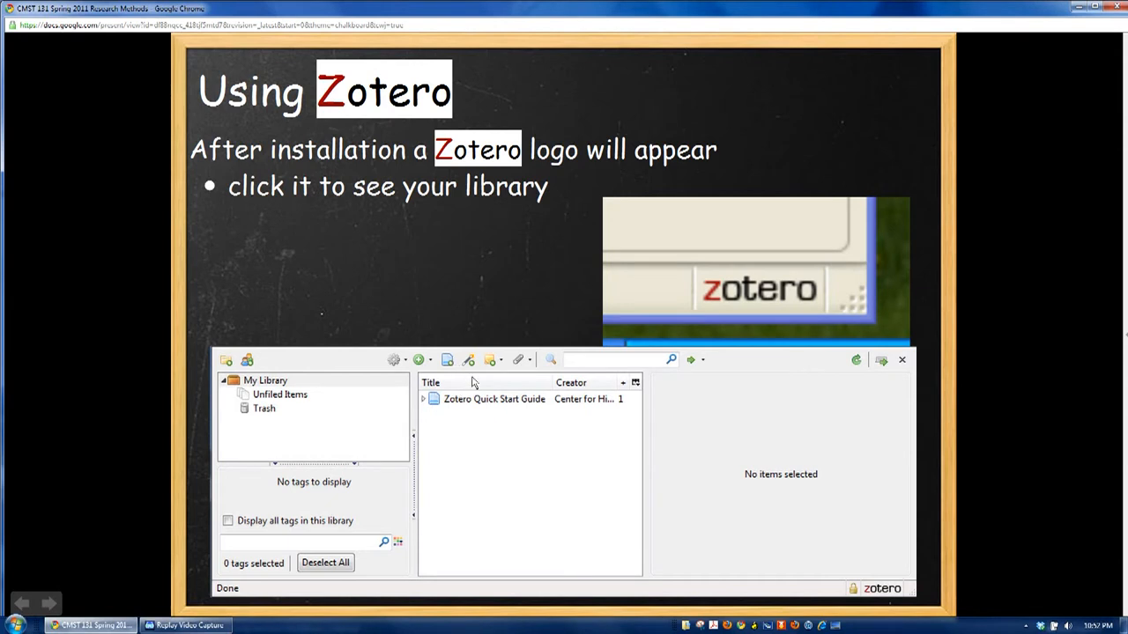
{"action": "mouse_move", "coordinate": [472, 368]}
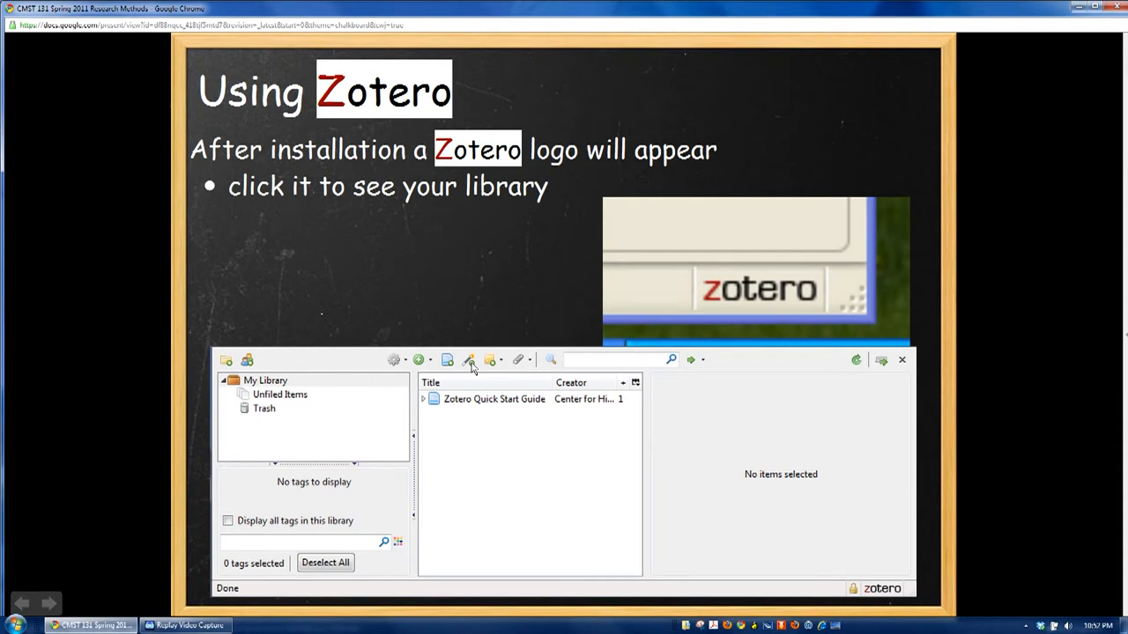
{"action": "mouse_move", "coordinate": [476, 374]}
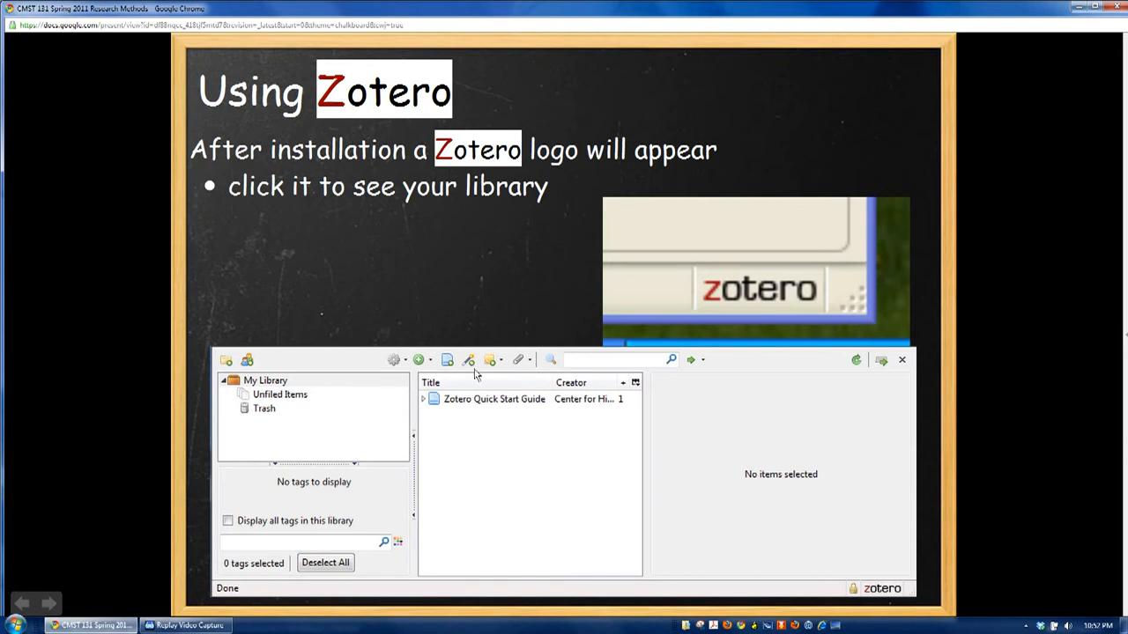
{"action": "mouse_move", "coordinate": [495, 368]}
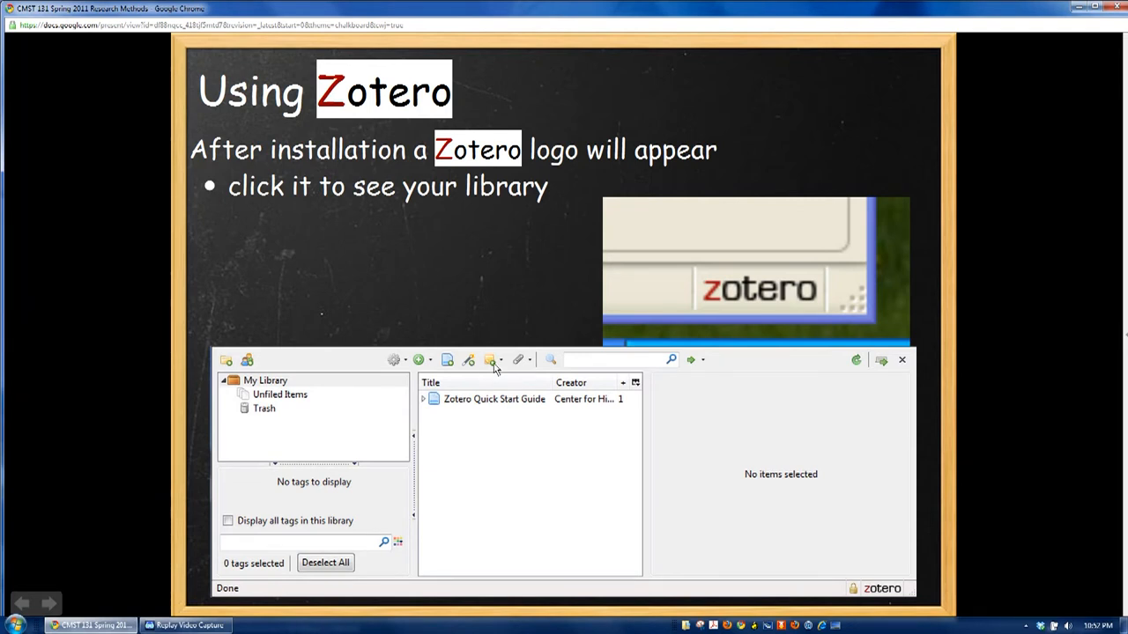
{"action": "mouse_move", "coordinate": [527, 363]}
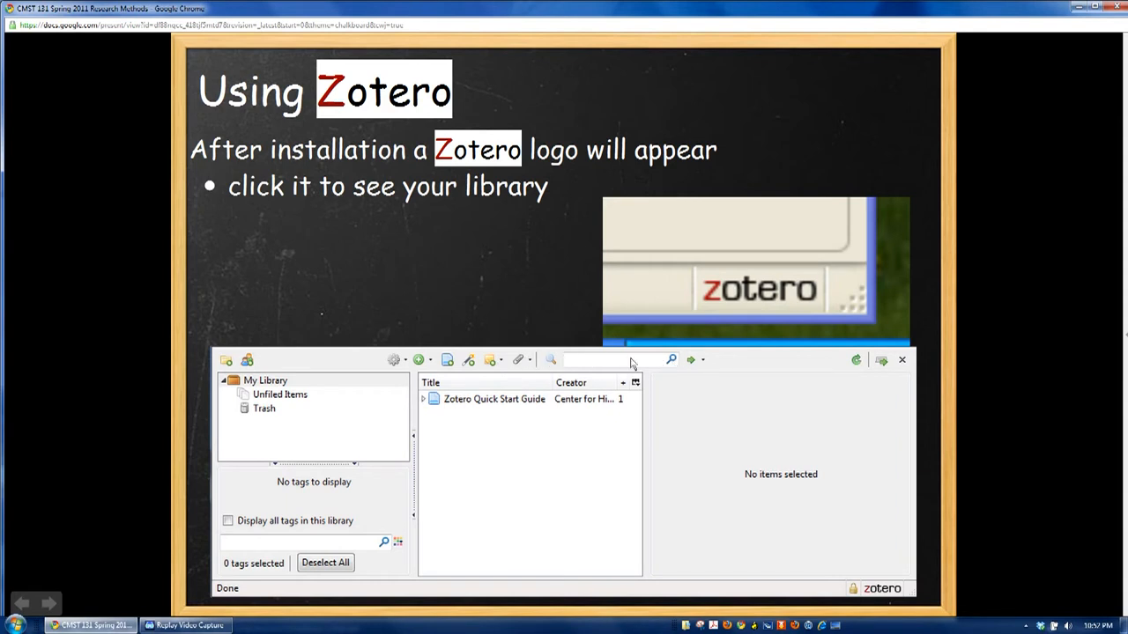
{"action": "mouse_move", "coordinate": [518, 423]}
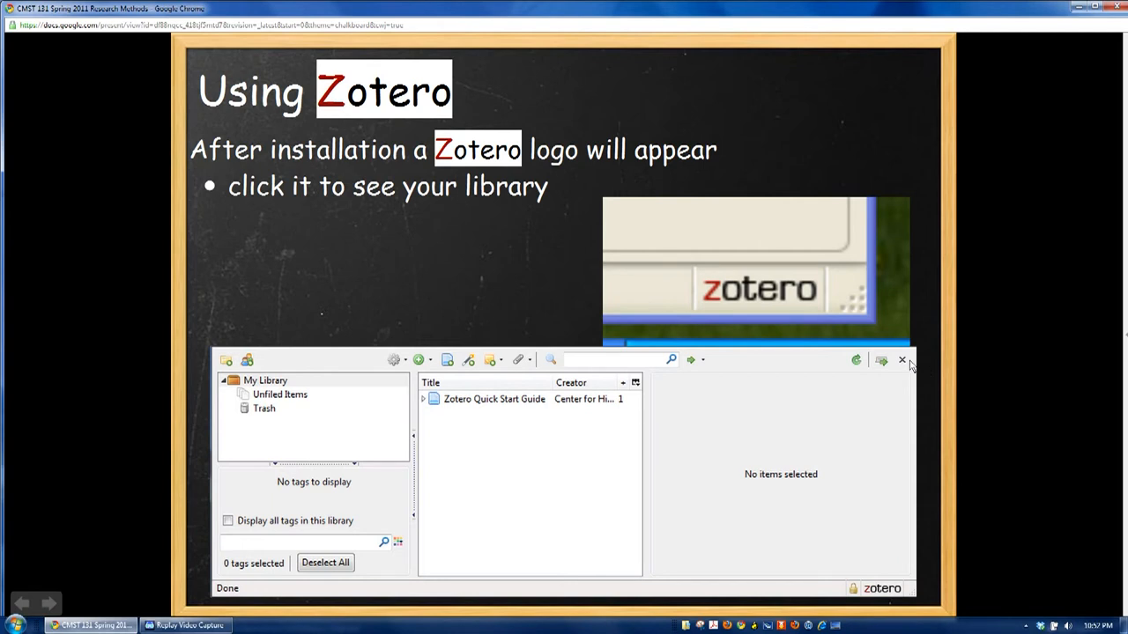
{"action": "mouse_move", "coordinate": [713, 245]}
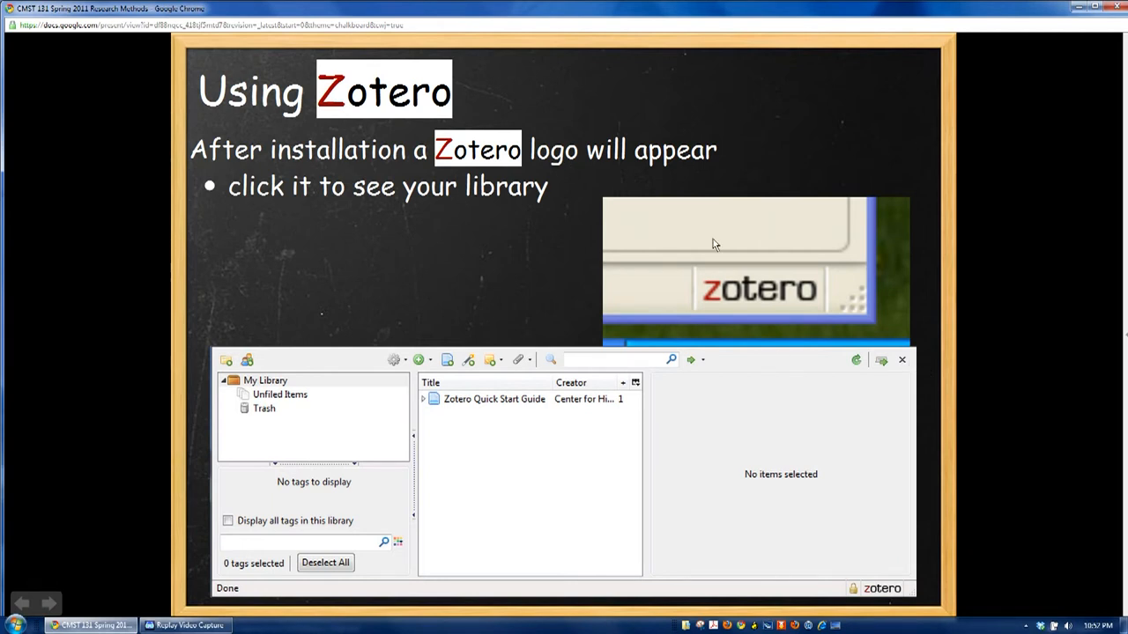
{"action": "mouse_move", "coordinate": [497, 365]}
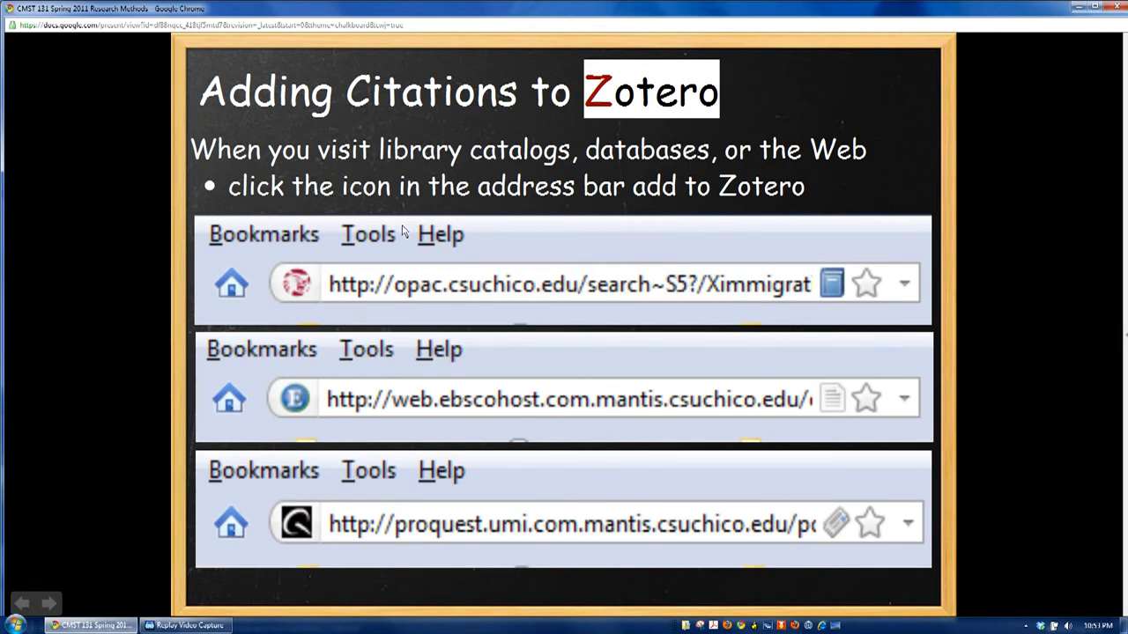
{"action": "mouse_move", "coordinate": [666, 296]}
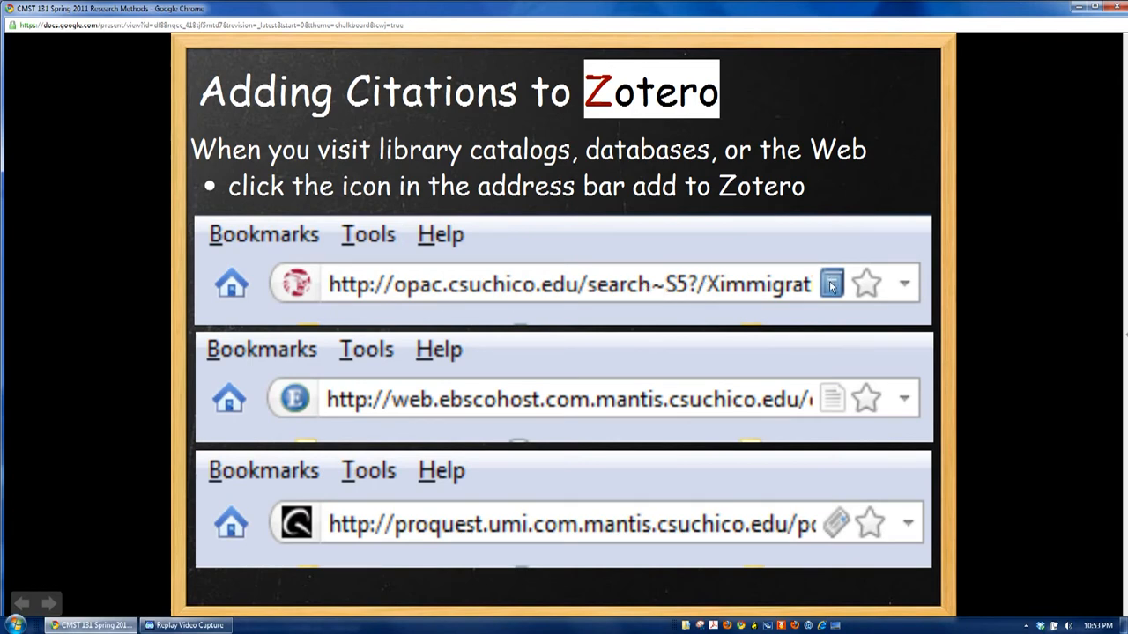
{"action": "mouse_move", "coordinate": [831, 366]}
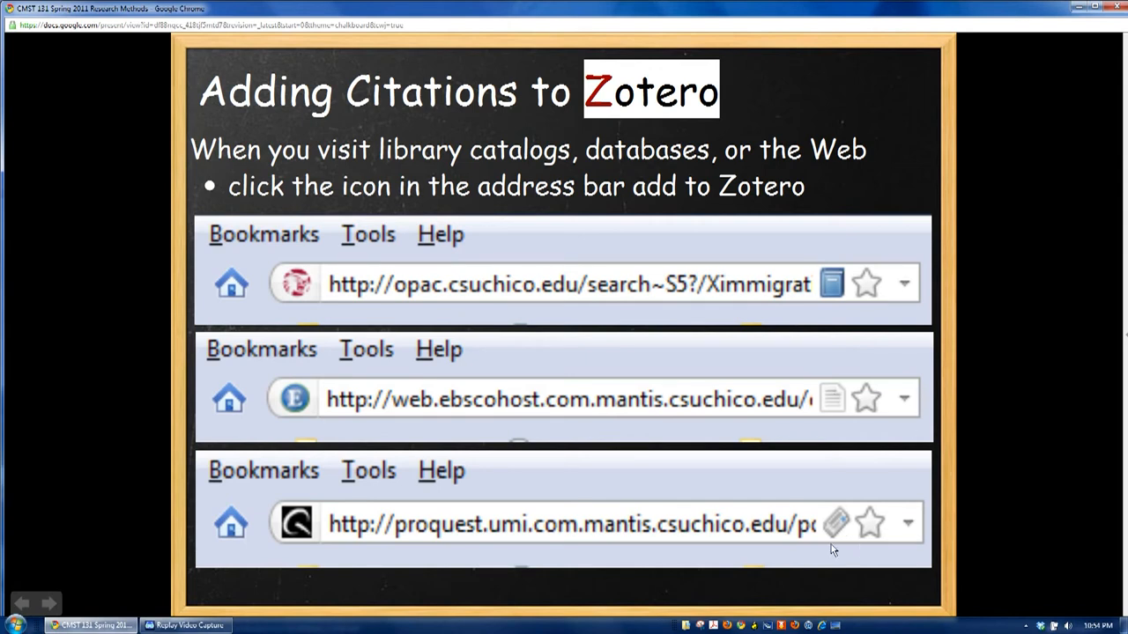
{"action": "mouse_move", "coordinate": [853, 456]}
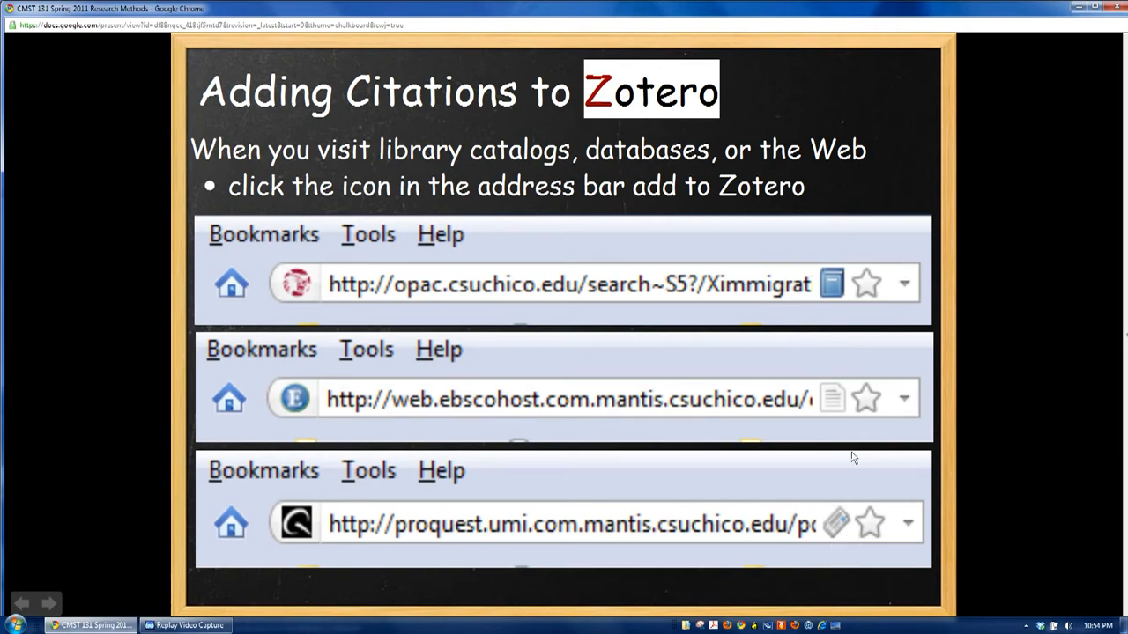
{"action": "mouse_move", "coordinate": [666, 342]}
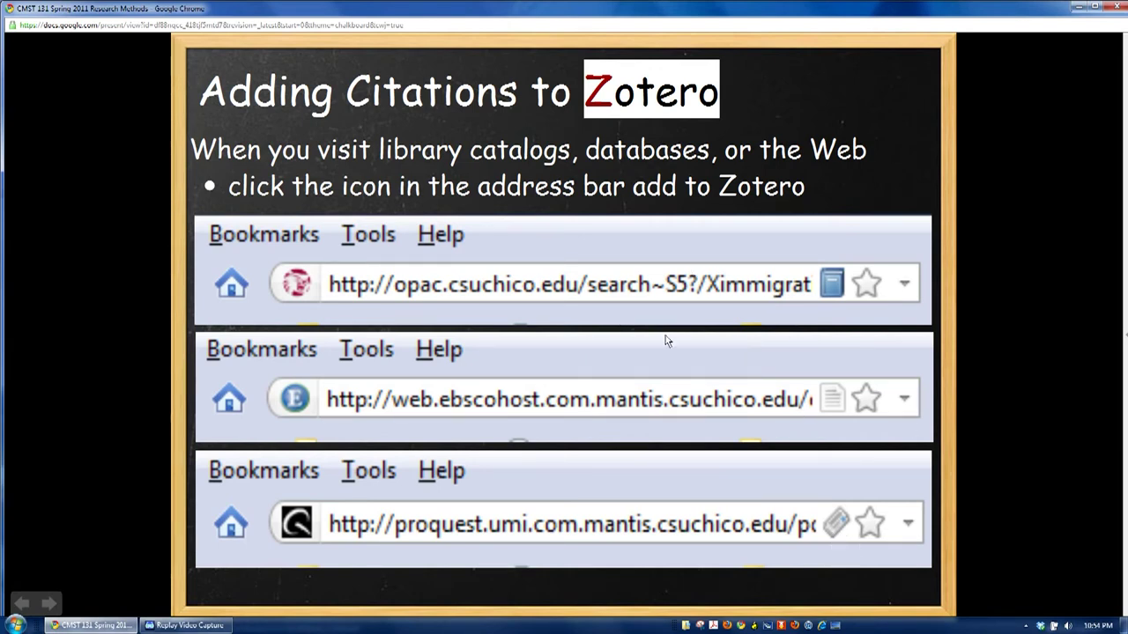
{"action": "mouse_move", "coordinate": [765, 280]}
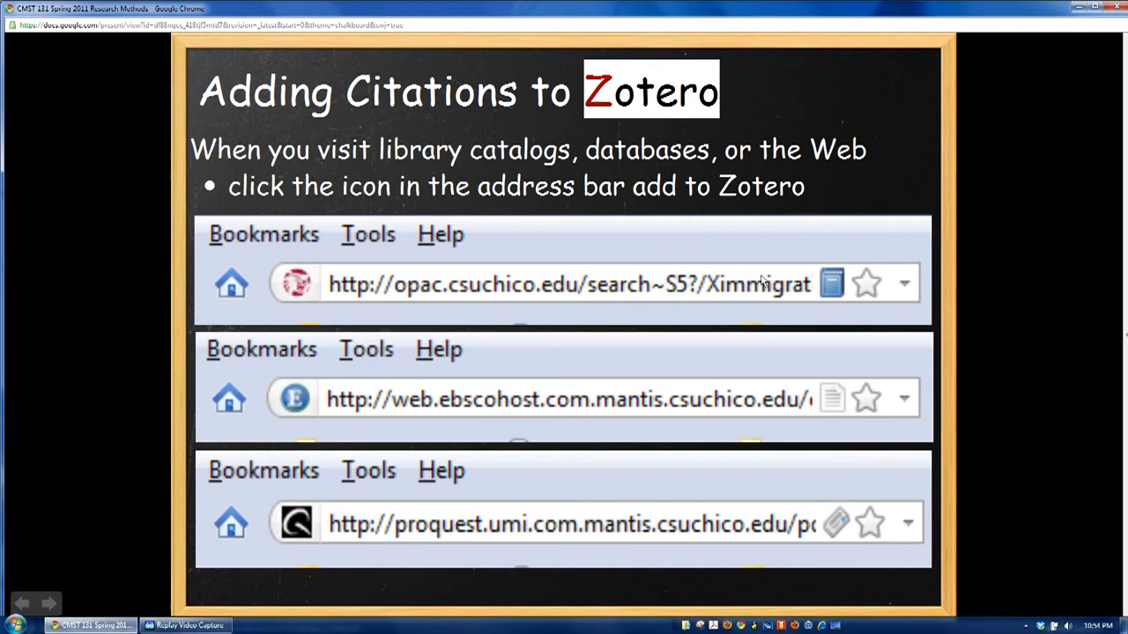
{"action": "mouse_move", "coordinate": [811, 291]}
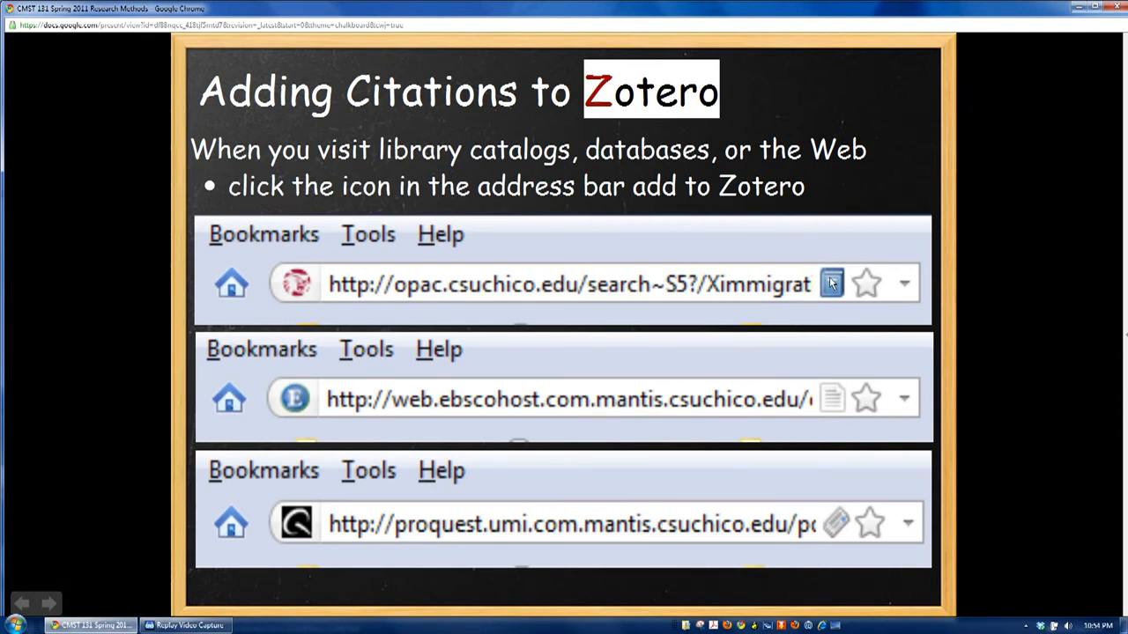
{"action": "mouse_move", "coordinate": [338, 374]}
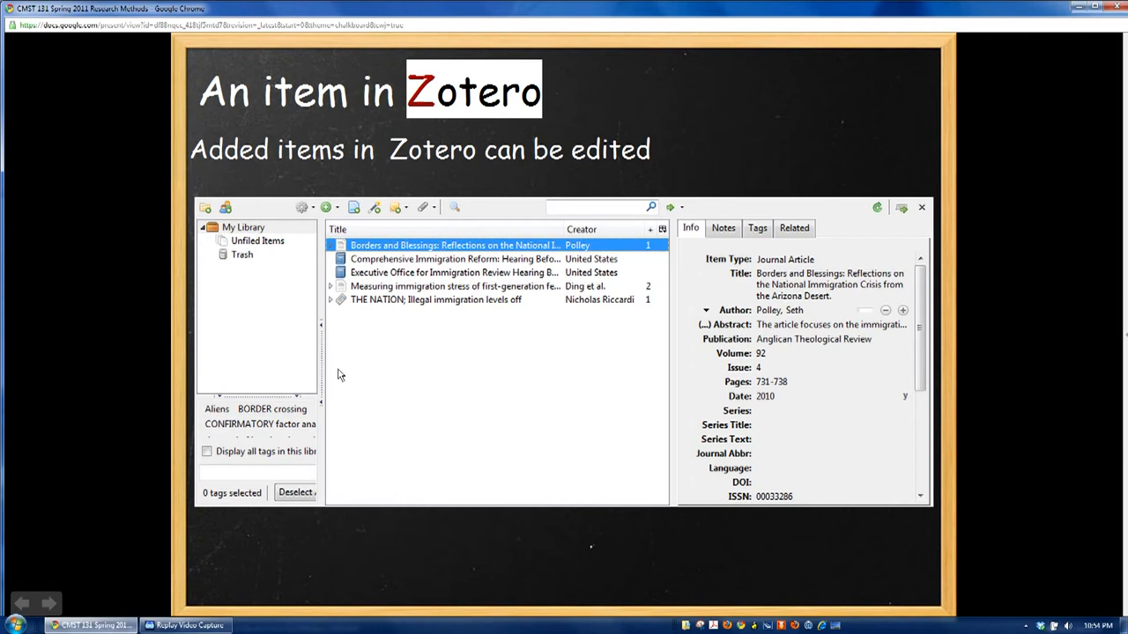
{"action": "mouse_move", "coordinate": [387, 254]}
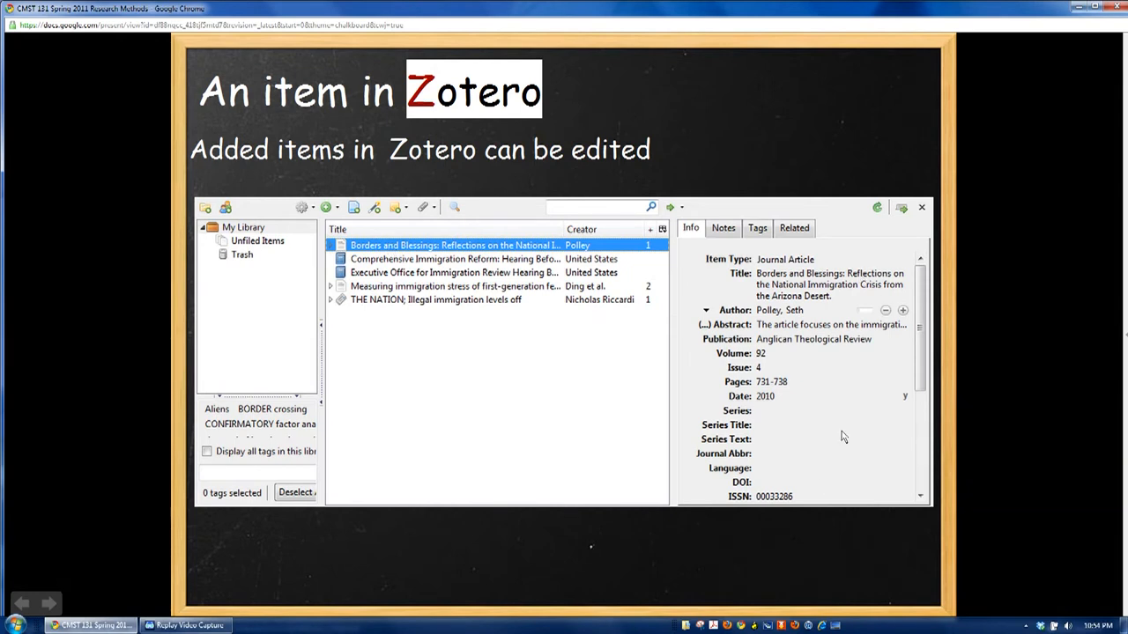
{"action": "mouse_move", "coordinate": [820, 434]}
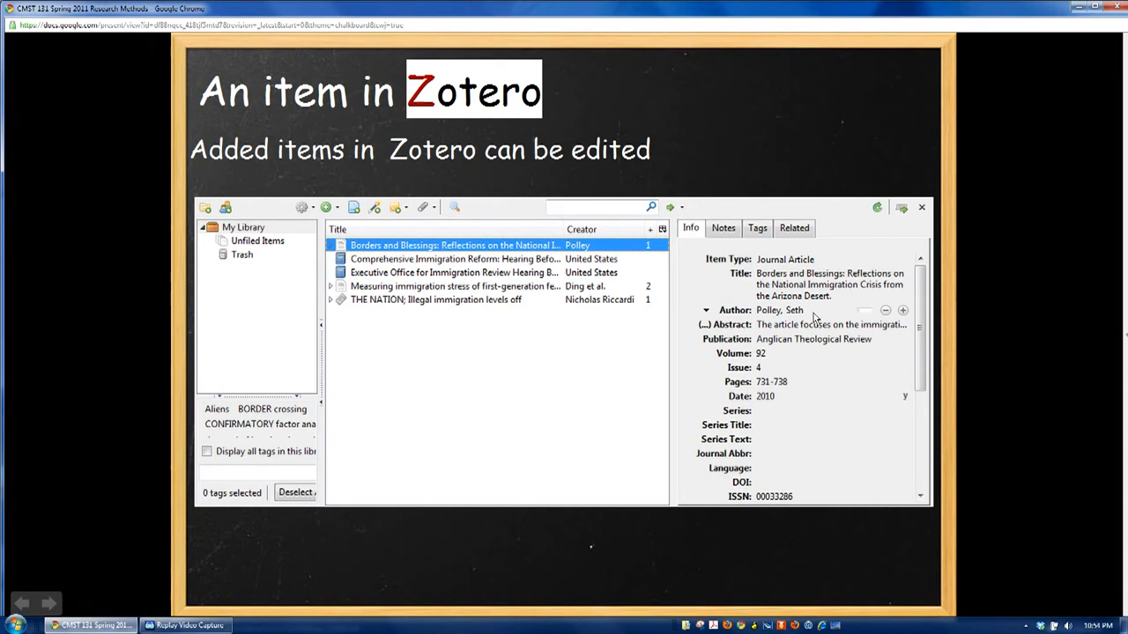
{"action": "mouse_move", "coordinate": [816, 311]}
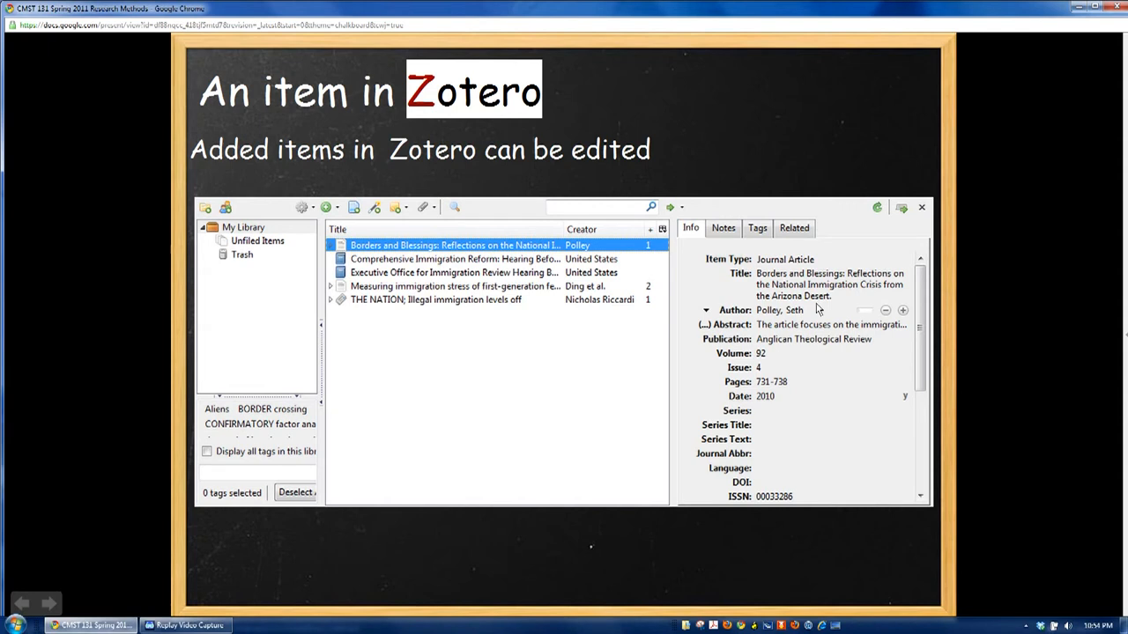
{"action": "mouse_move", "coordinate": [786, 307]}
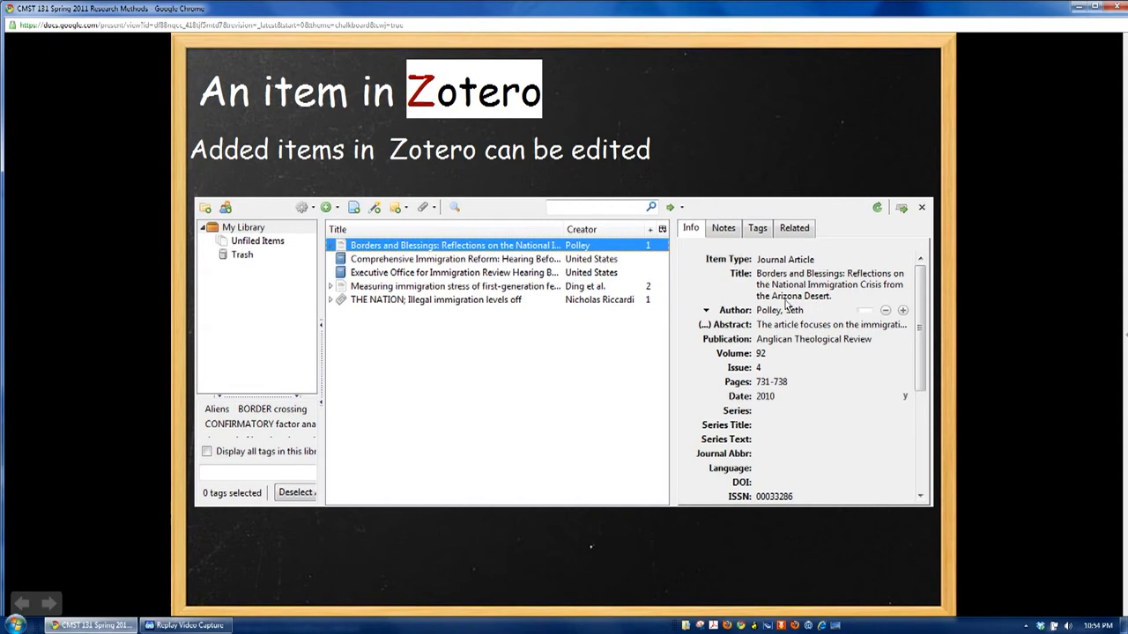
{"action": "mouse_move", "coordinate": [762, 282]}
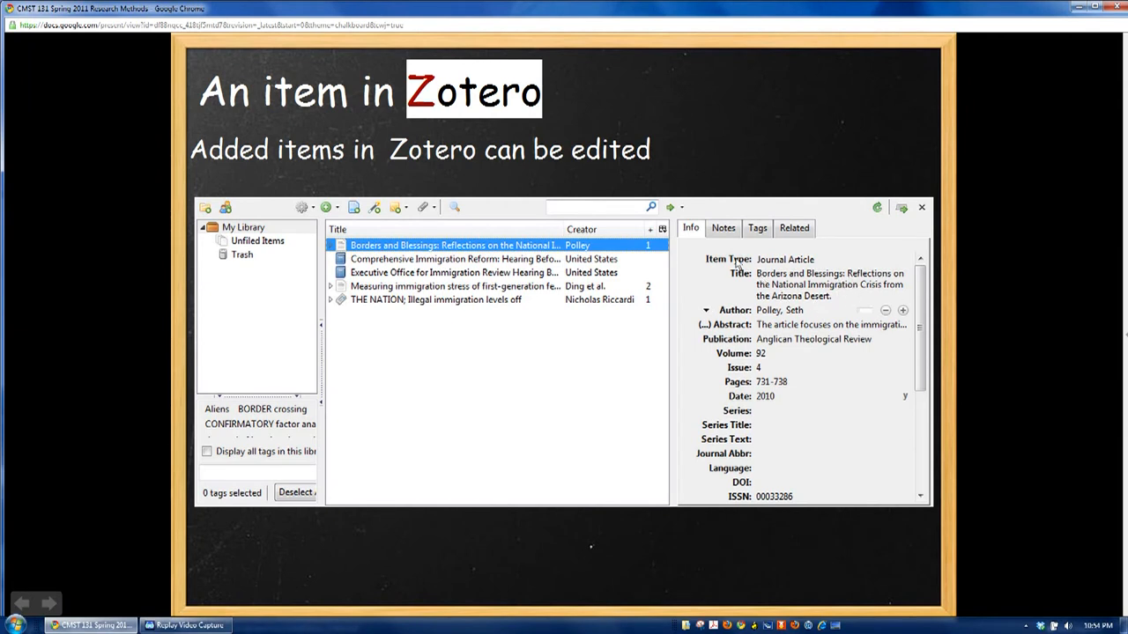
{"action": "mouse_move", "coordinate": [832, 307]}
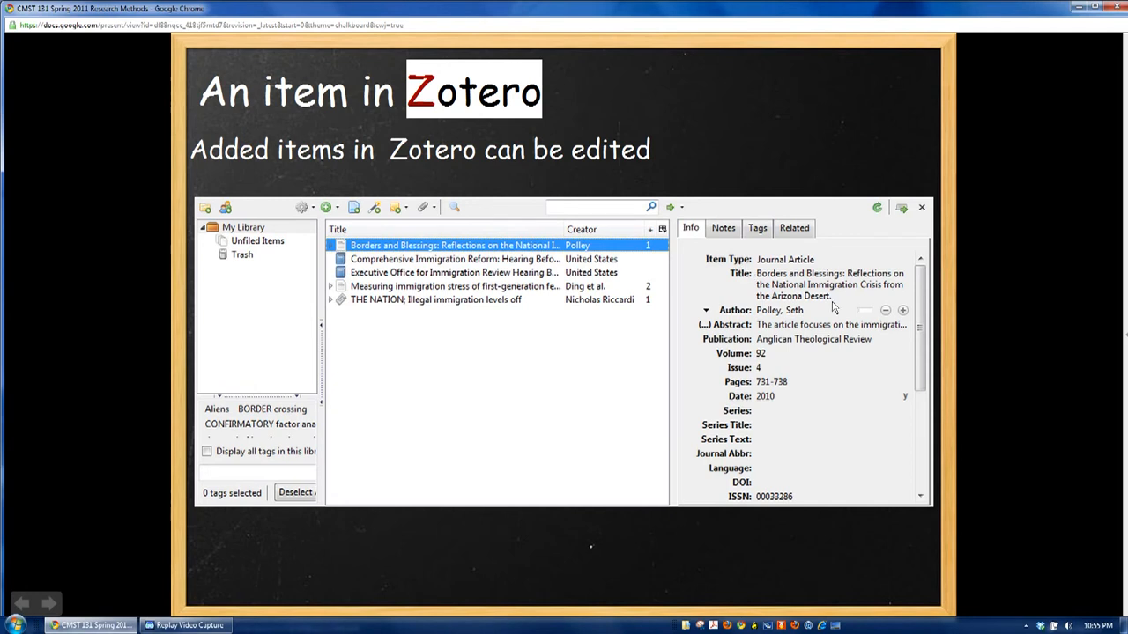
{"action": "mouse_move", "coordinate": [779, 289]}
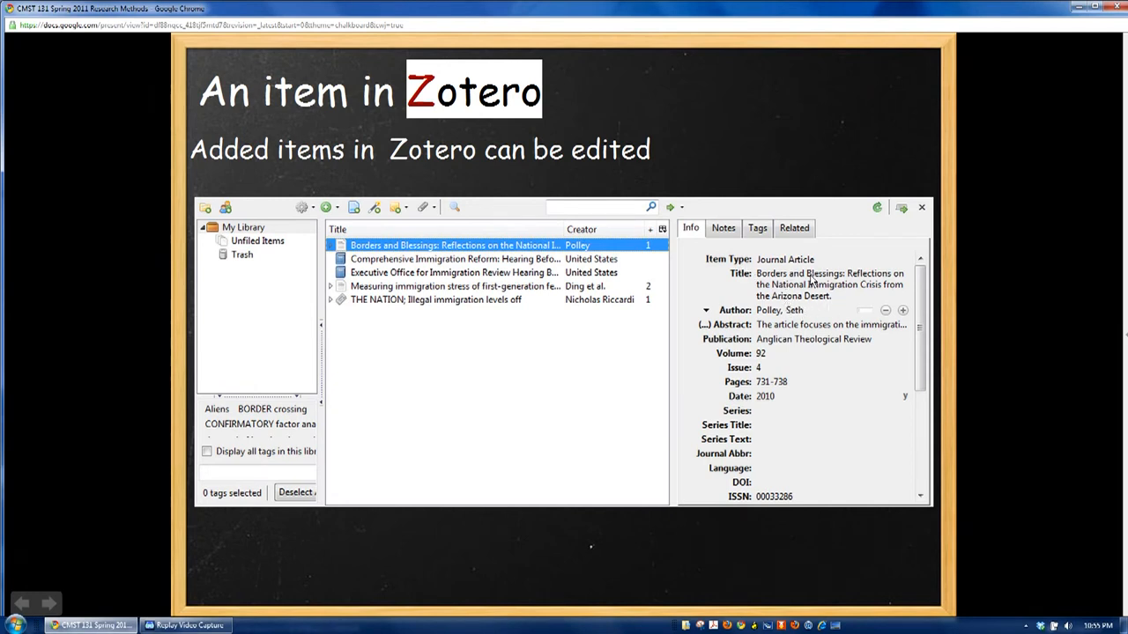
{"action": "mouse_move", "coordinate": [846, 293]}
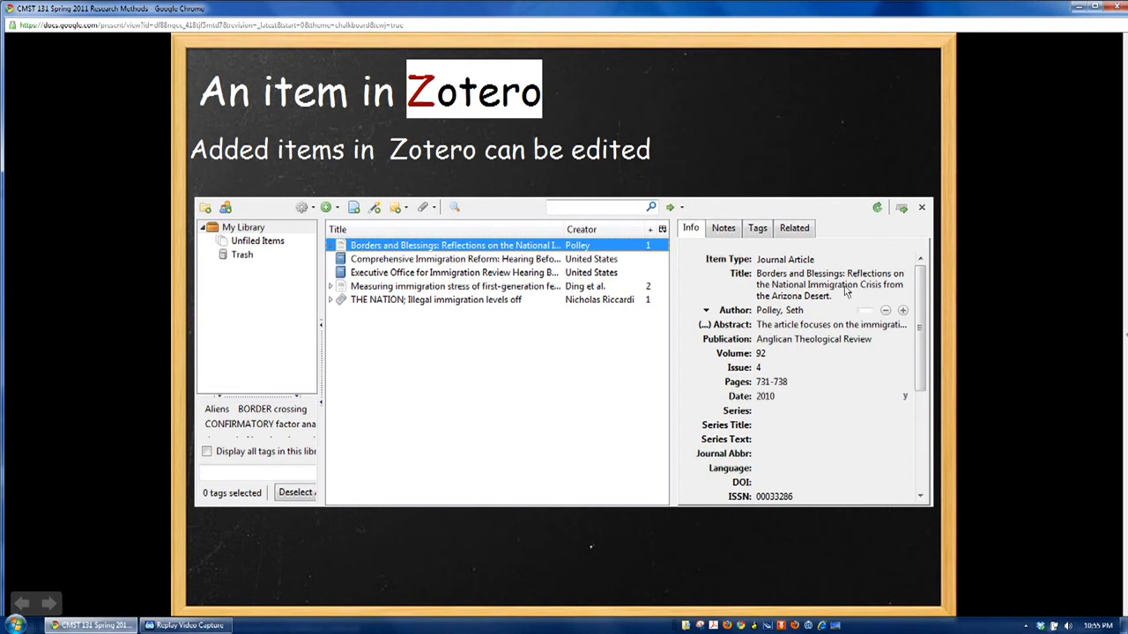
{"action": "mouse_move", "coordinate": [835, 315]}
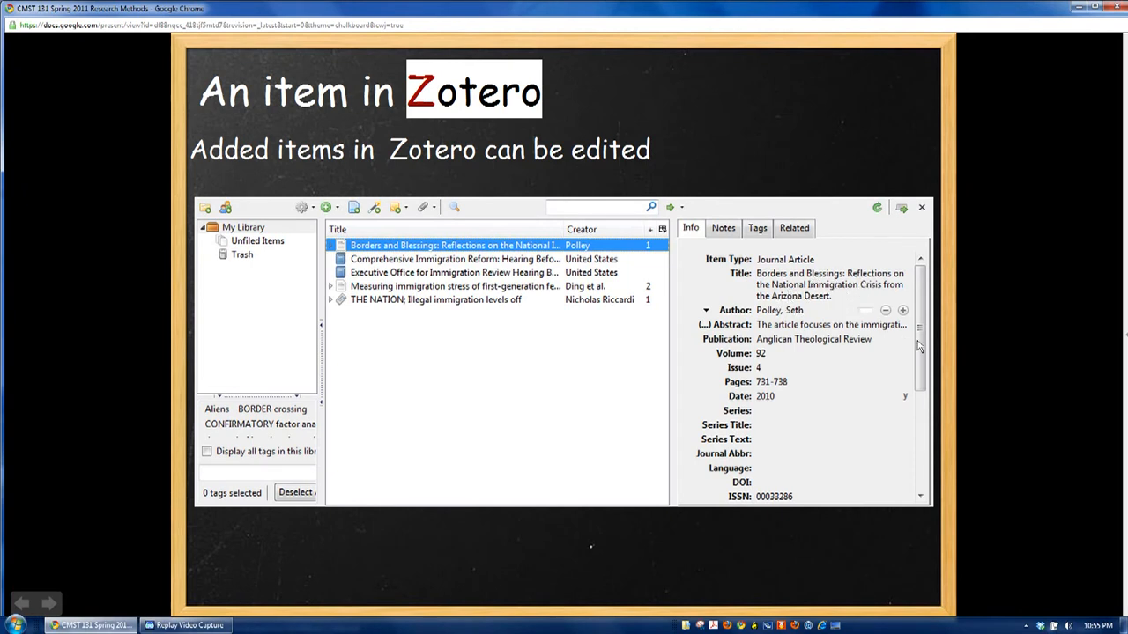
{"action": "mouse_move", "coordinate": [781, 310]}
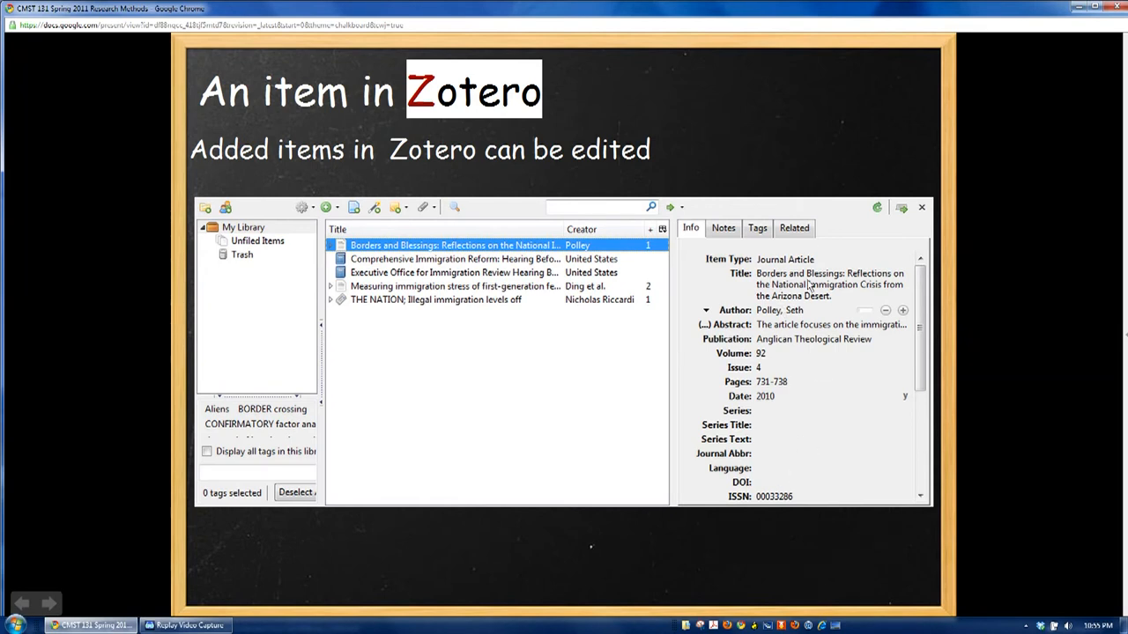
{"action": "mouse_move", "coordinate": [635, 330]}
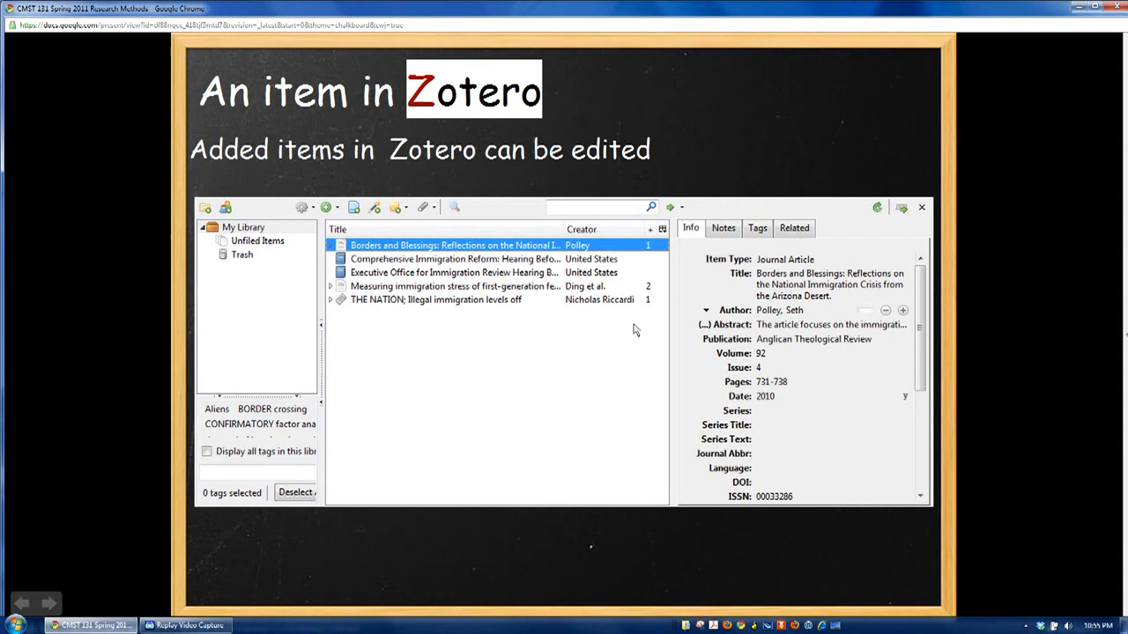
{"action": "mouse_move", "coordinate": [550, 515]}
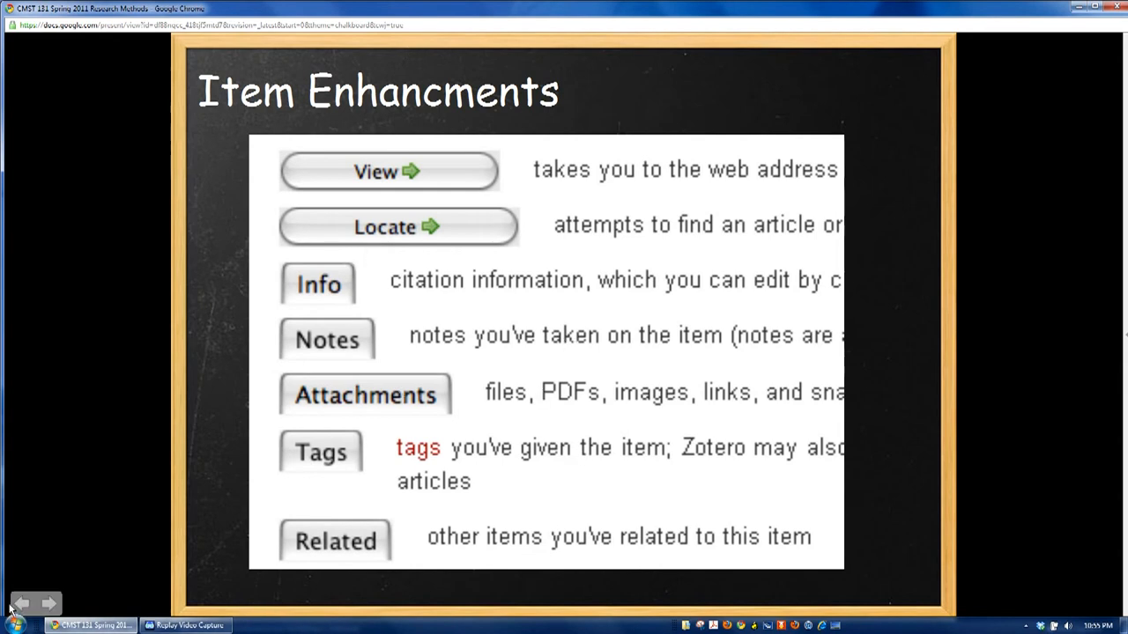
Step through the Zotero item slide to reach the 'Item Enhancments' slide.
{"action": "left_click", "coordinate": [49, 603]}
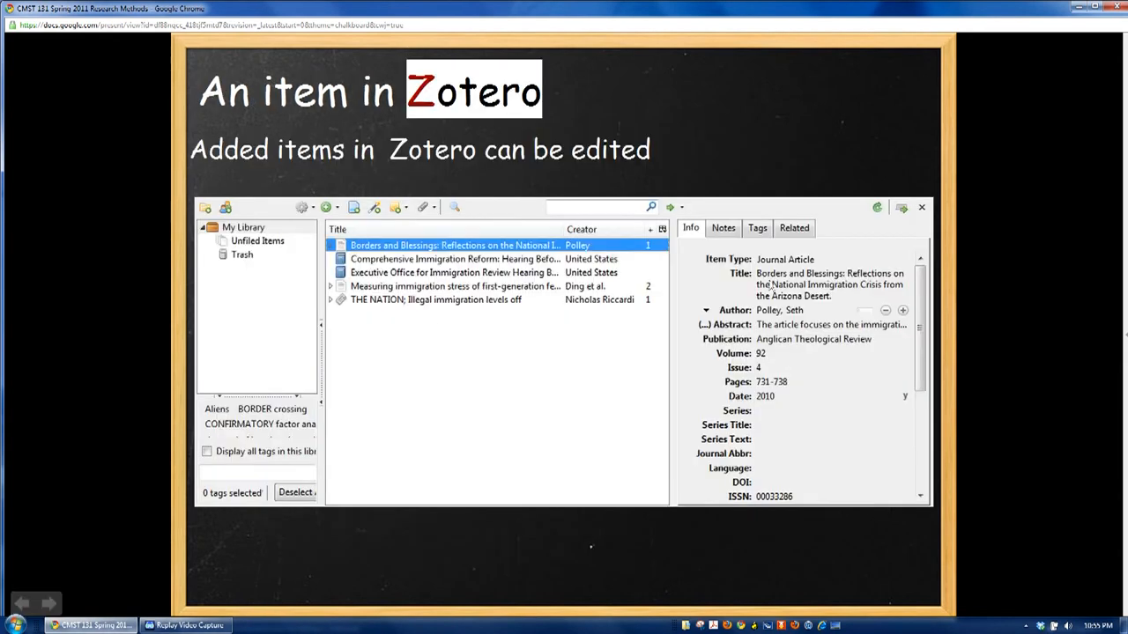
{"action": "mouse_move", "coordinate": [890, 368]}
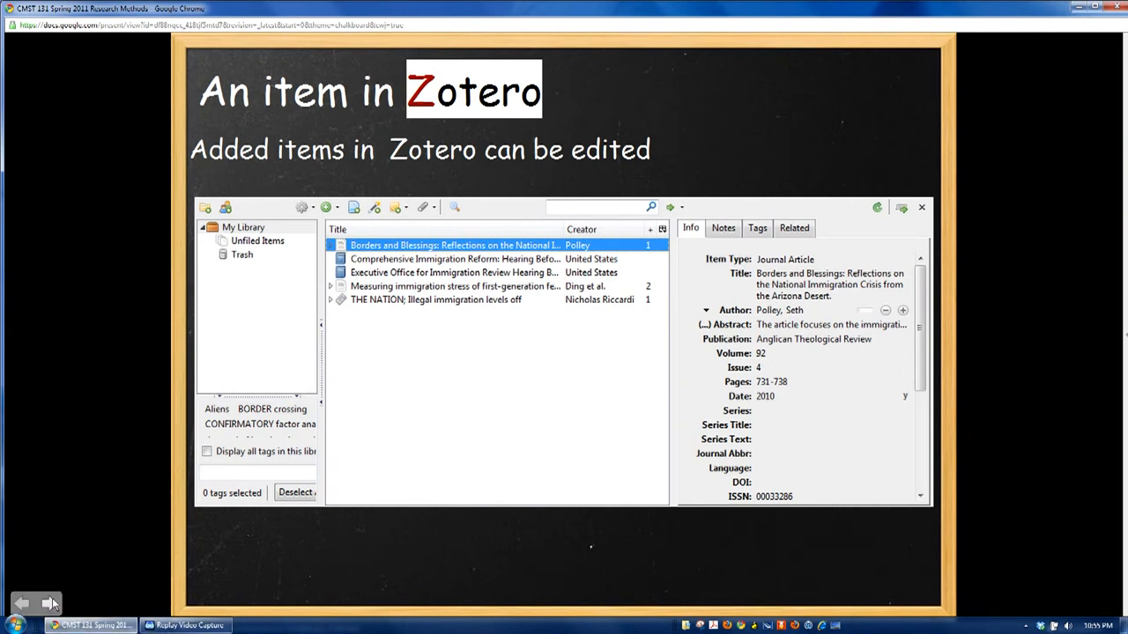
{"action": "left_click", "coordinate": [49, 602]}
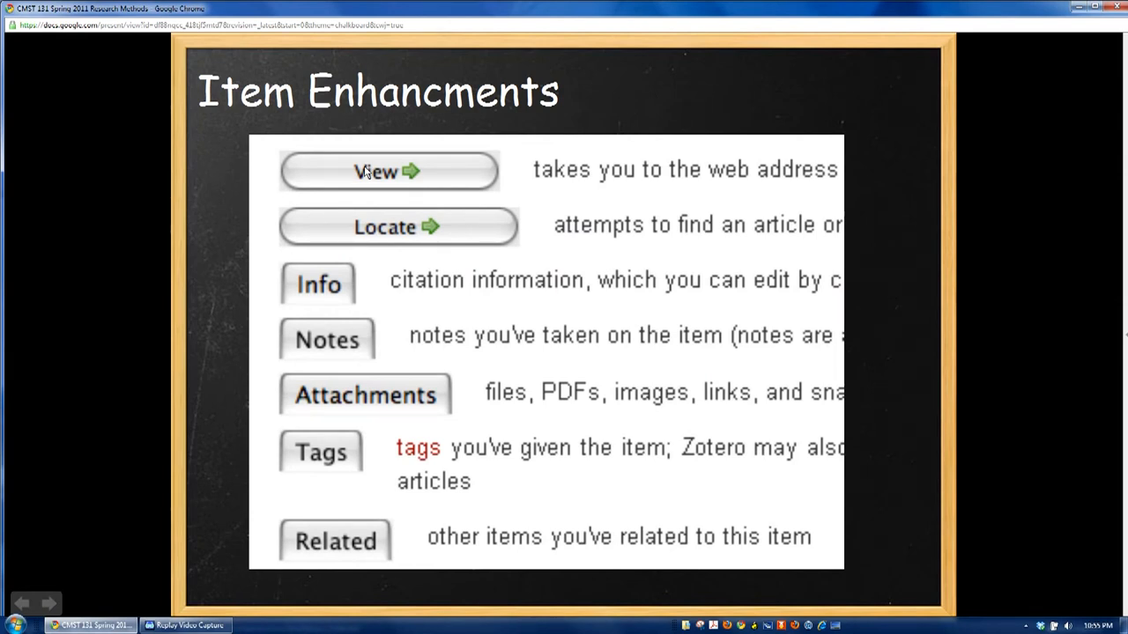
{"action": "mouse_move", "coordinate": [543, 258]}
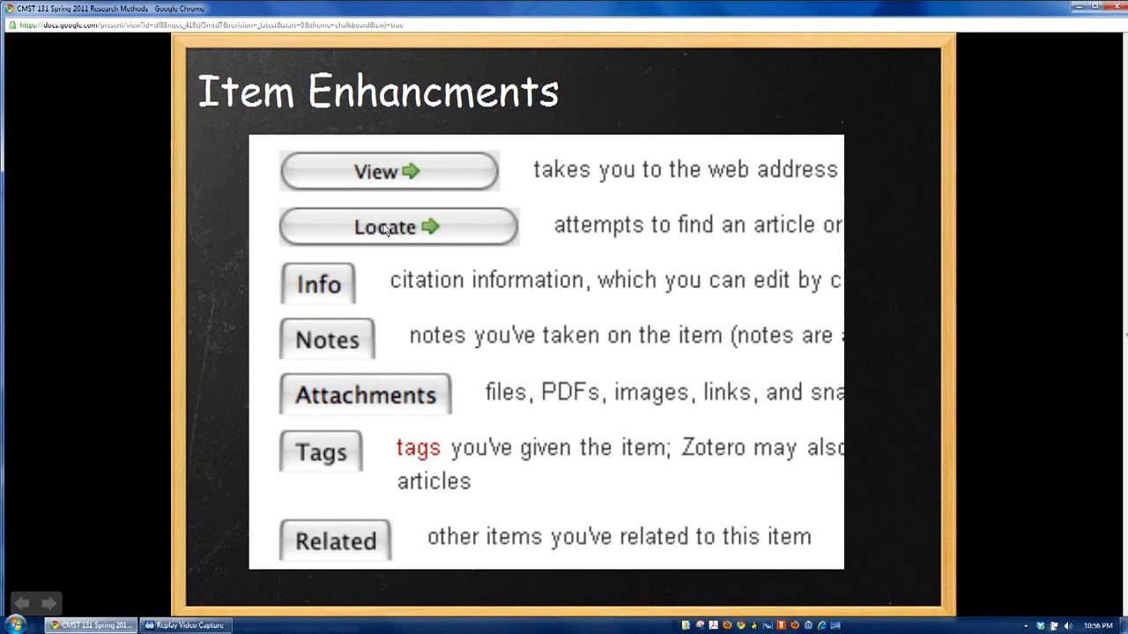
{"action": "mouse_move", "coordinate": [356, 303]}
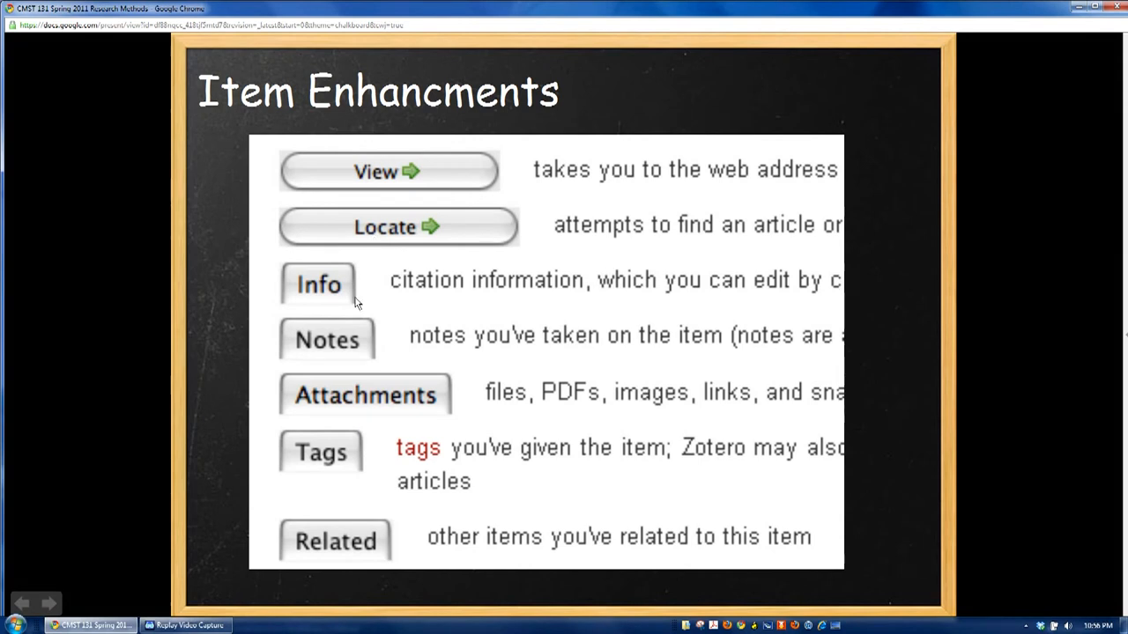
{"action": "mouse_move", "coordinate": [326, 296]}
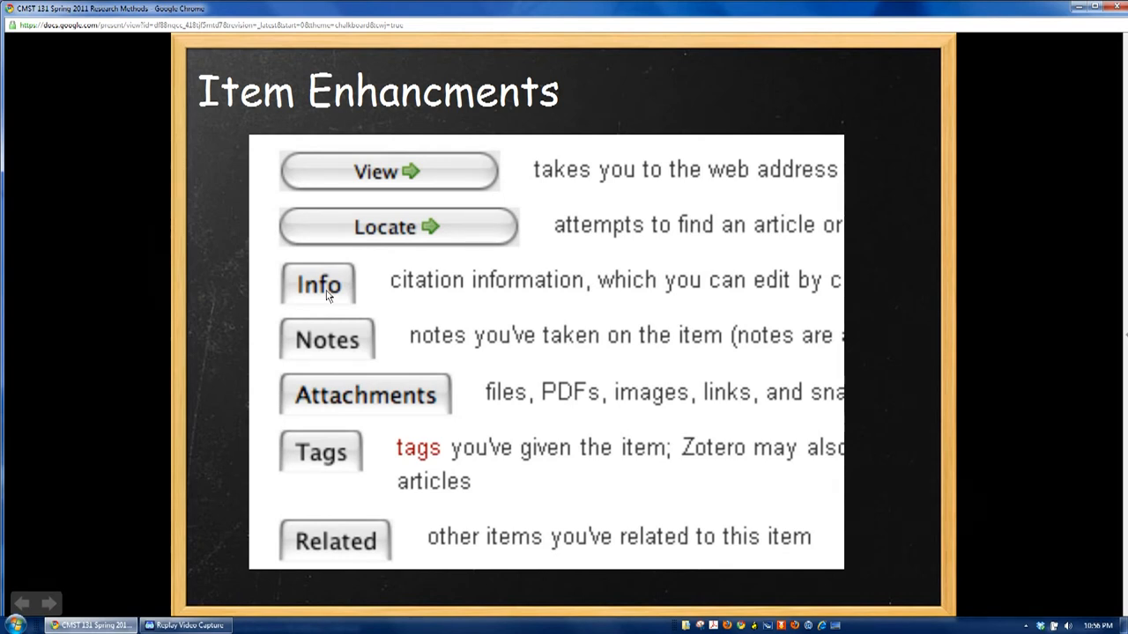
{"action": "mouse_move", "coordinate": [342, 339]}
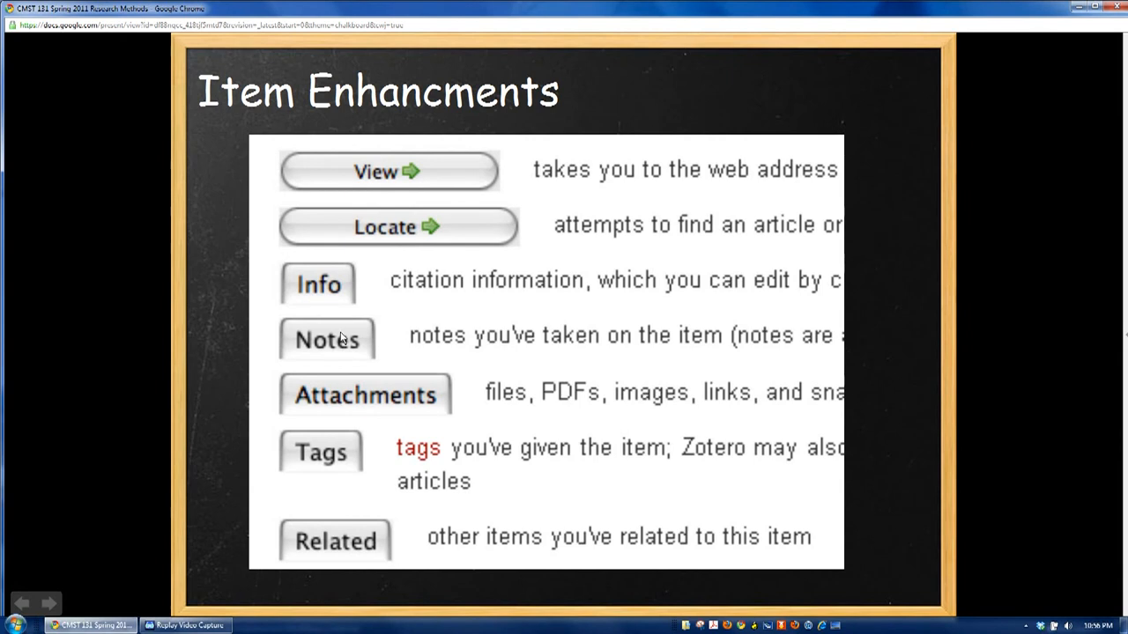
{"action": "mouse_move", "coordinate": [343, 346]}
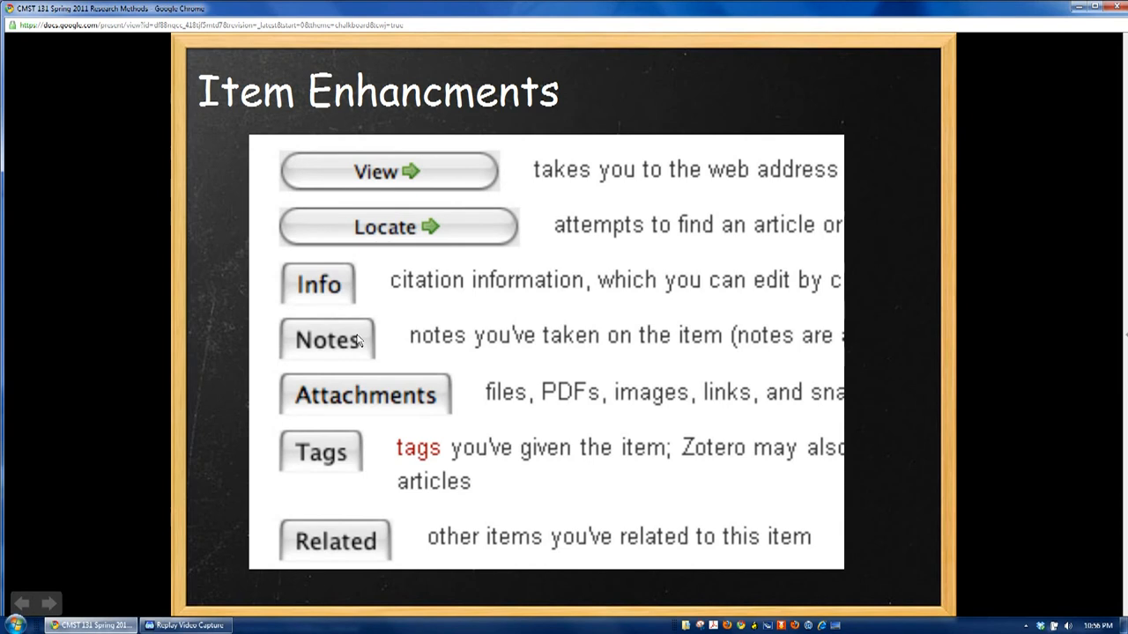
{"action": "mouse_move", "coordinate": [316, 395]}
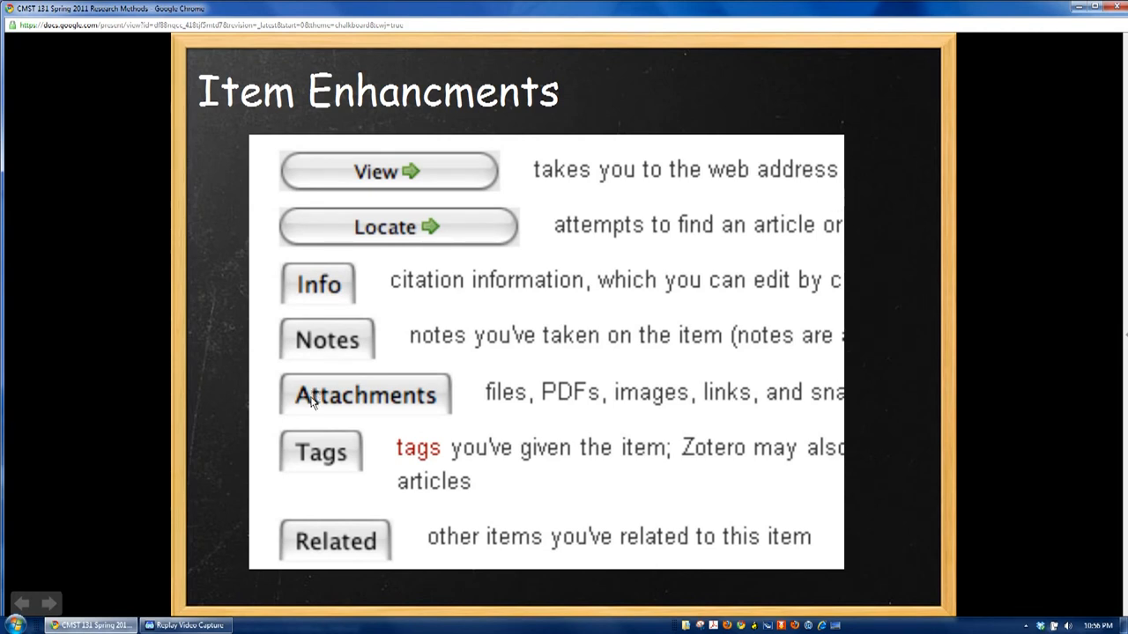
{"action": "mouse_move", "coordinate": [457, 412]}
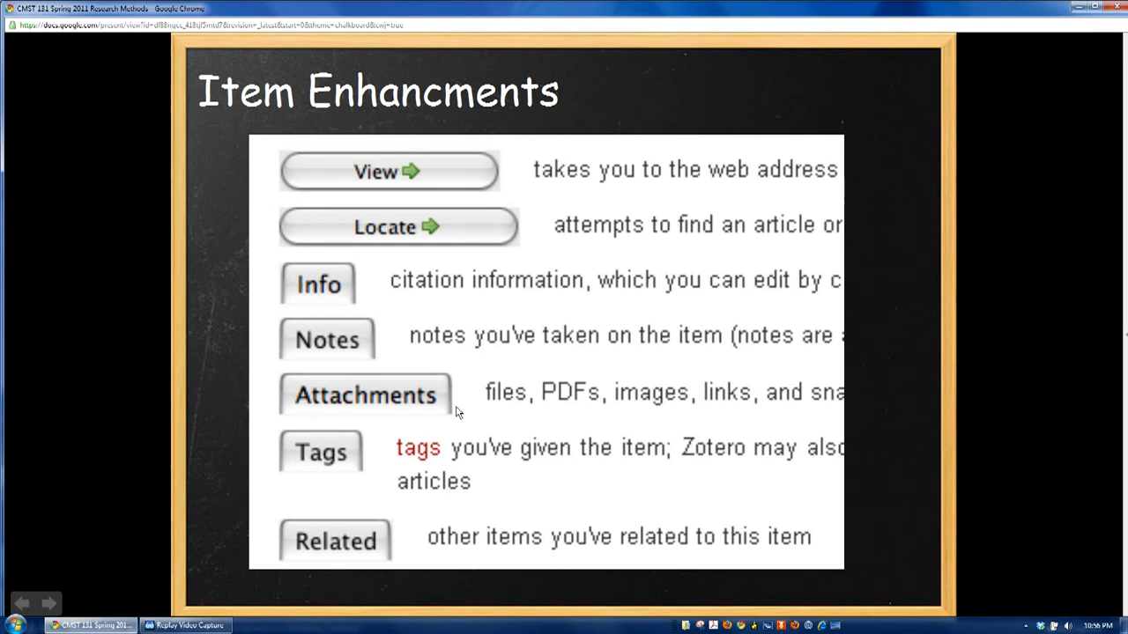
{"action": "mouse_move", "coordinate": [372, 445]}
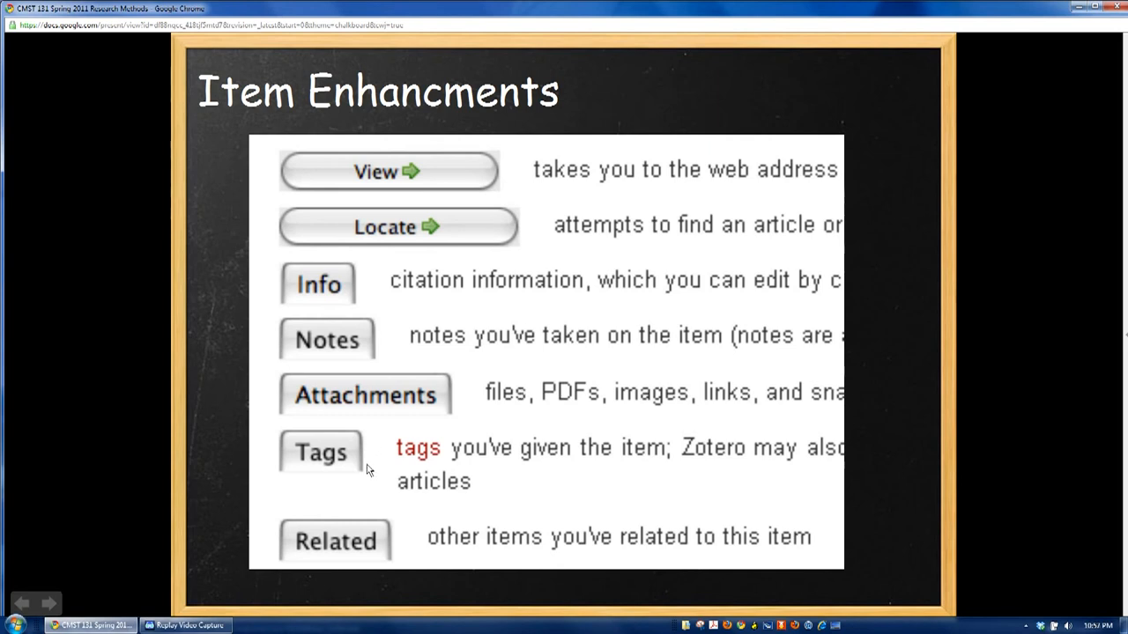
{"action": "mouse_move", "coordinate": [356, 455]}
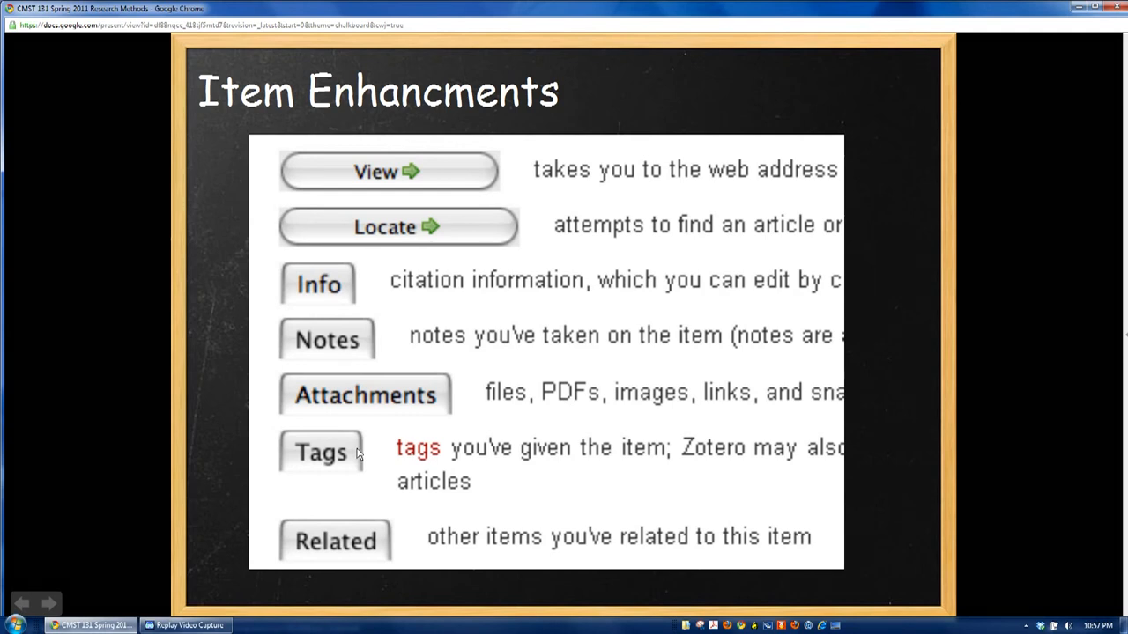
{"action": "mouse_move", "coordinate": [384, 449]}
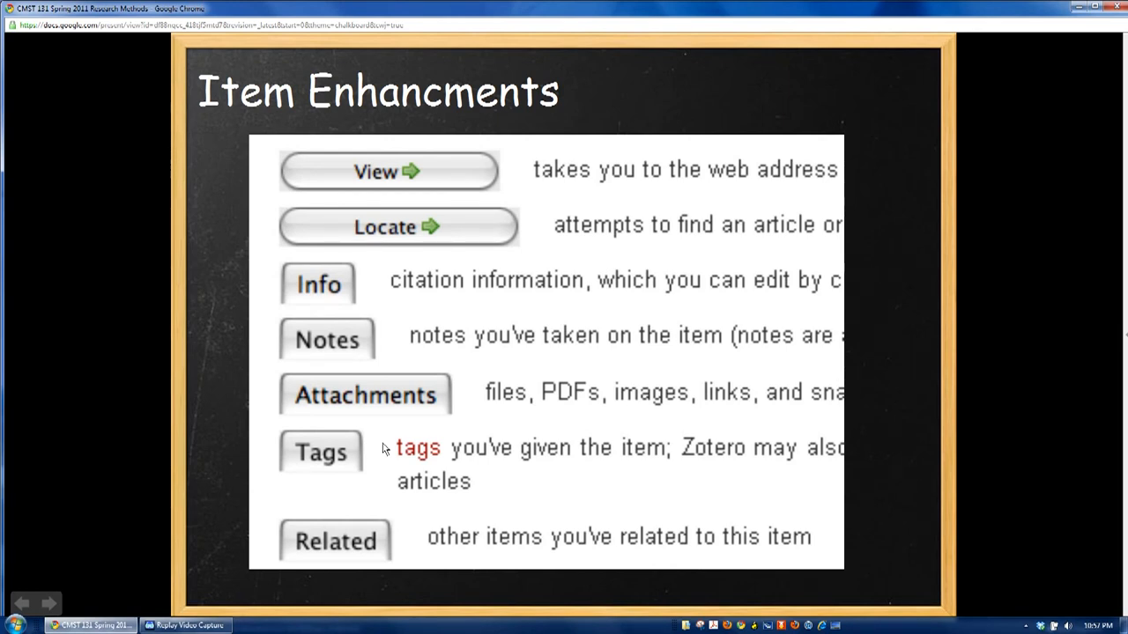
{"action": "mouse_move", "coordinate": [357, 527]}
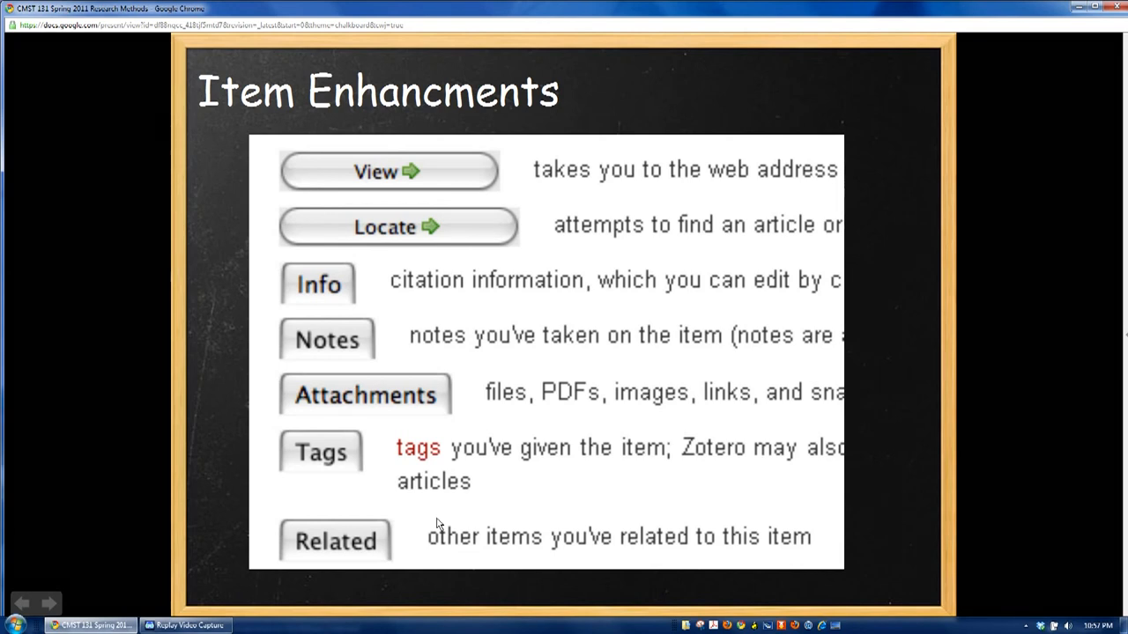
{"action": "mouse_move", "coordinate": [177, 553]}
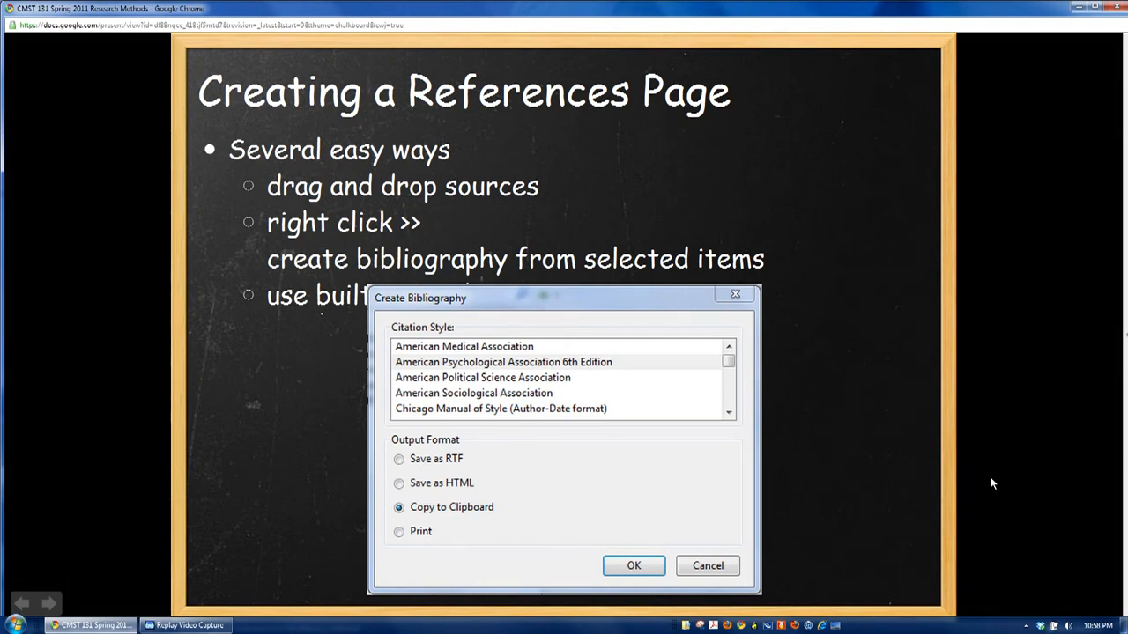
{"action": "mouse_move", "coordinate": [508, 479]}
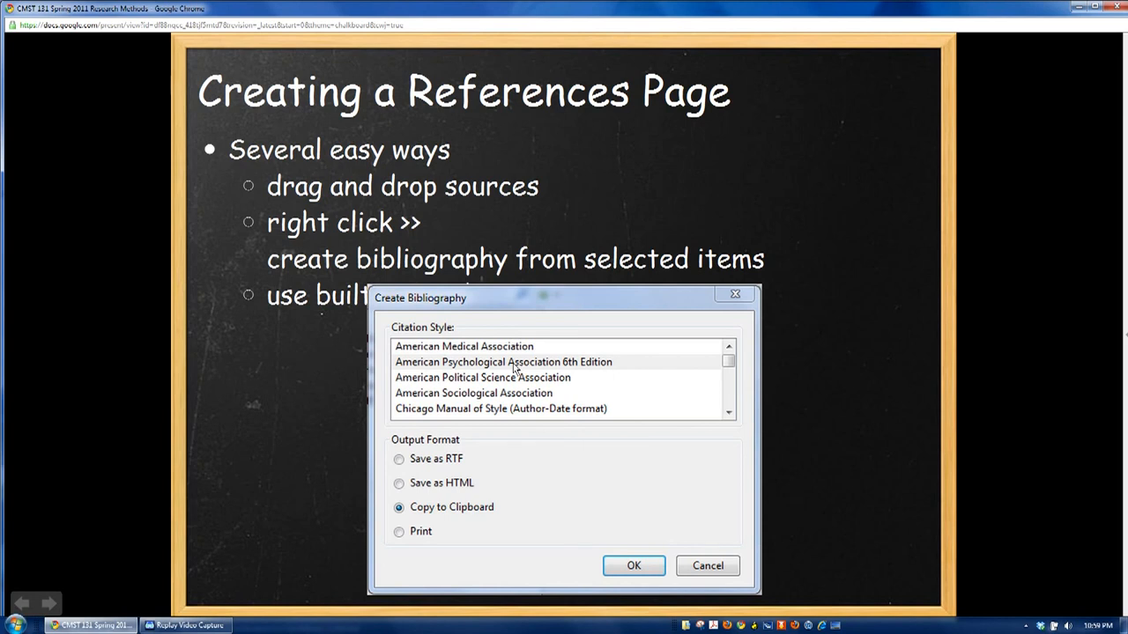
{"action": "mouse_move", "coordinate": [573, 369]}
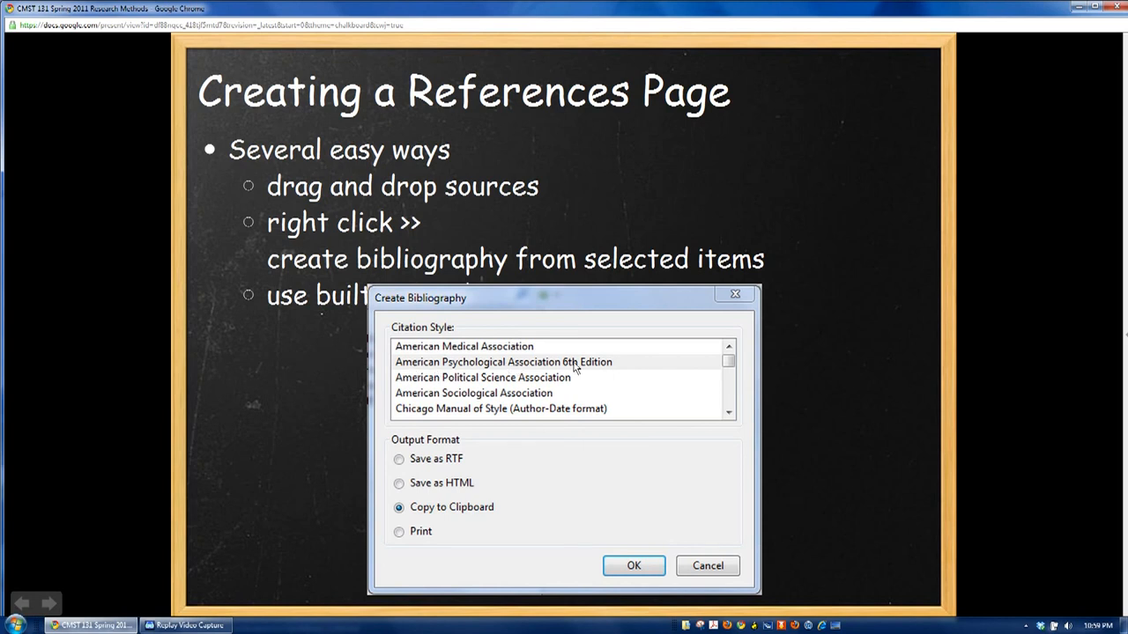
{"action": "mouse_move", "coordinate": [419, 467]}
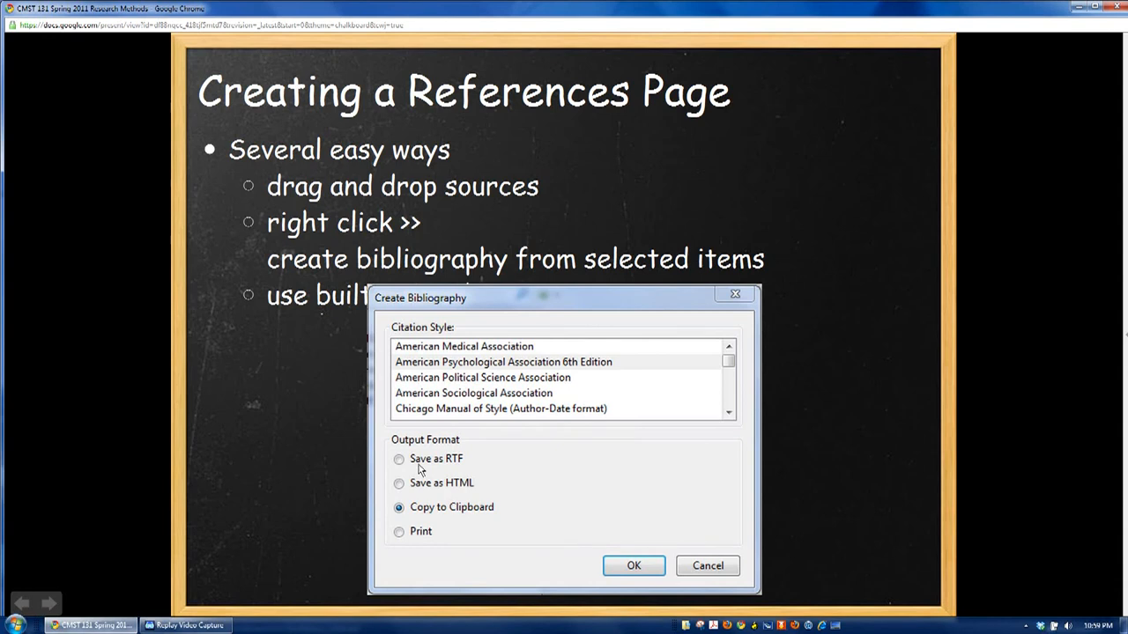
{"action": "mouse_move", "coordinate": [427, 486]}
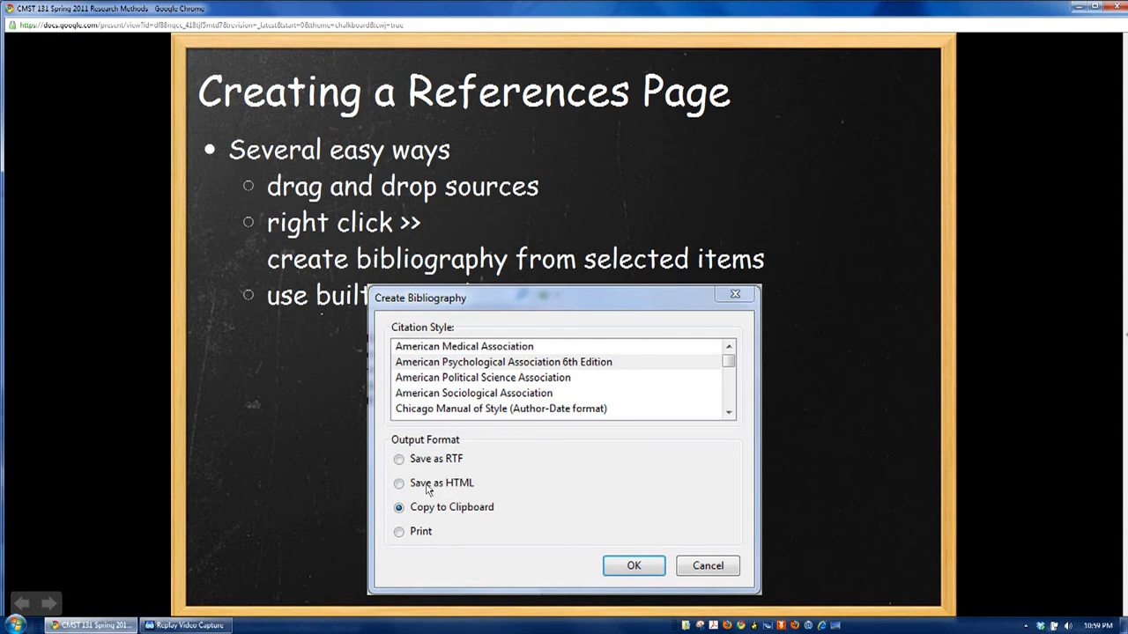
{"action": "mouse_move", "coordinate": [536, 521]}
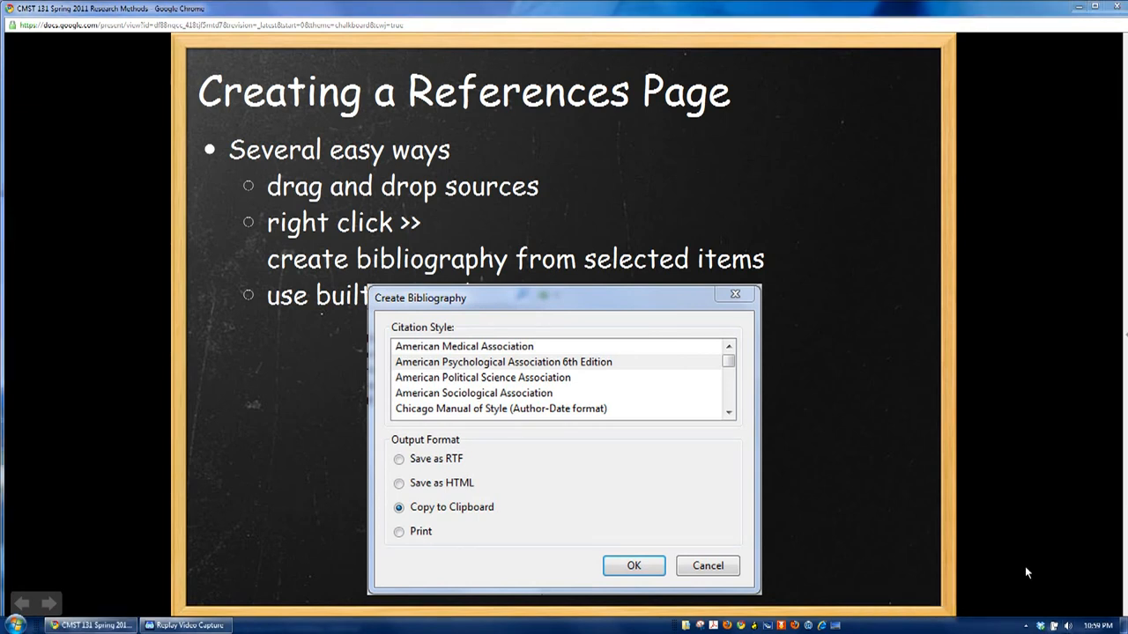
{"action": "mouse_move", "coordinate": [1022, 483]}
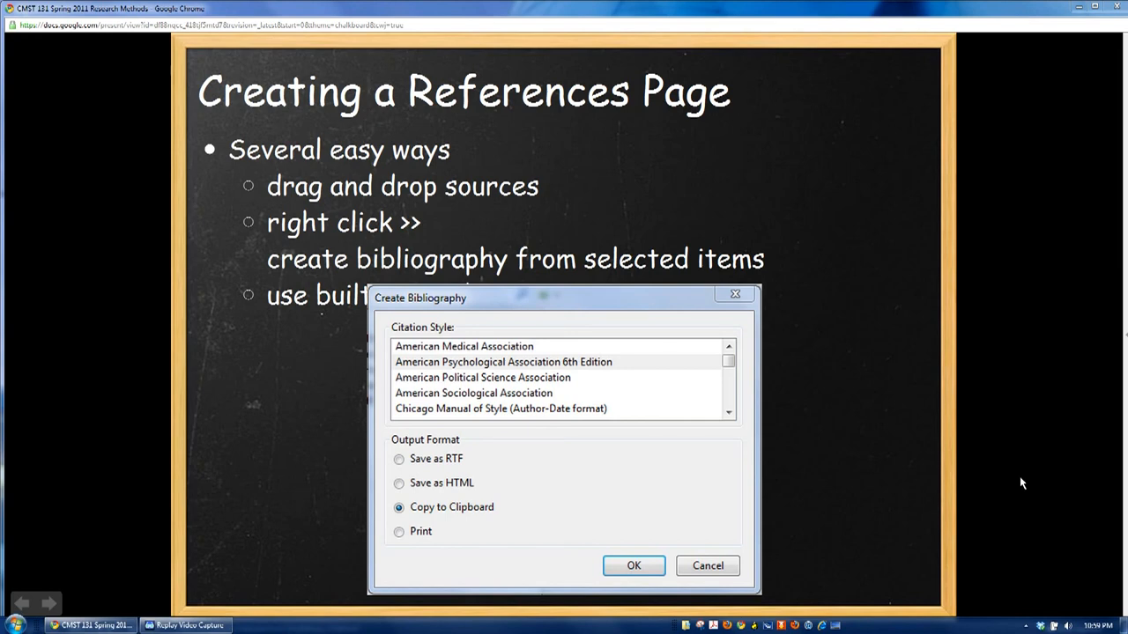
{"action": "mouse_move", "coordinate": [765, 551]}
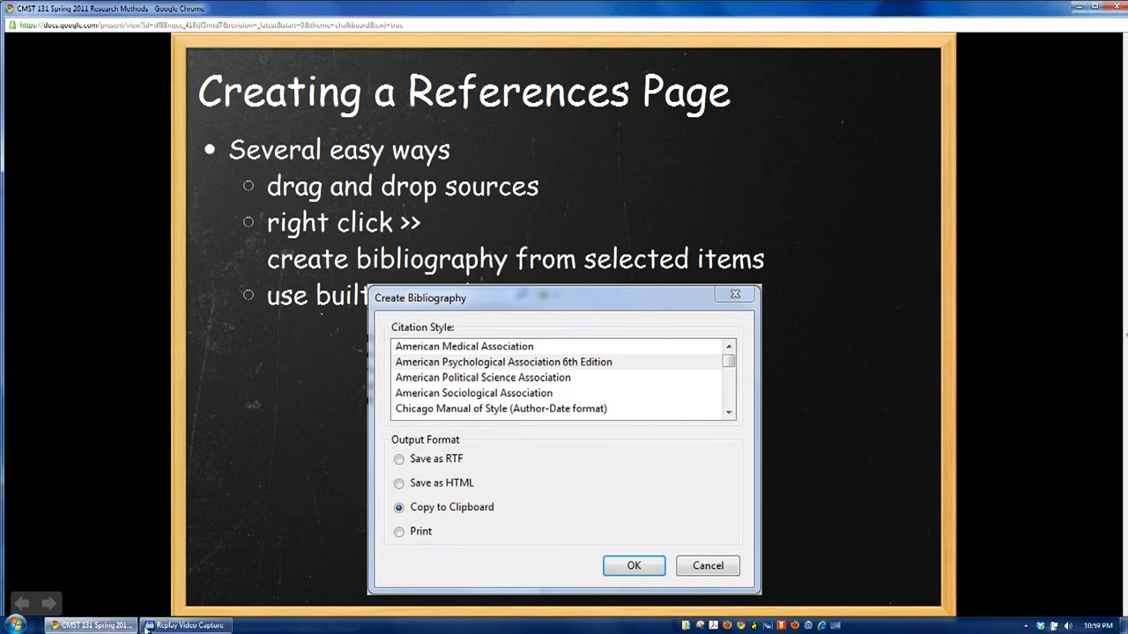
Advance to the final 'Using Word and OpenOffice Plugins' slide.
{"action": "left_click", "coordinate": [49, 602]}
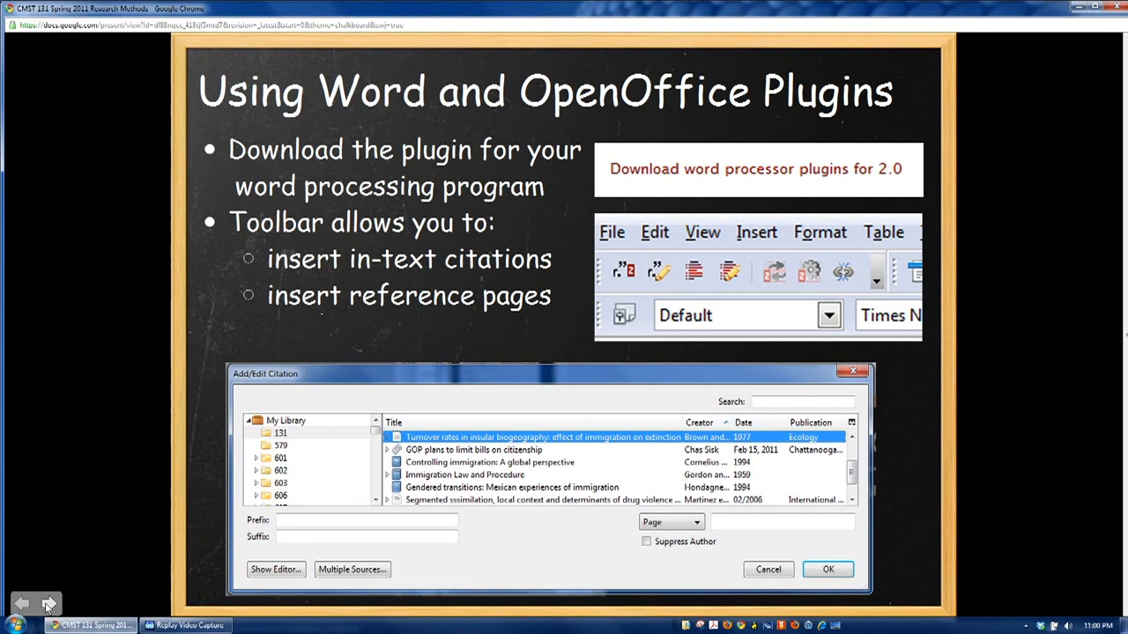
{"action": "mouse_move", "coordinate": [793, 282]}
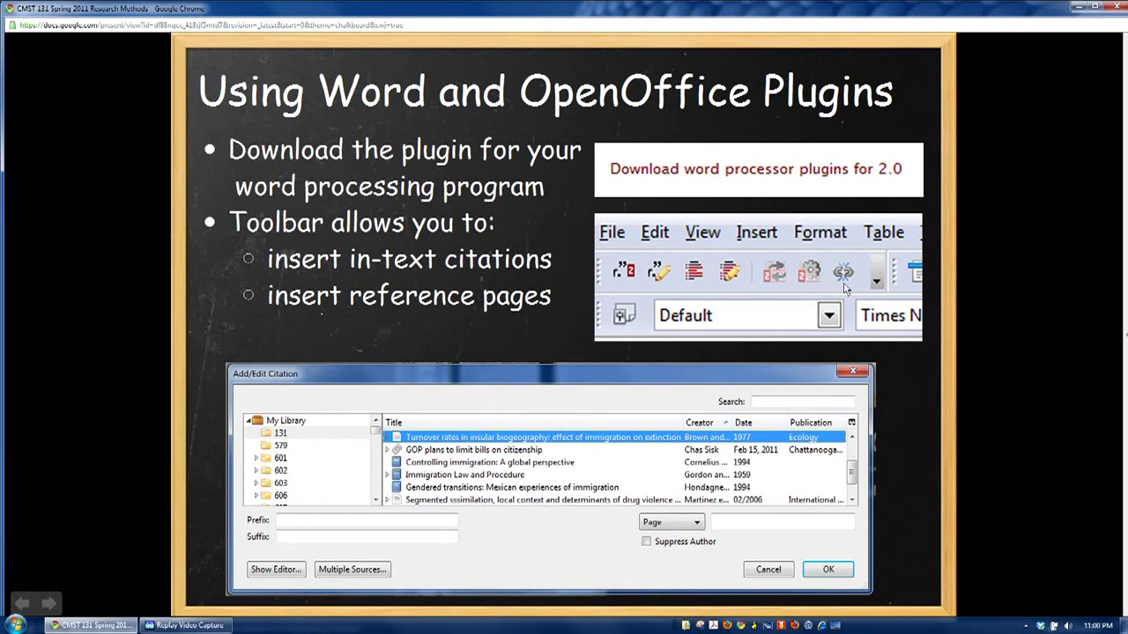
{"action": "mouse_move", "coordinate": [624, 271]}
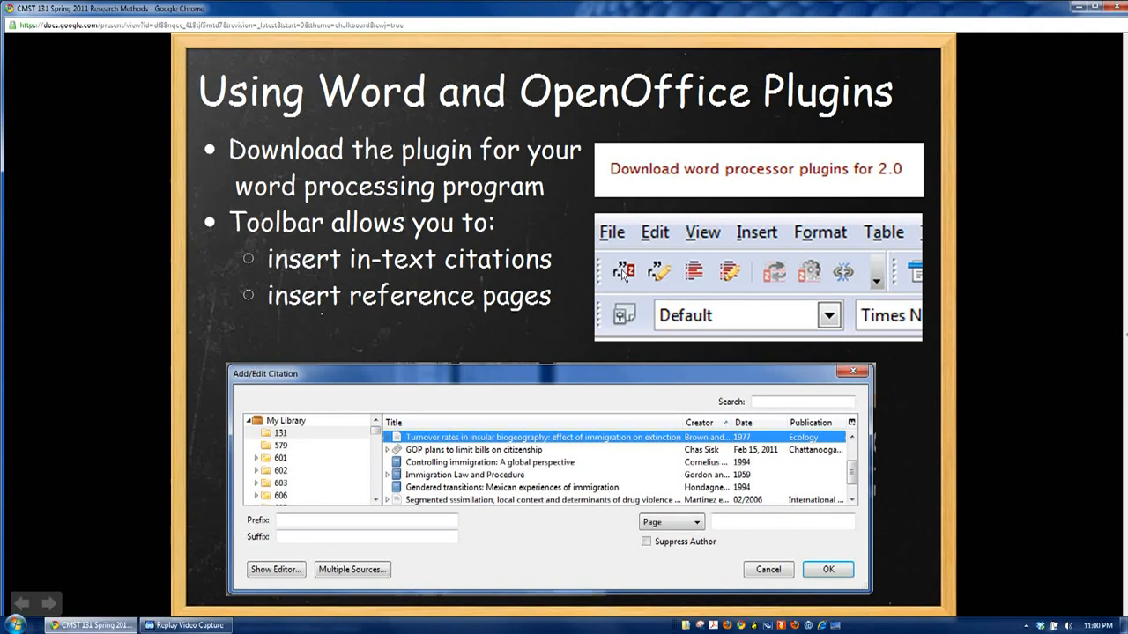
{"action": "mouse_move", "coordinate": [243, 497]}
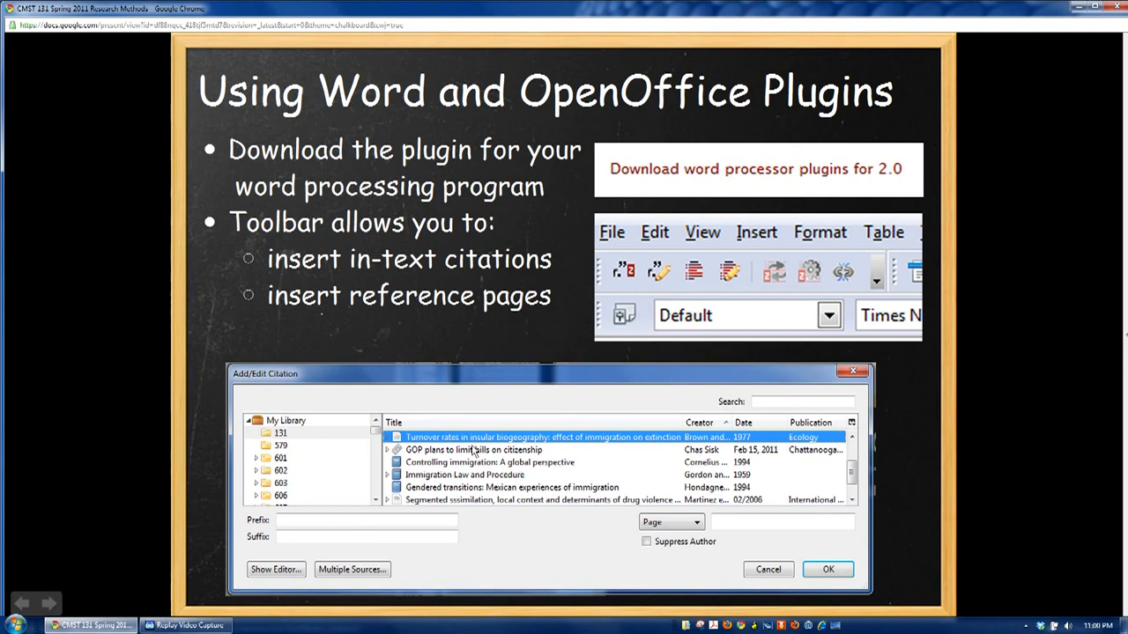
{"action": "mouse_move", "coordinate": [748, 524]}
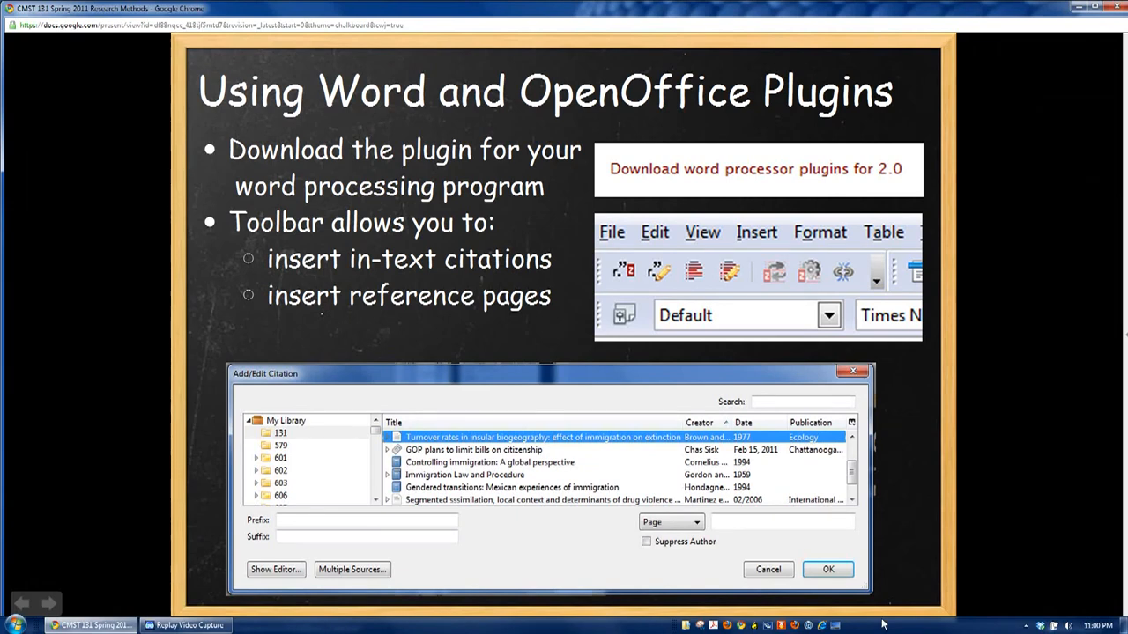
{"action": "mouse_move", "coordinate": [872, 620]}
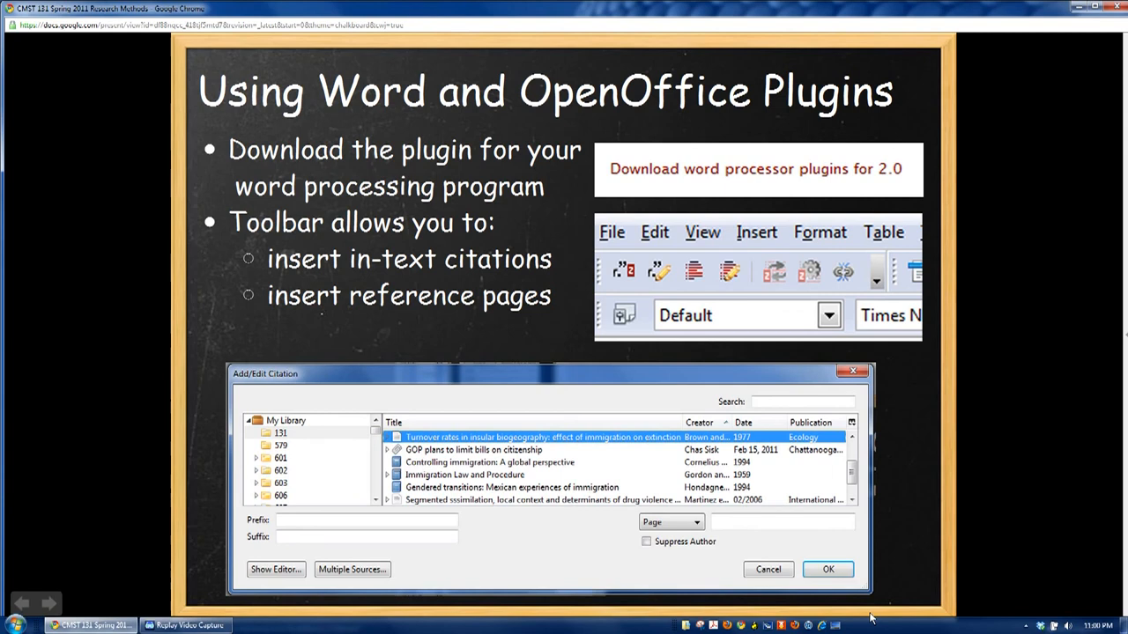
{"action": "mouse_move", "coordinate": [926, 408]}
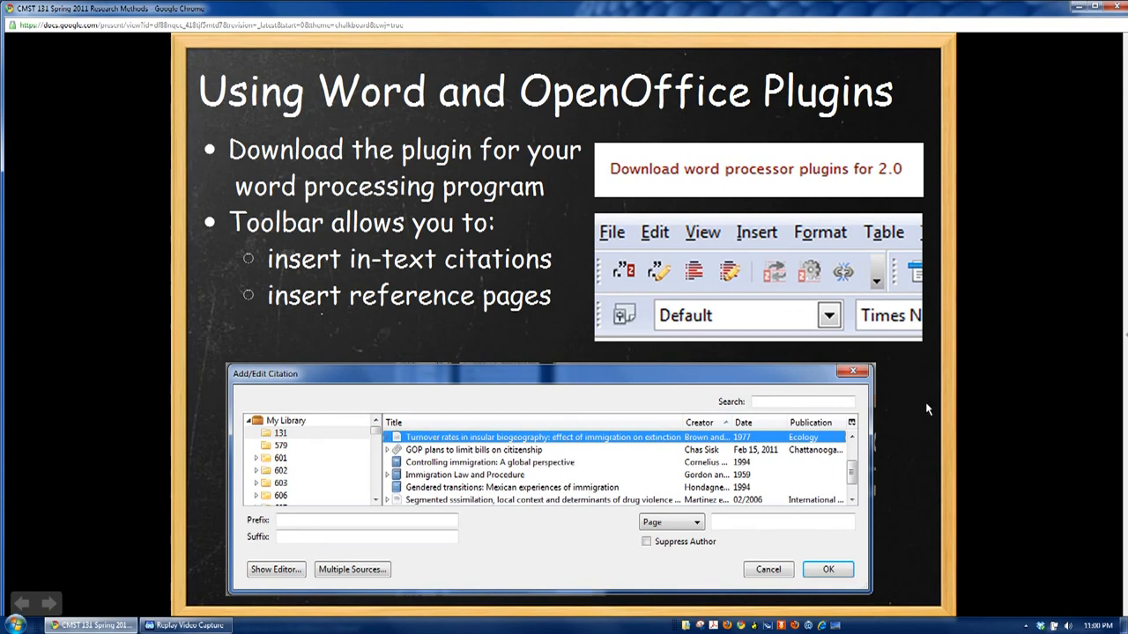
{"action": "mouse_move", "coordinate": [617, 448]}
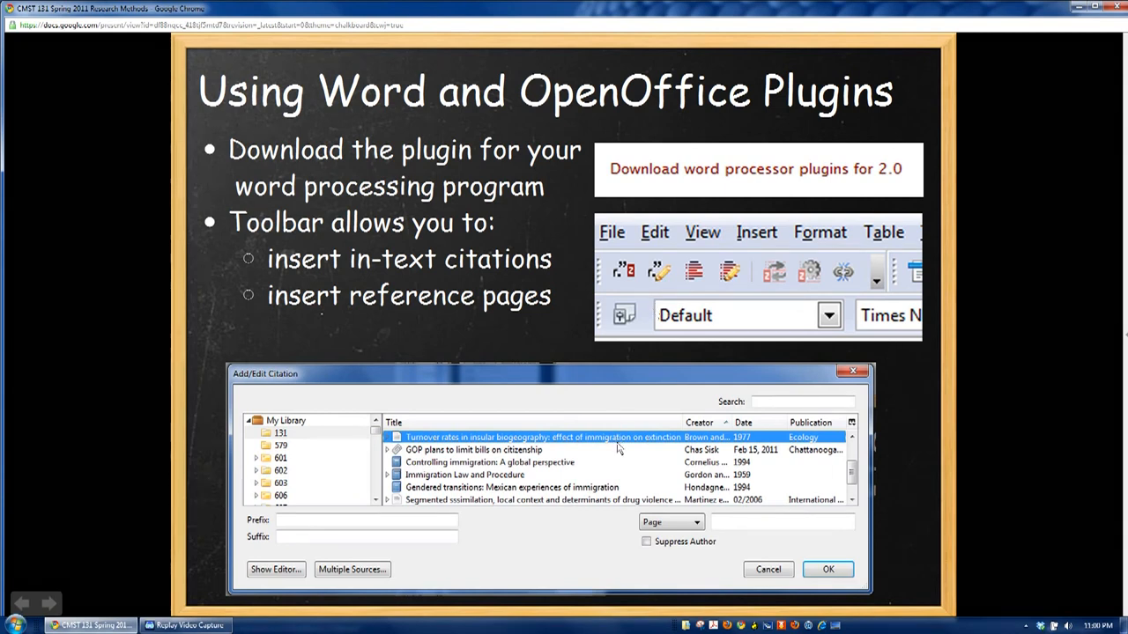
{"action": "mouse_move", "coordinate": [661, 278]}
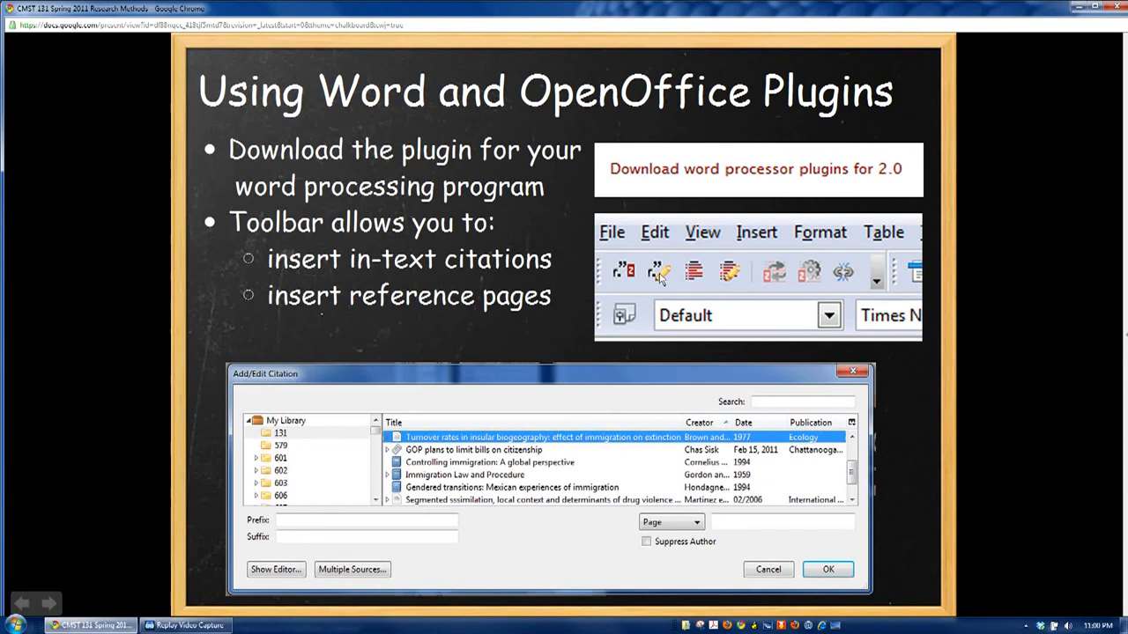
{"action": "mouse_move", "coordinate": [705, 349]}
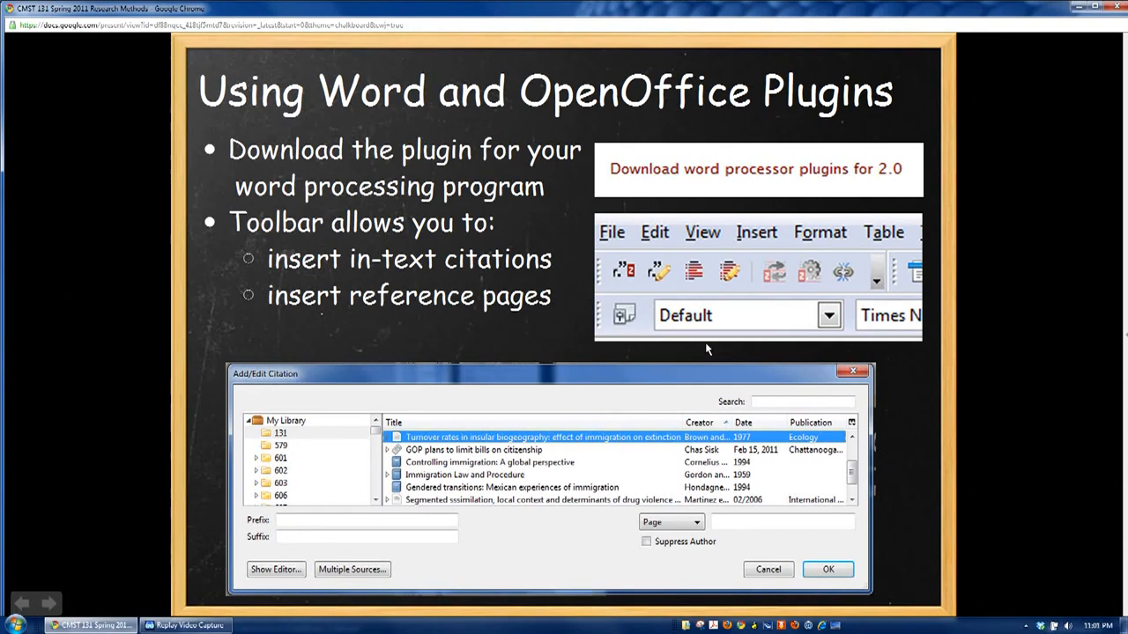
{"action": "mouse_move", "coordinate": [702, 284]}
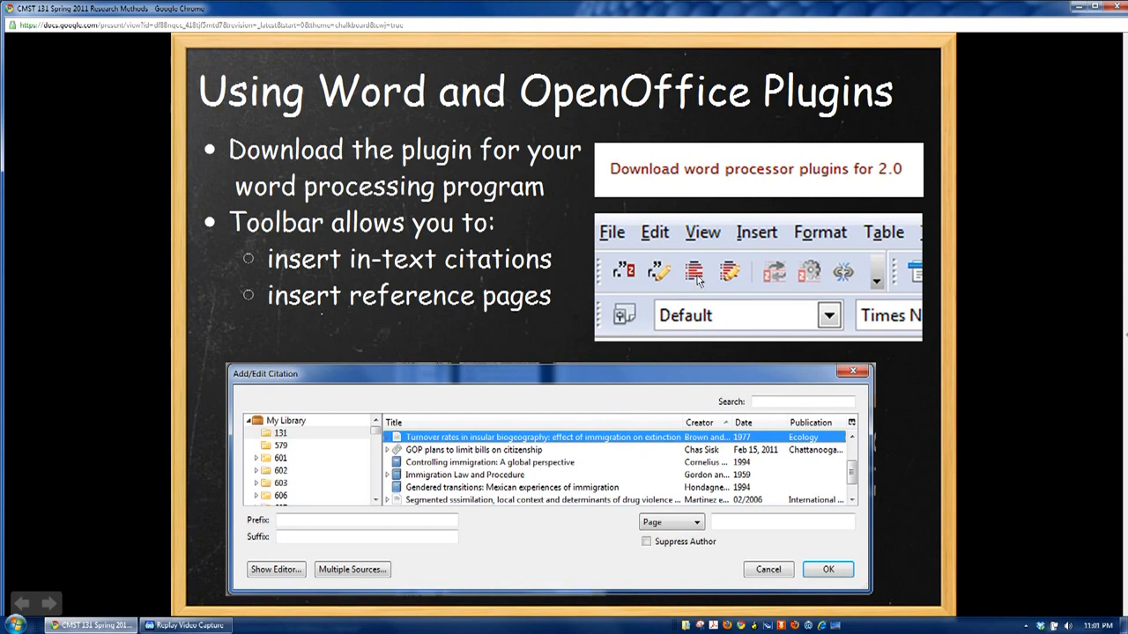
{"action": "mouse_move", "coordinate": [737, 275]}
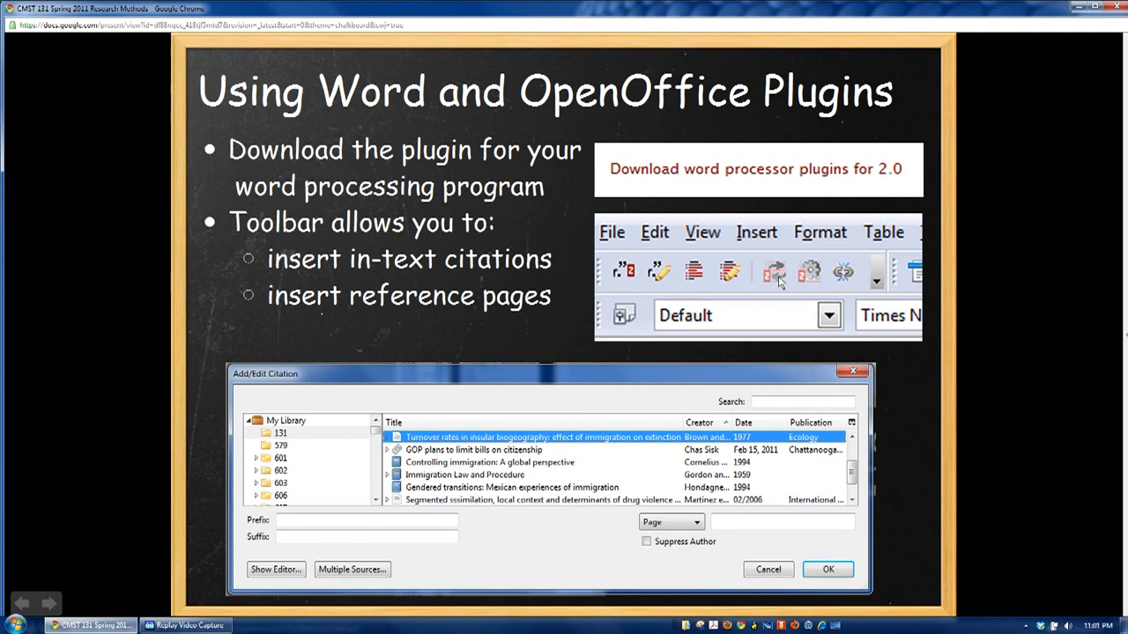
{"action": "mouse_move", "coordinate": [814, 268]}
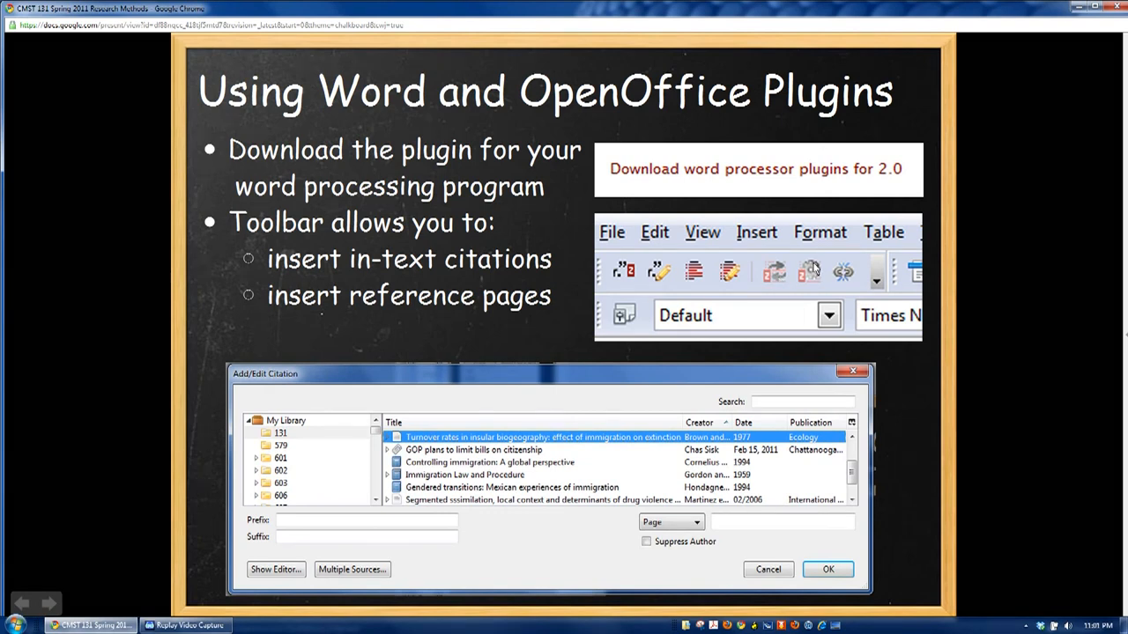
{"action": "mouse_move", "coordinate": [286, 422]}
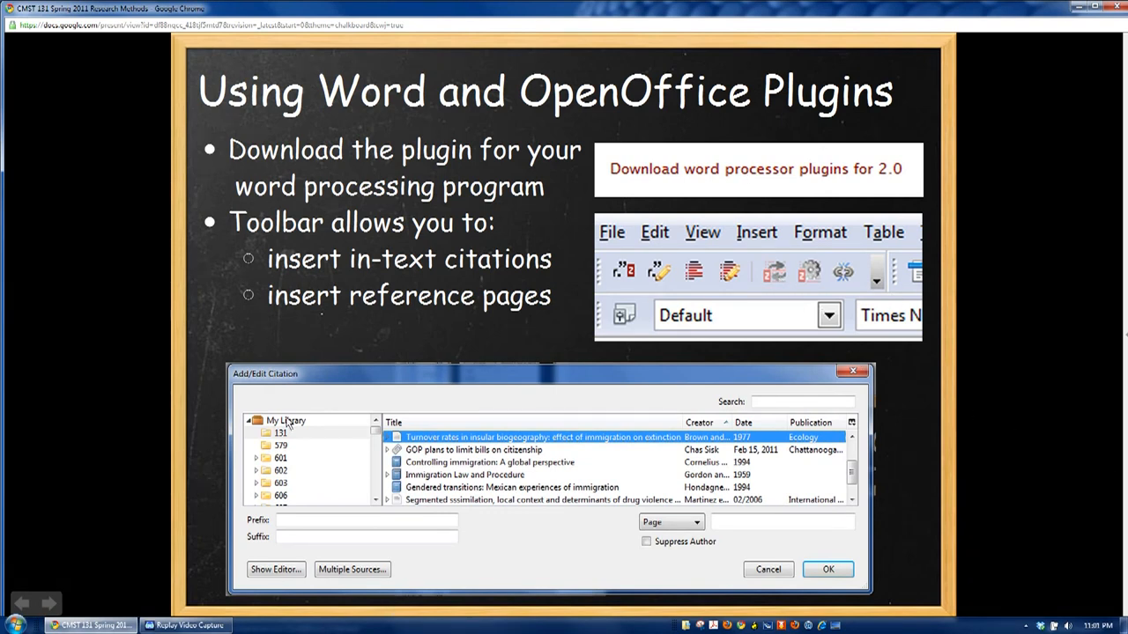